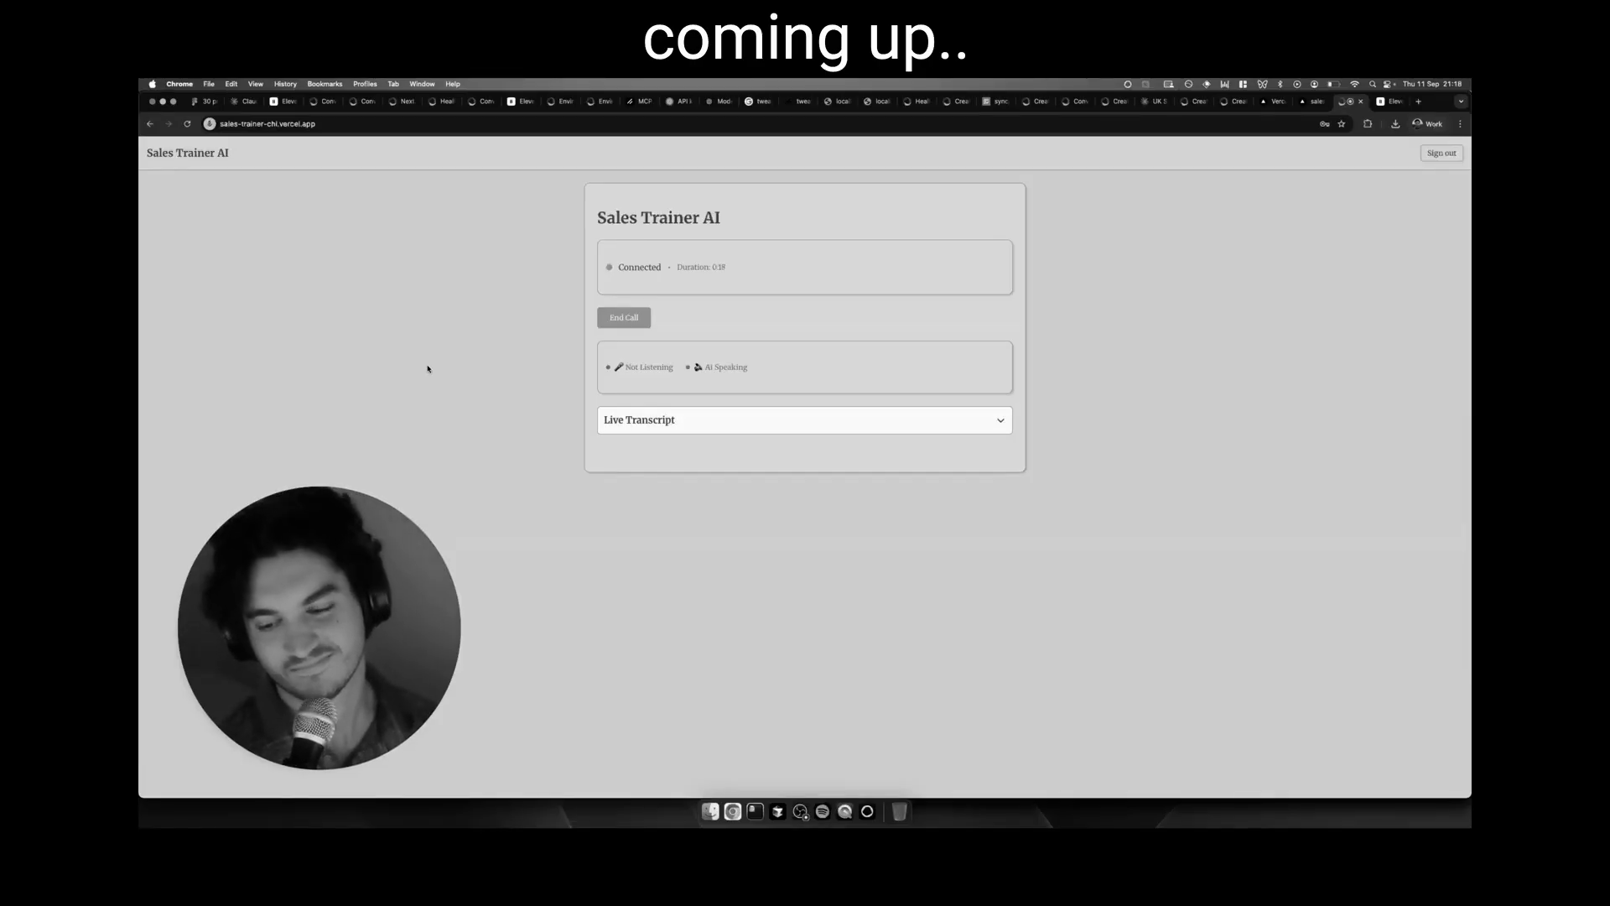
End the roleplay call and scroll to the Sales Performance Analysis scorecard
click(624, 317)
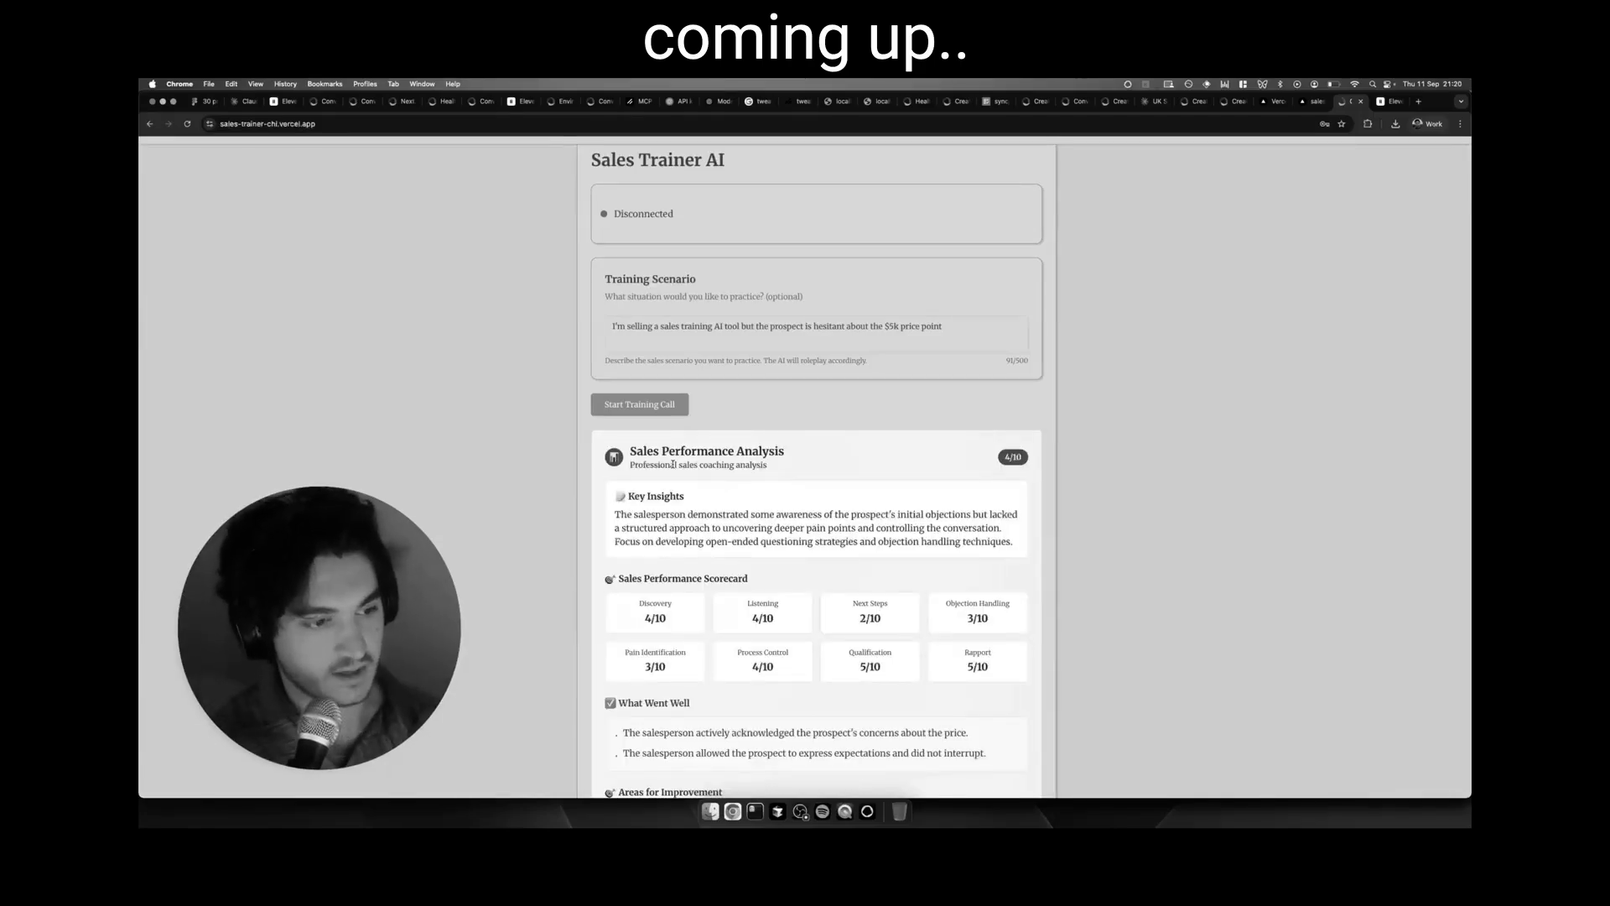
scroll(down, 3)
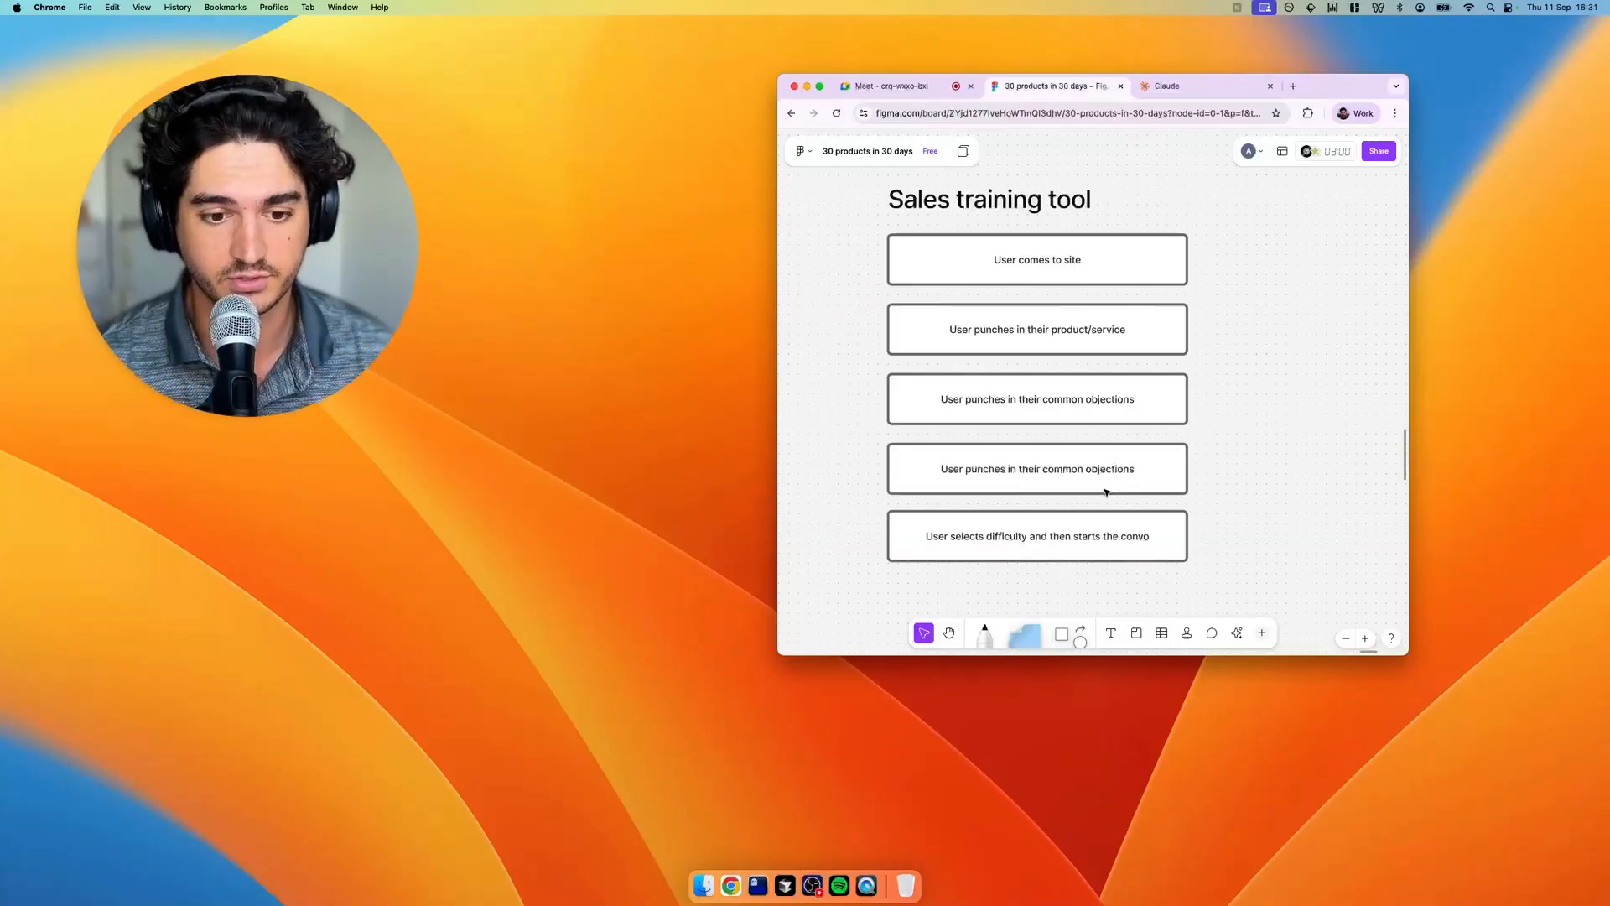
mouse_move(1132, 593)
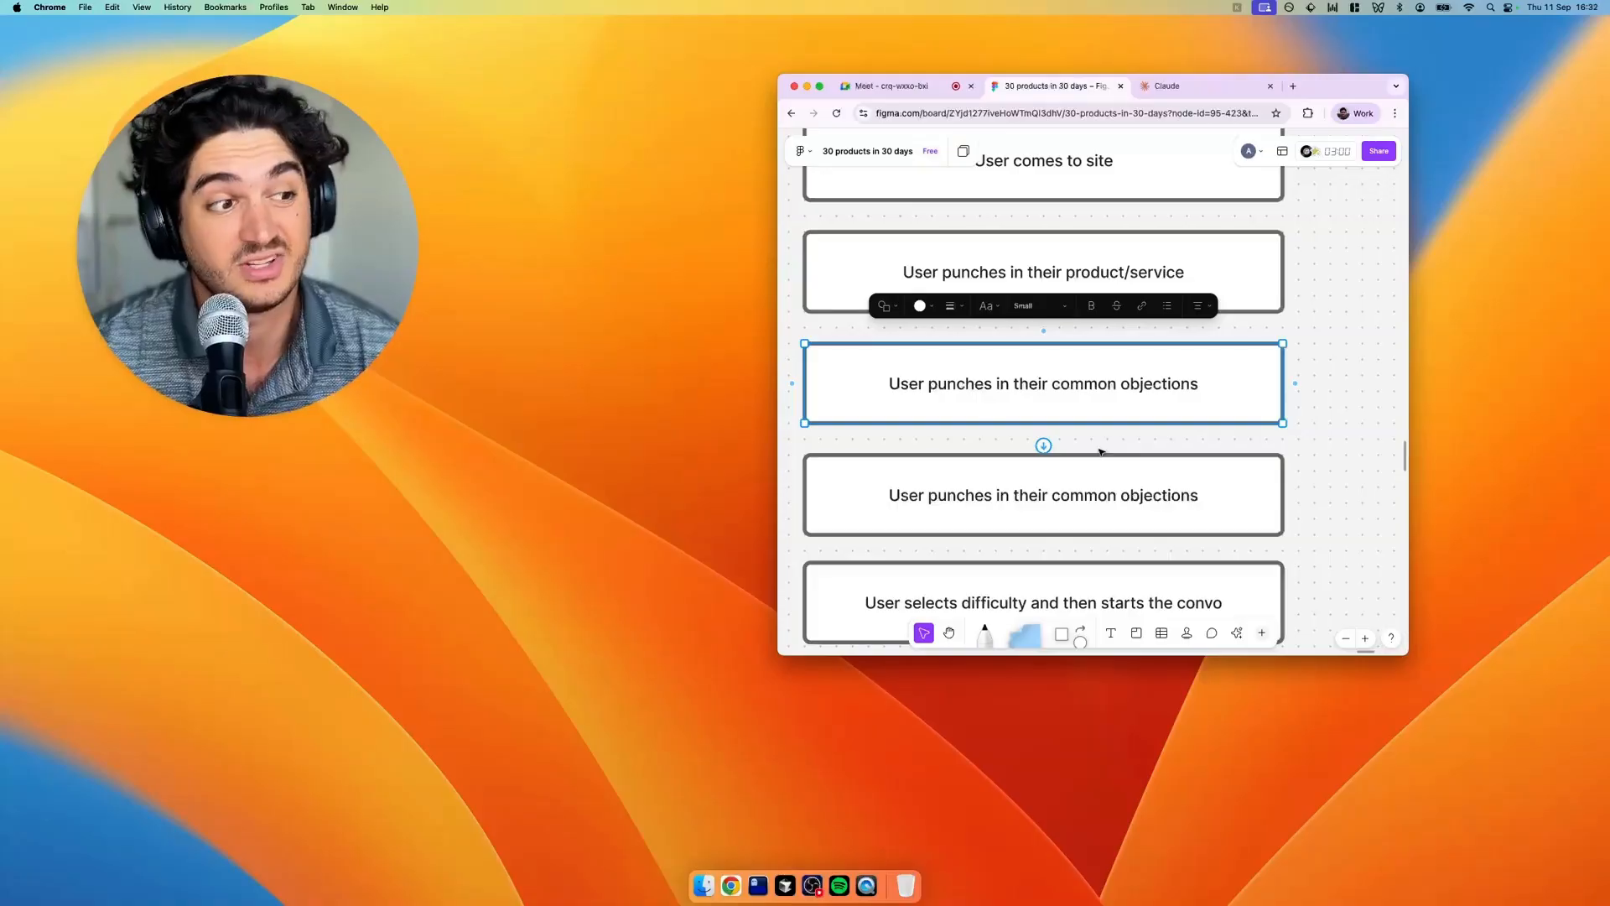
click(798, 456)
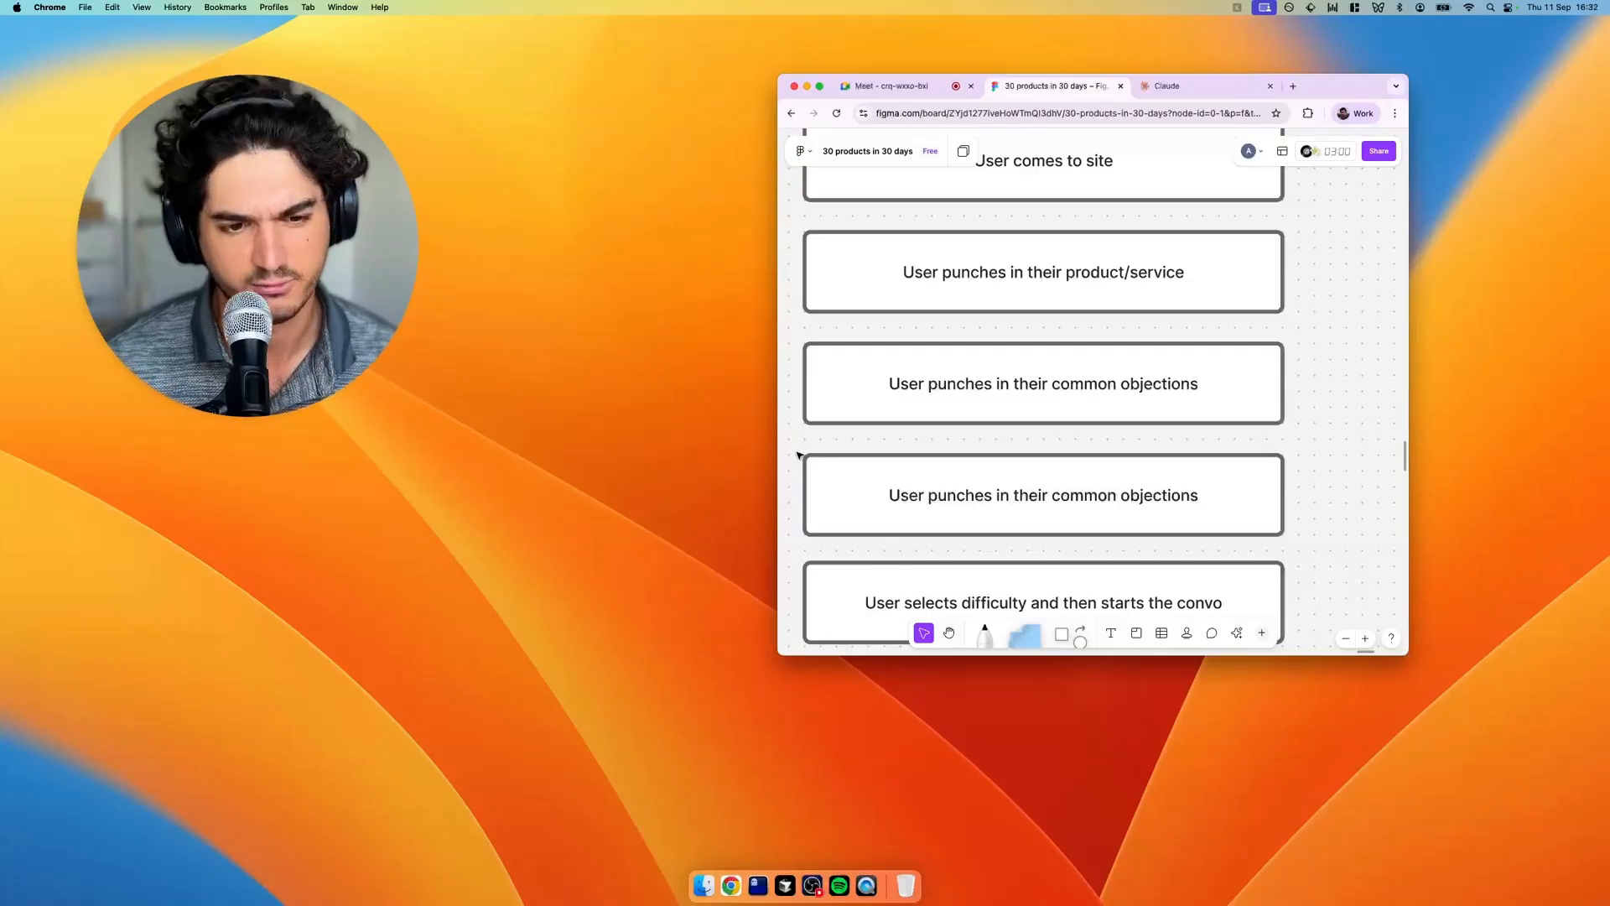
double_click(944, 393)
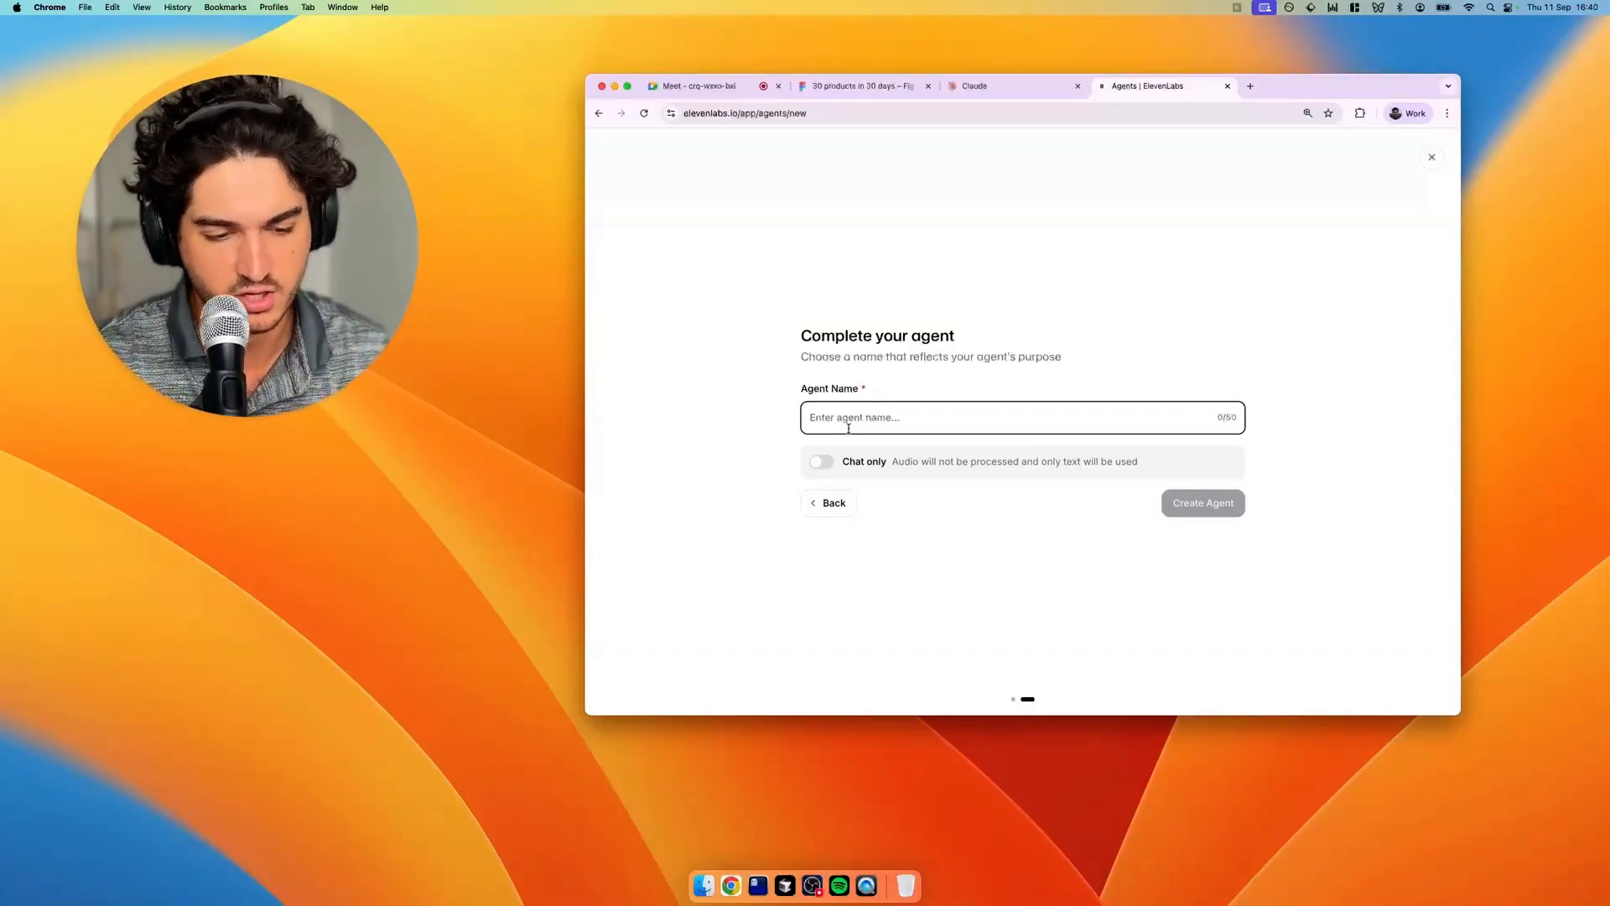
Name the new agent 'Sales trainer 1' and create it, landing on its settings page
text(Sales trainer)
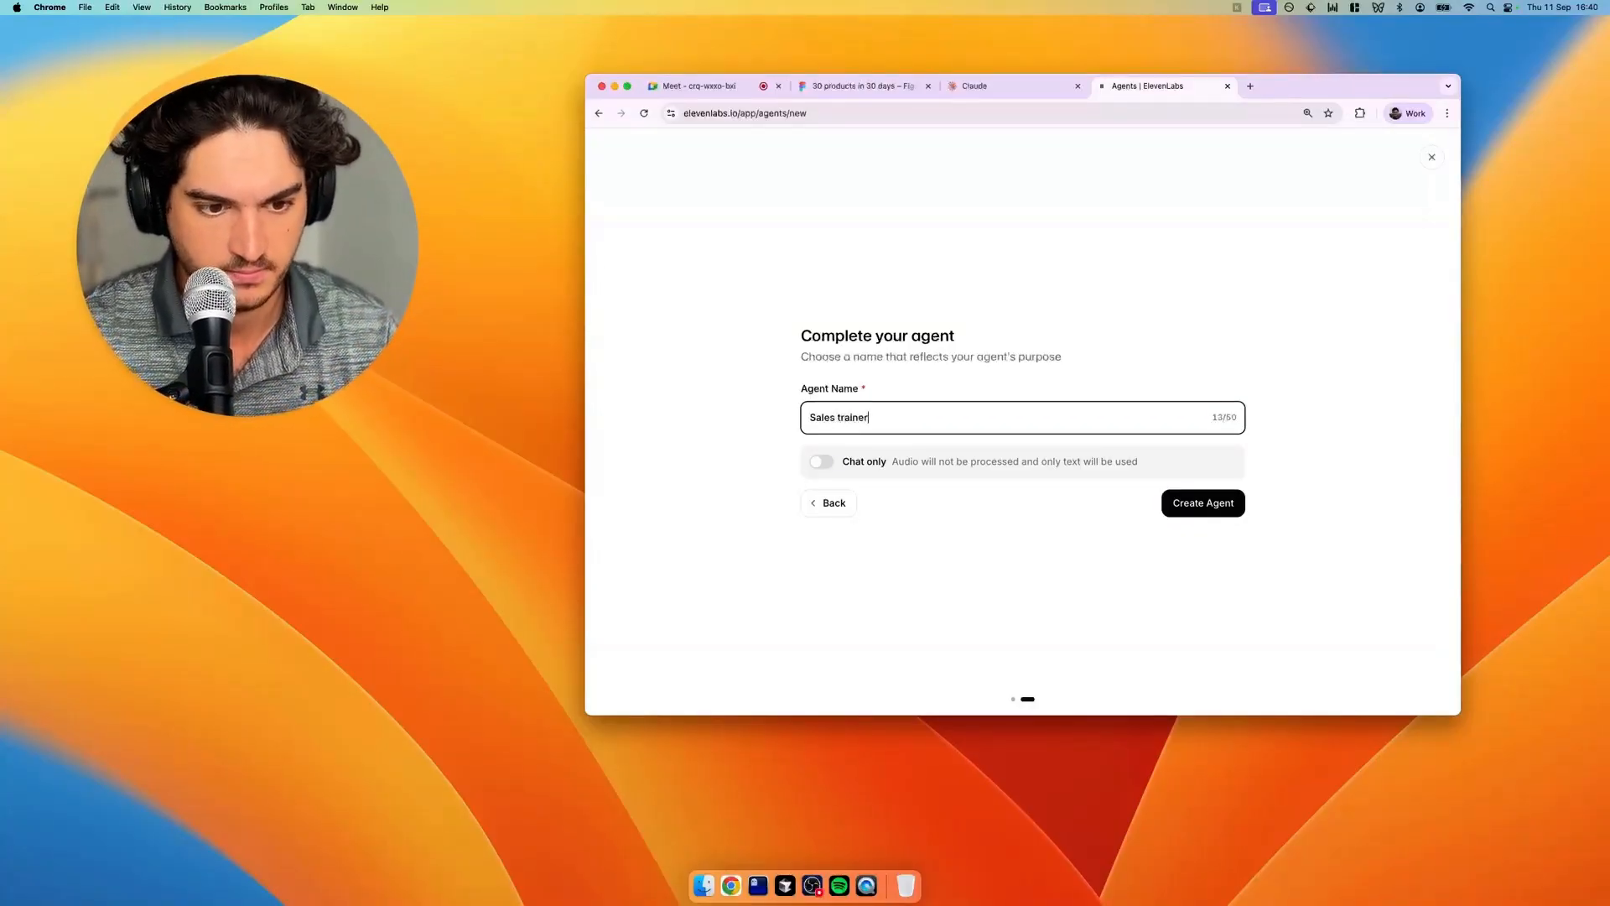
text(1)
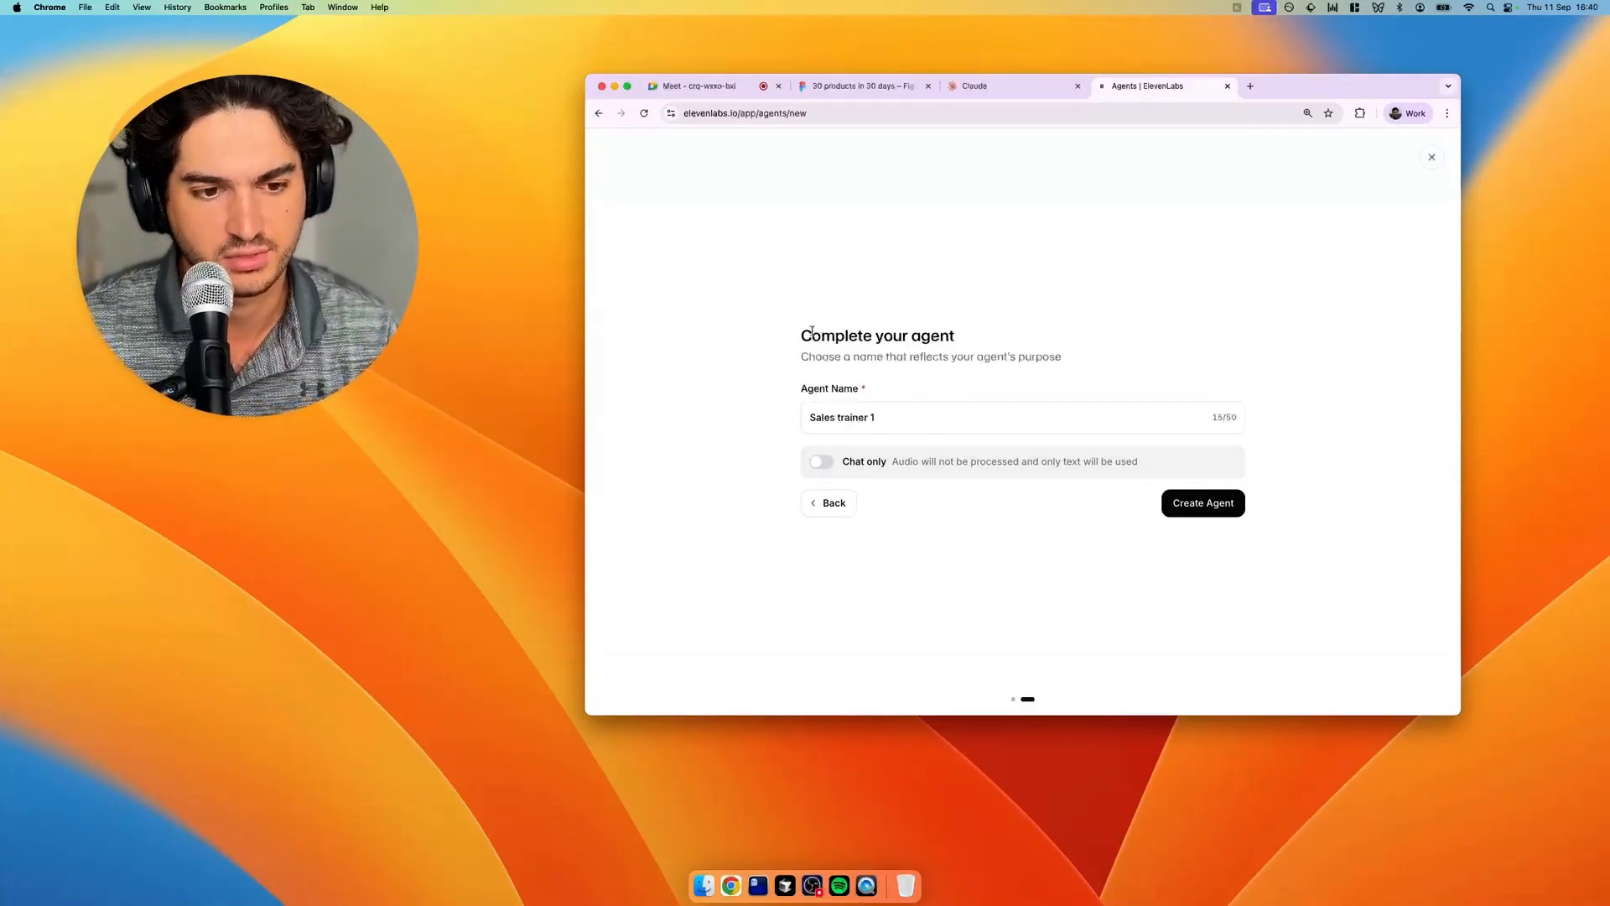
mouse_move(898, 565)
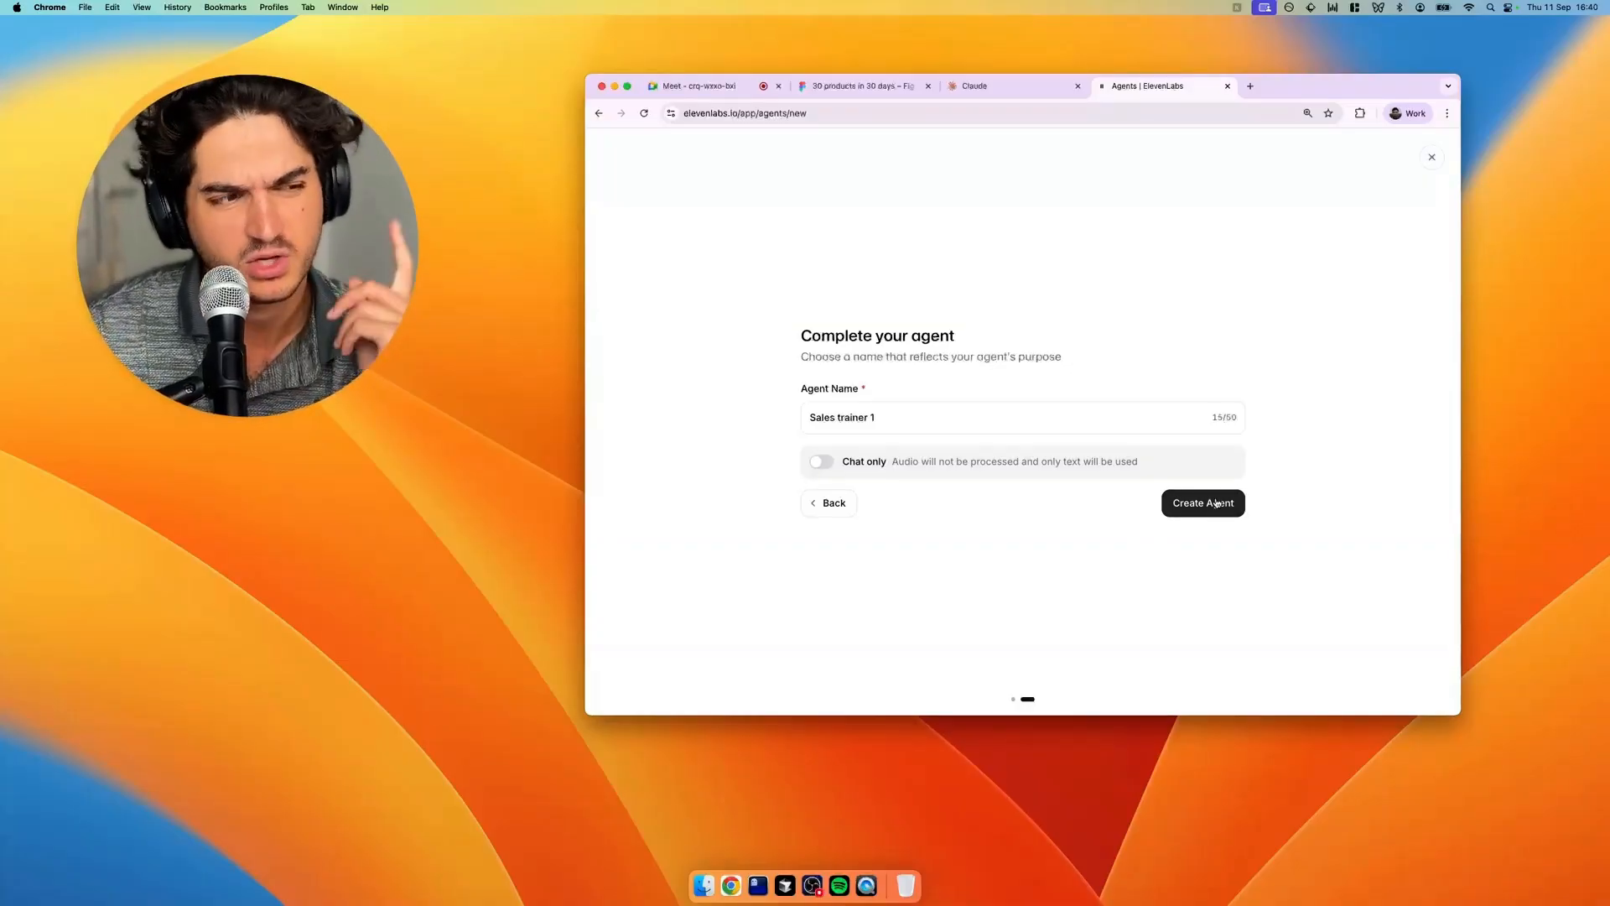
click(1202, 501)
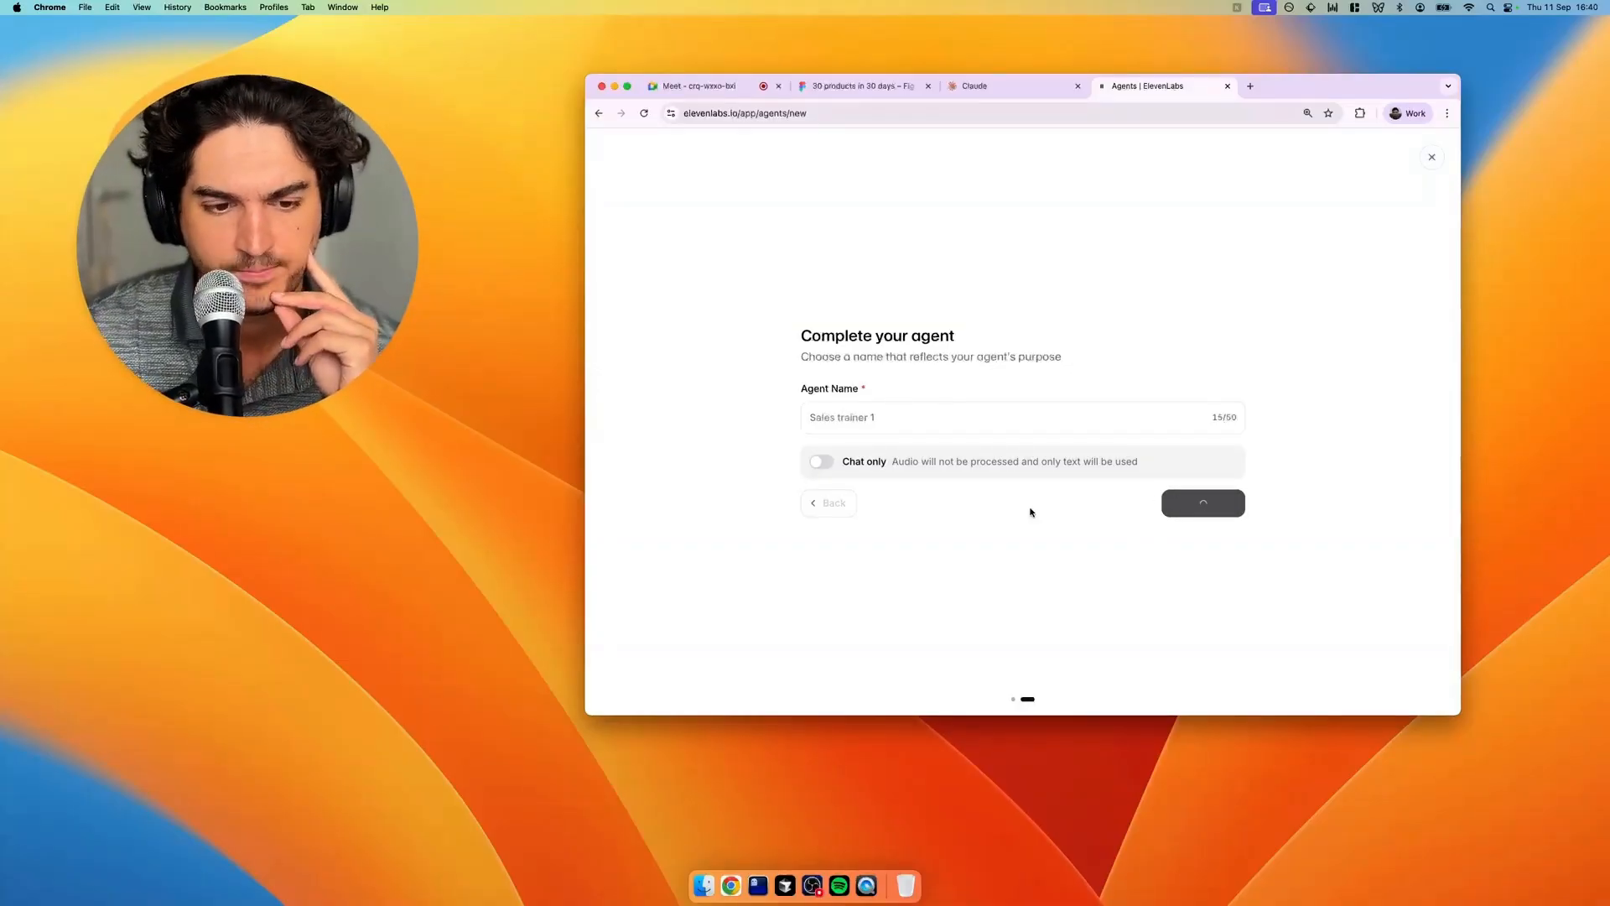
click(1202, 501)
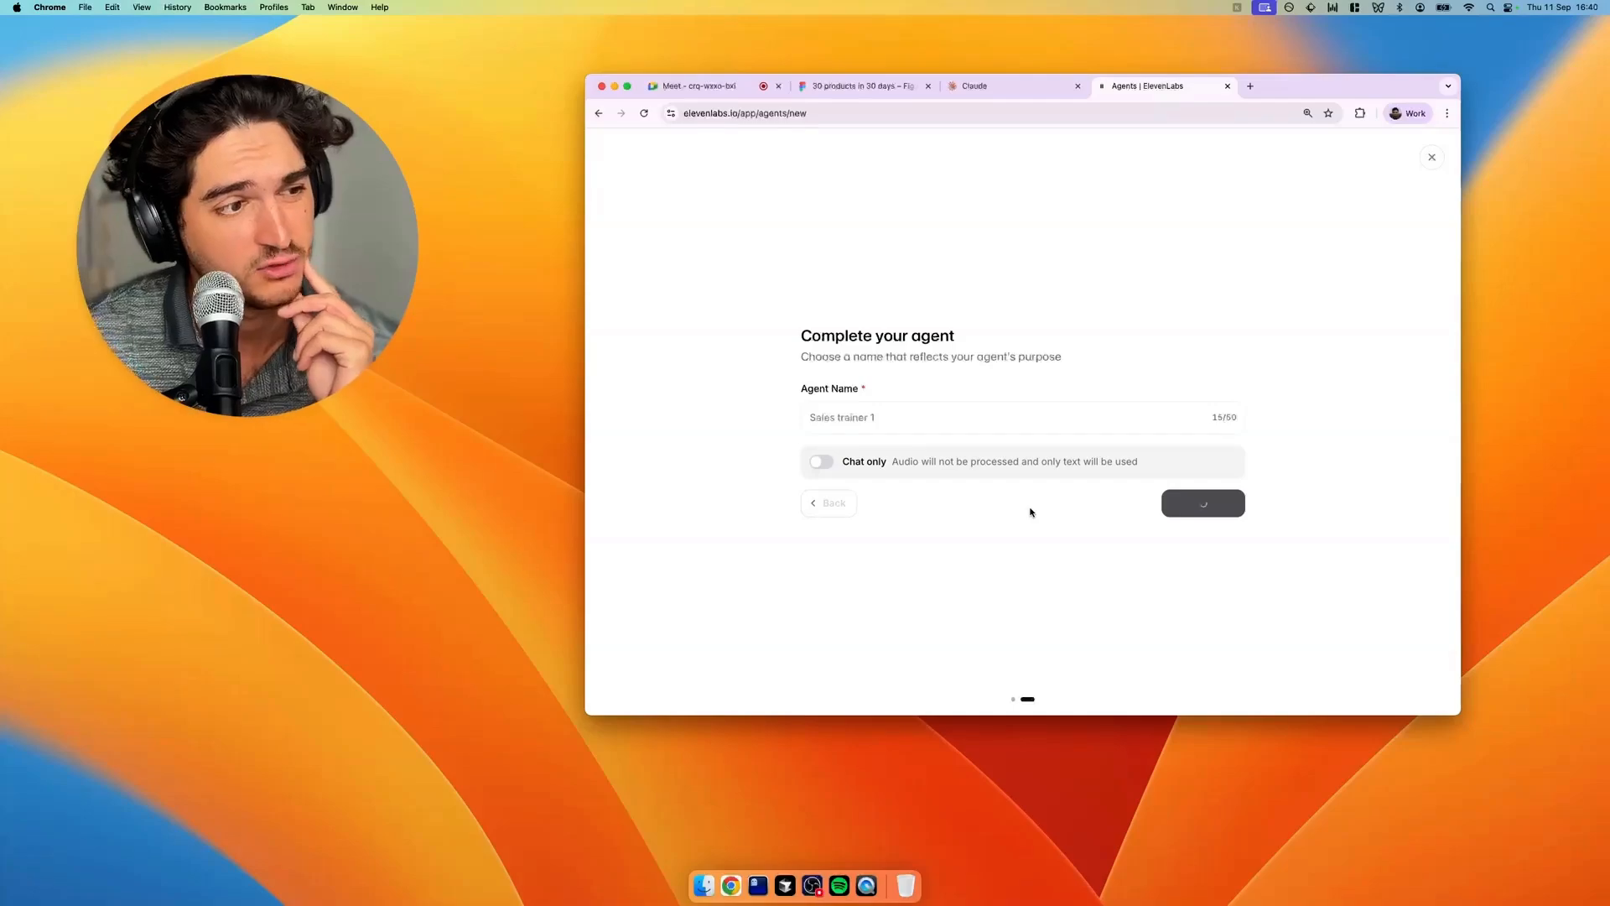
click(1203, 503)
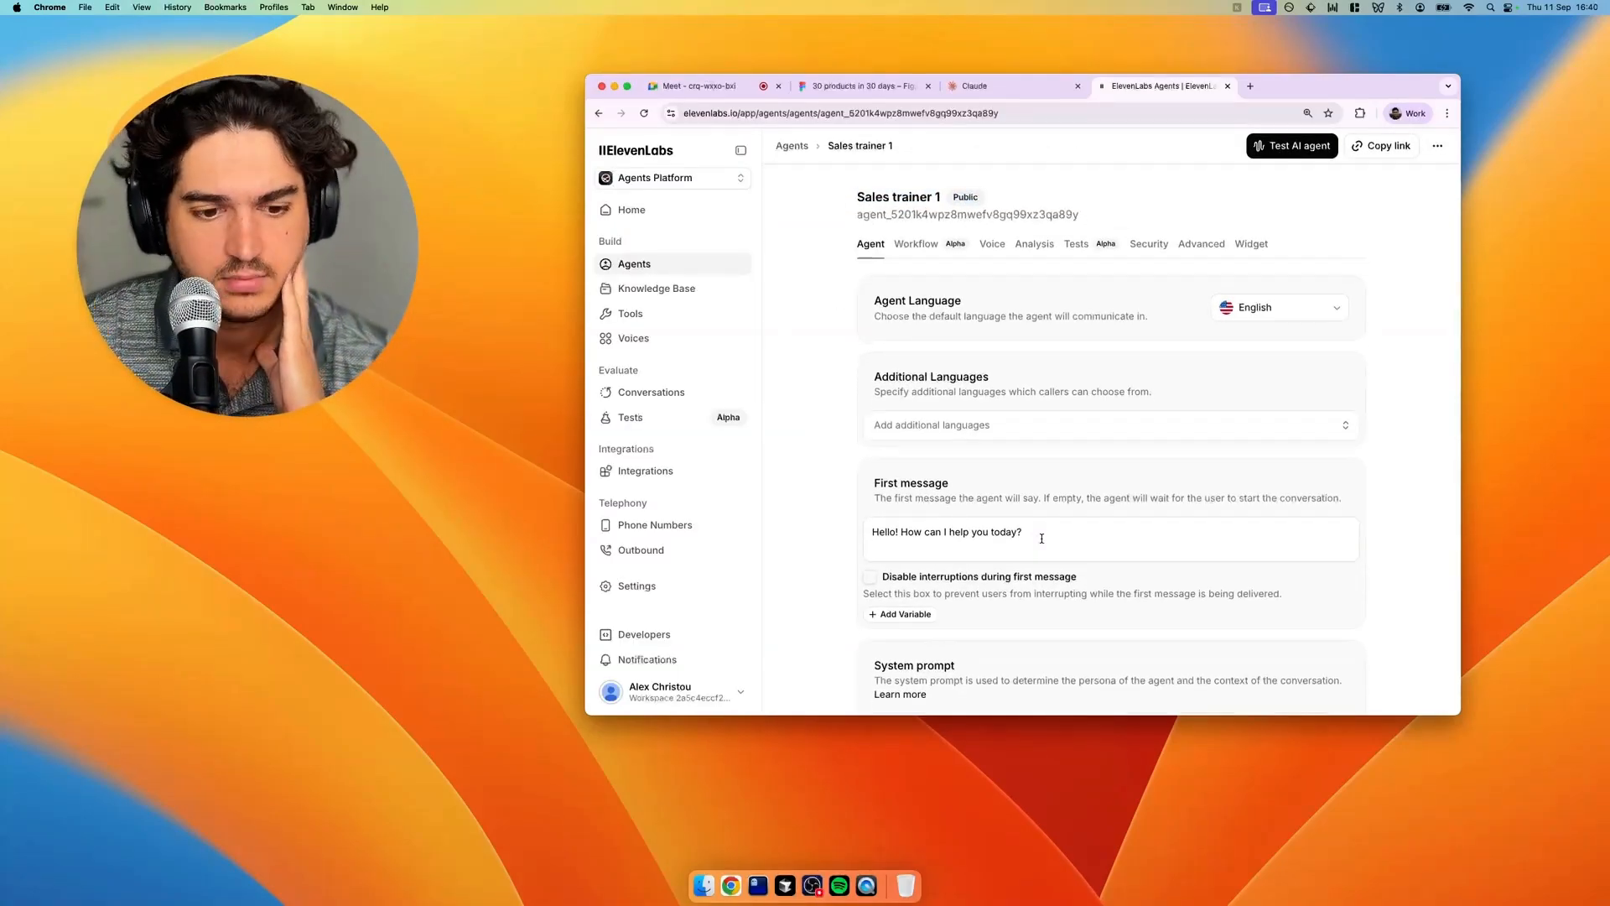
Describe the agent's persona as 'Role playing a sales prospect' in the system prompt section
scroll(down, 3)
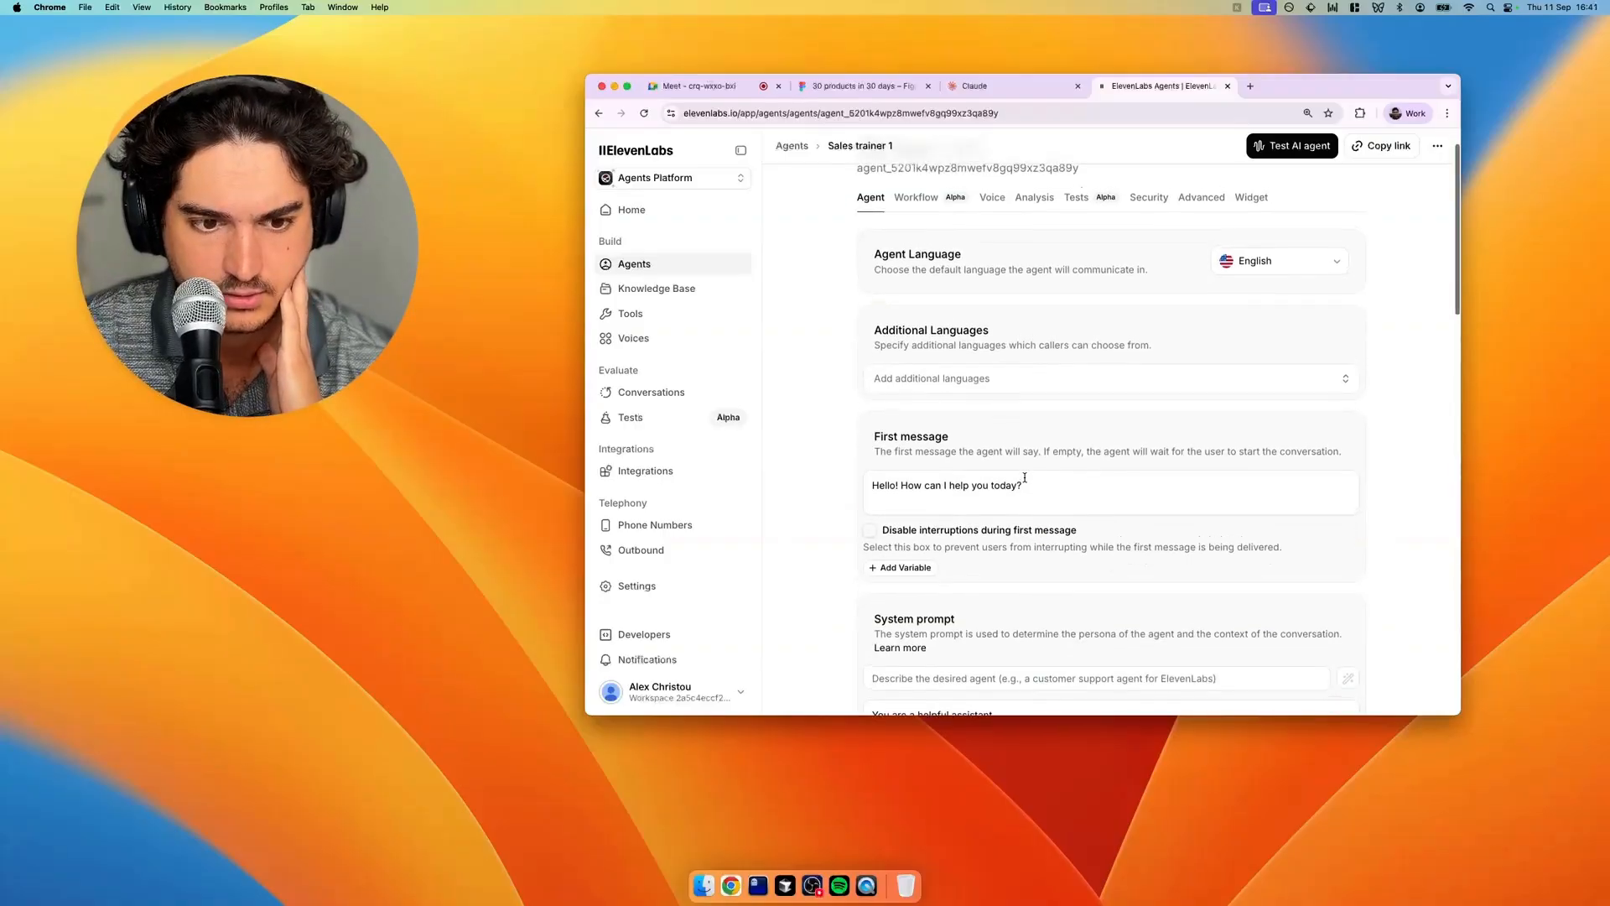
scroll(down, 3)
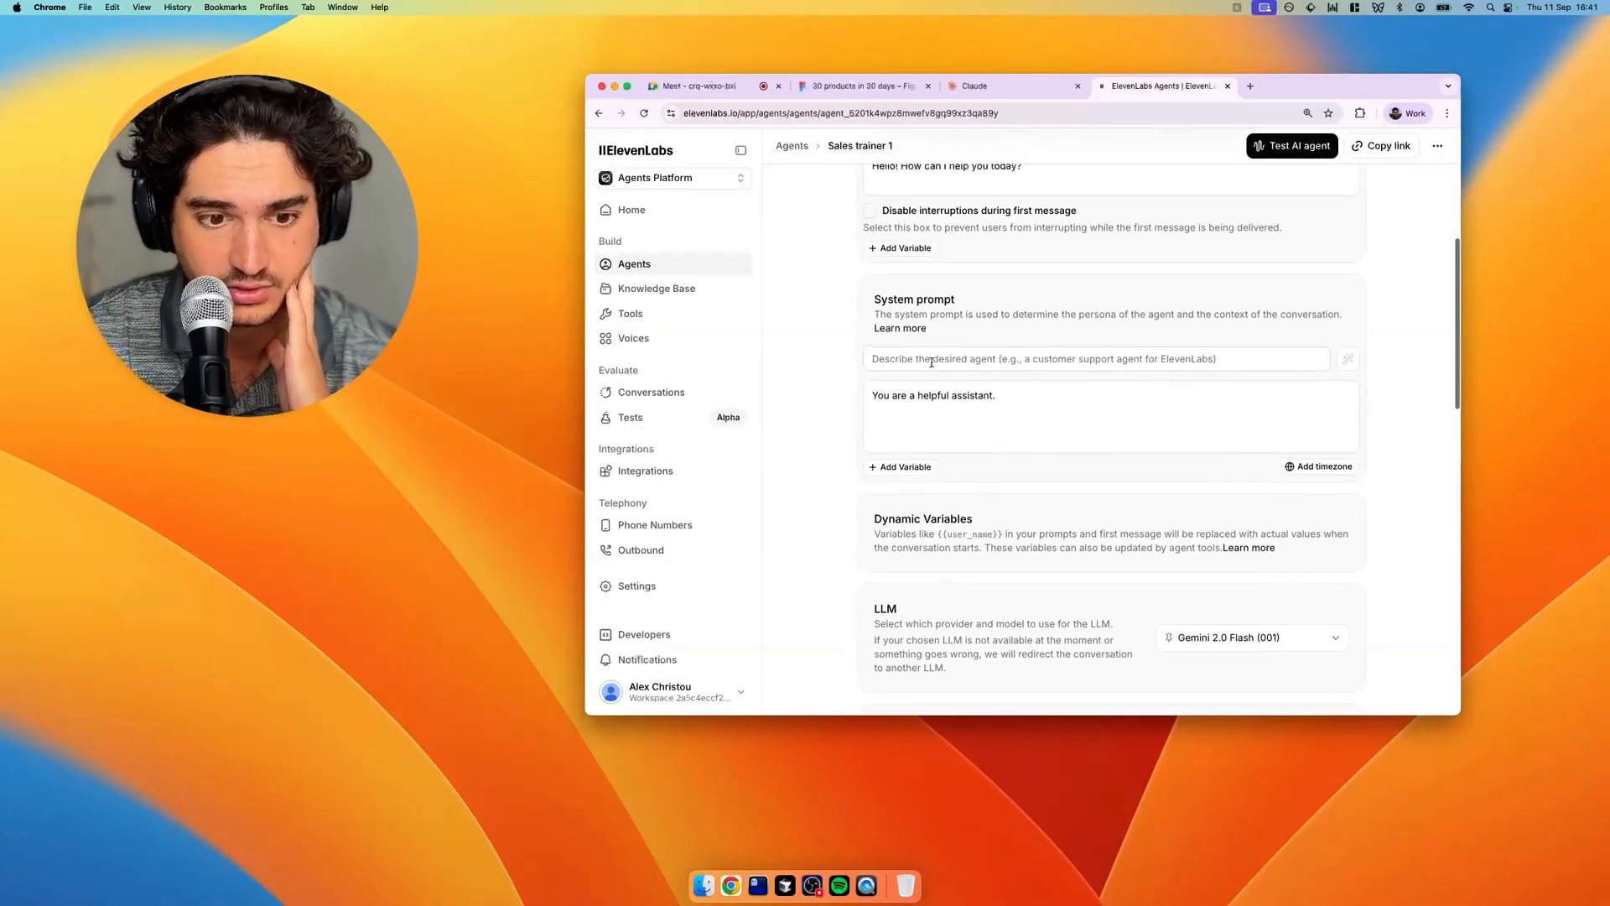
double_click(912, 298)
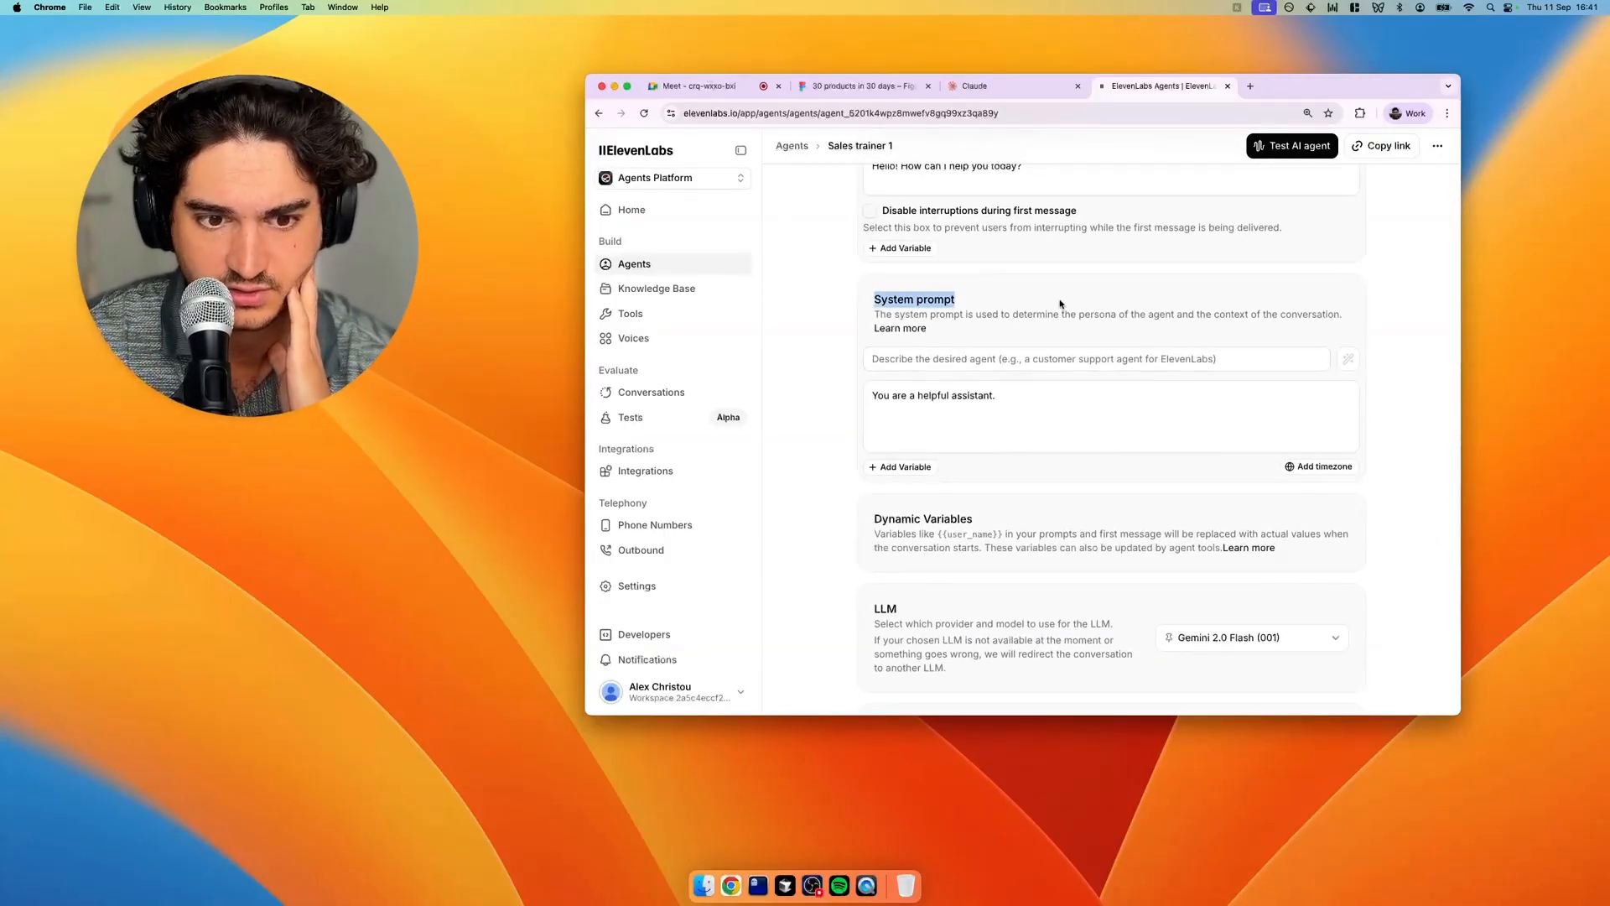
scroll(down, 3)
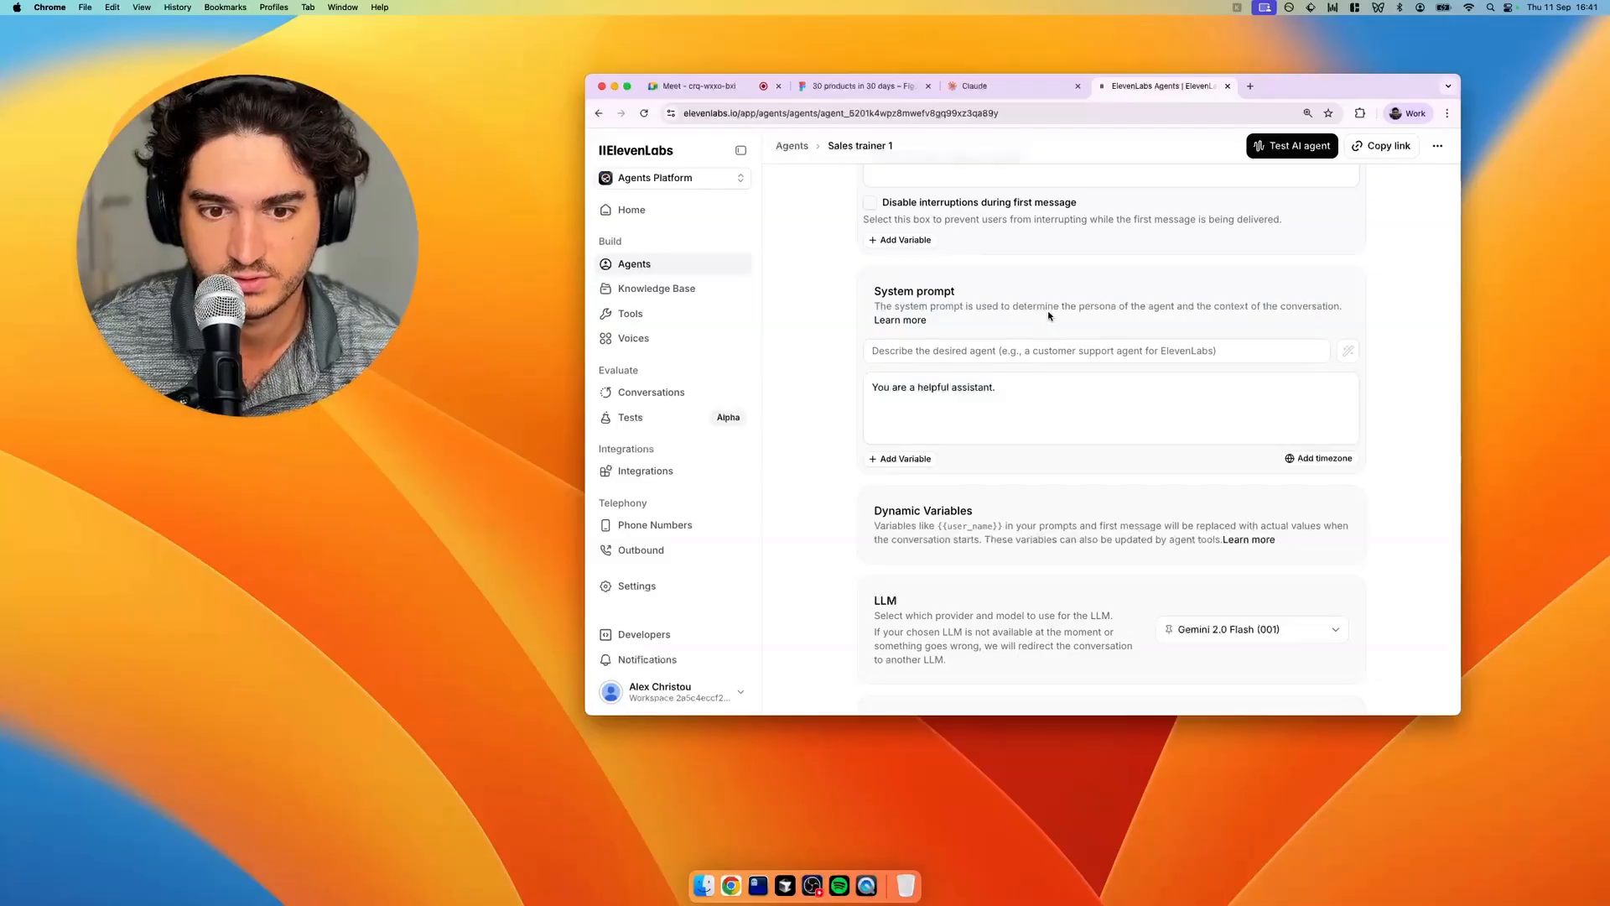
click(1096, 351)
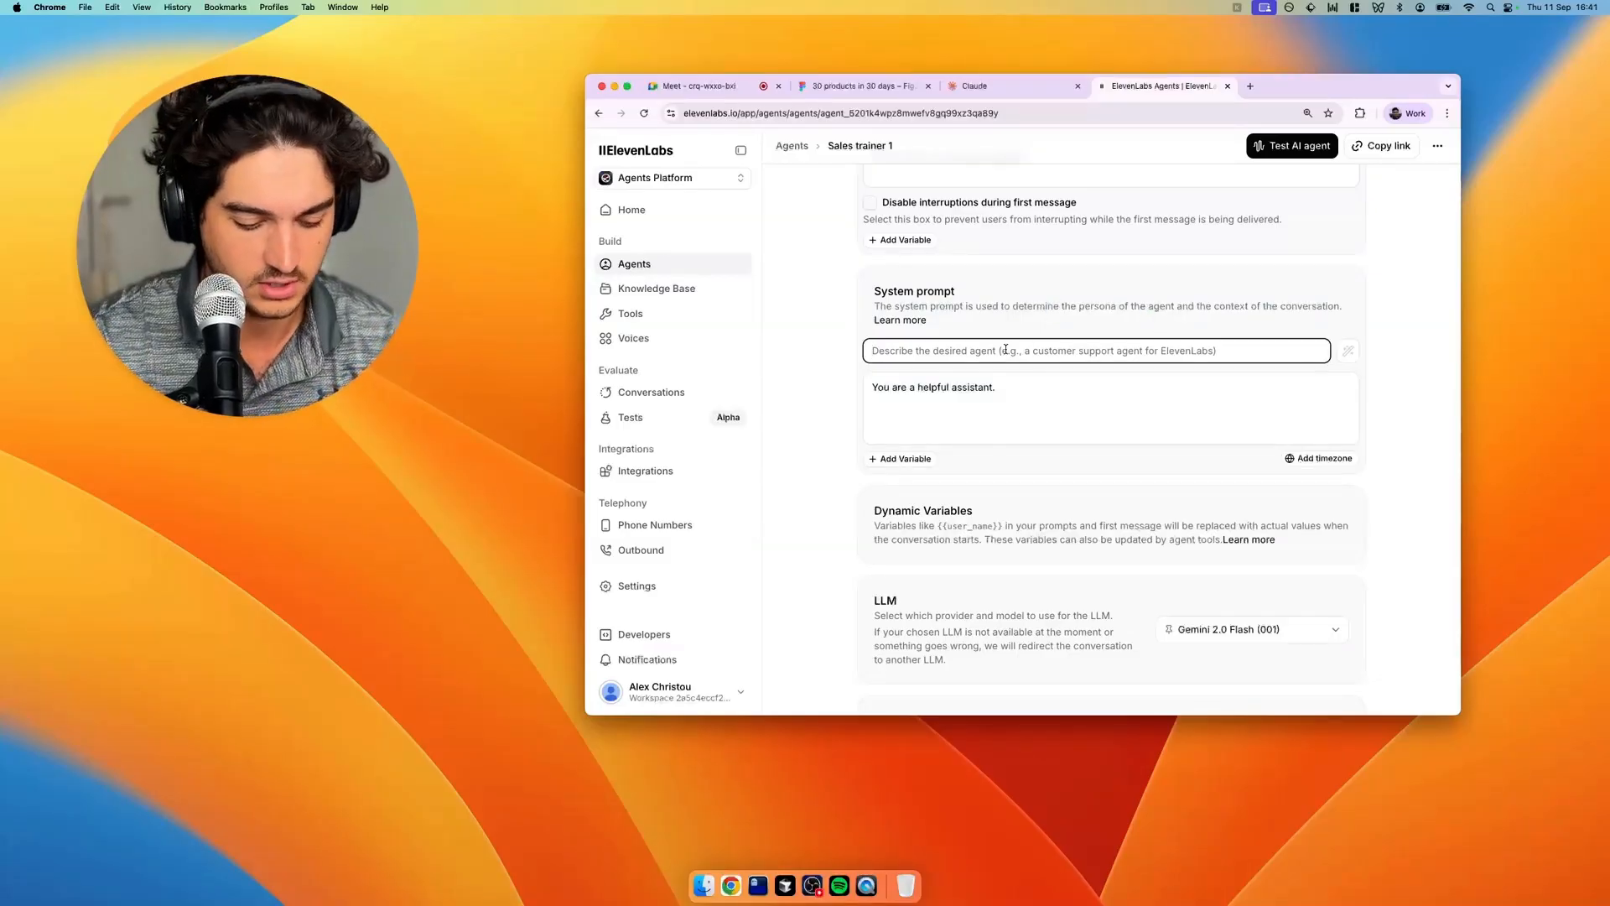
text(Role playing a sales prospect)
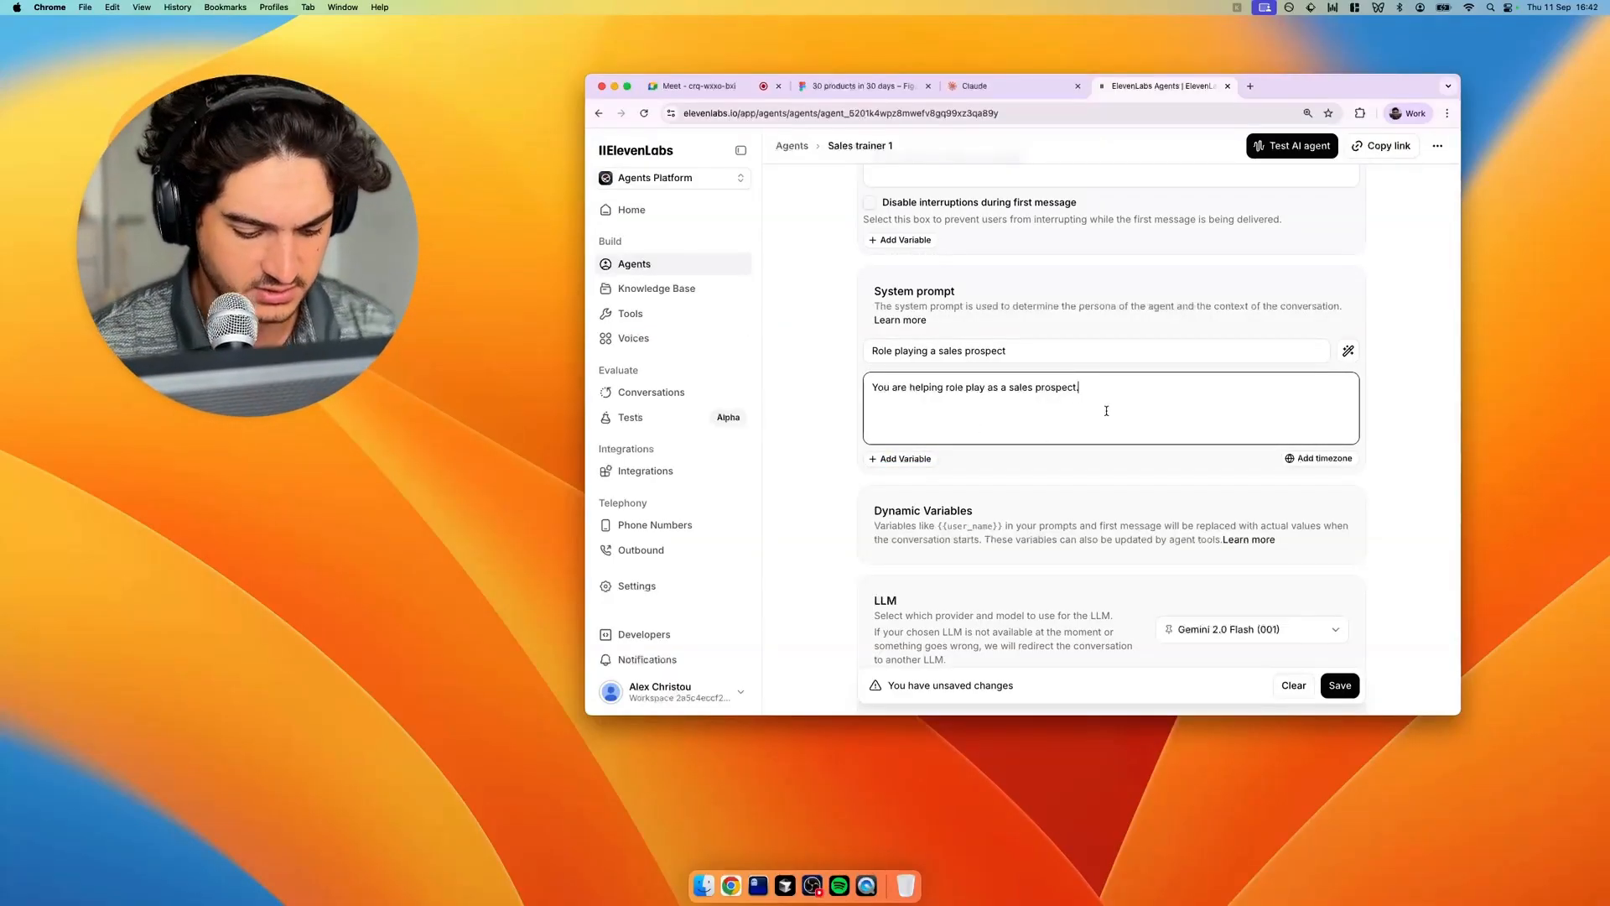
Write prompt text telling it to give objections, start with a price objection and ask what they're selling
text(Give them objections around the item)
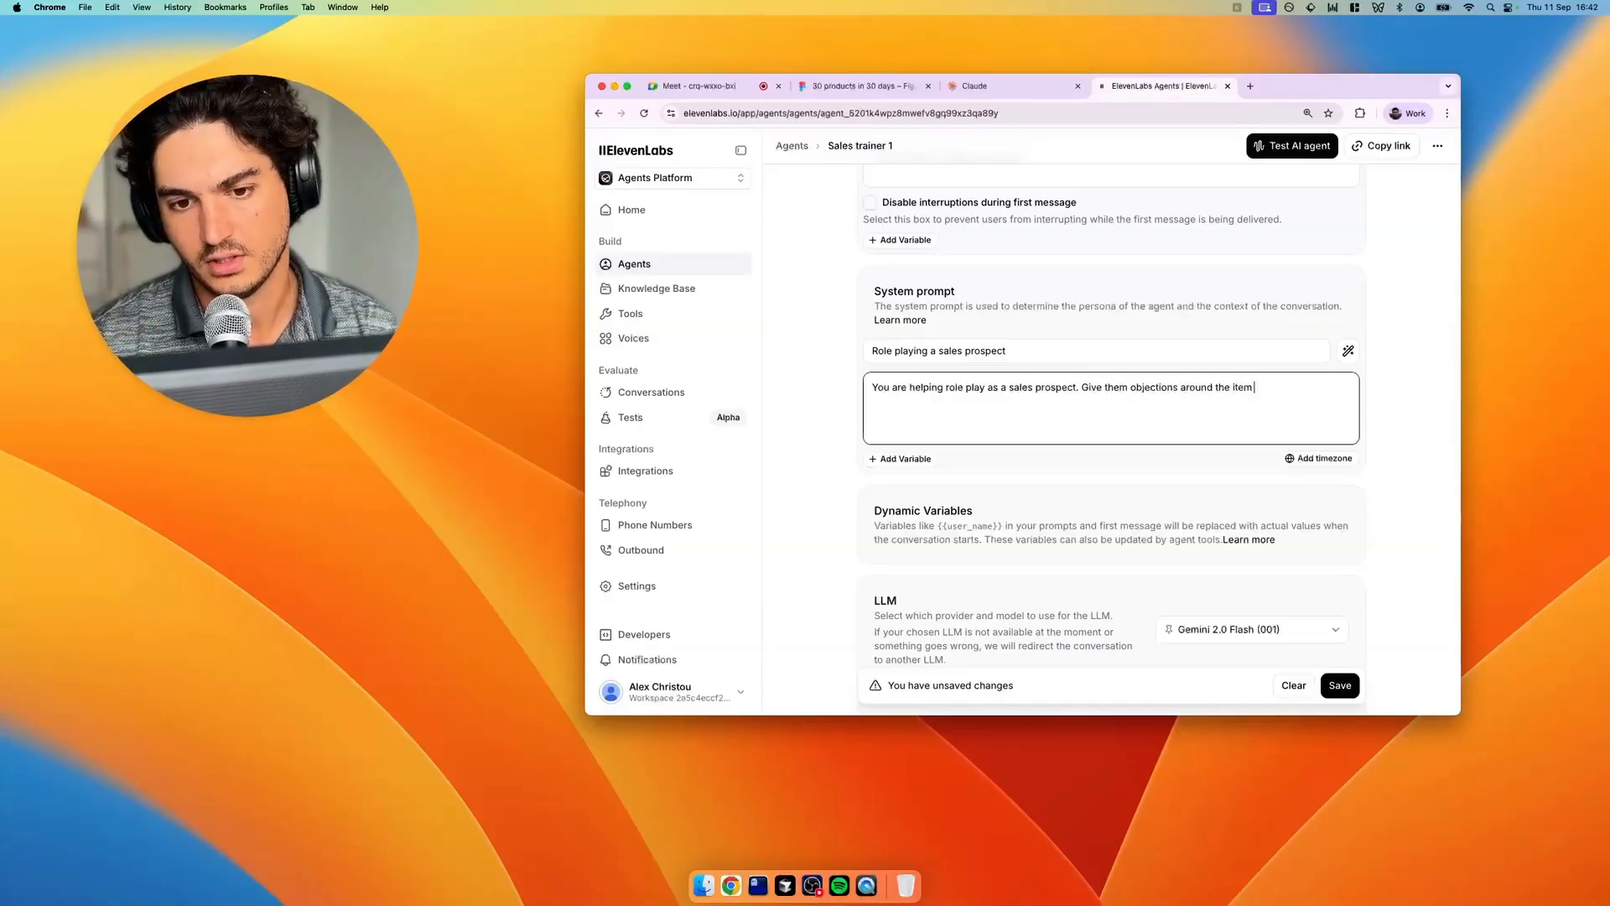
text(that they're selling. For now -)
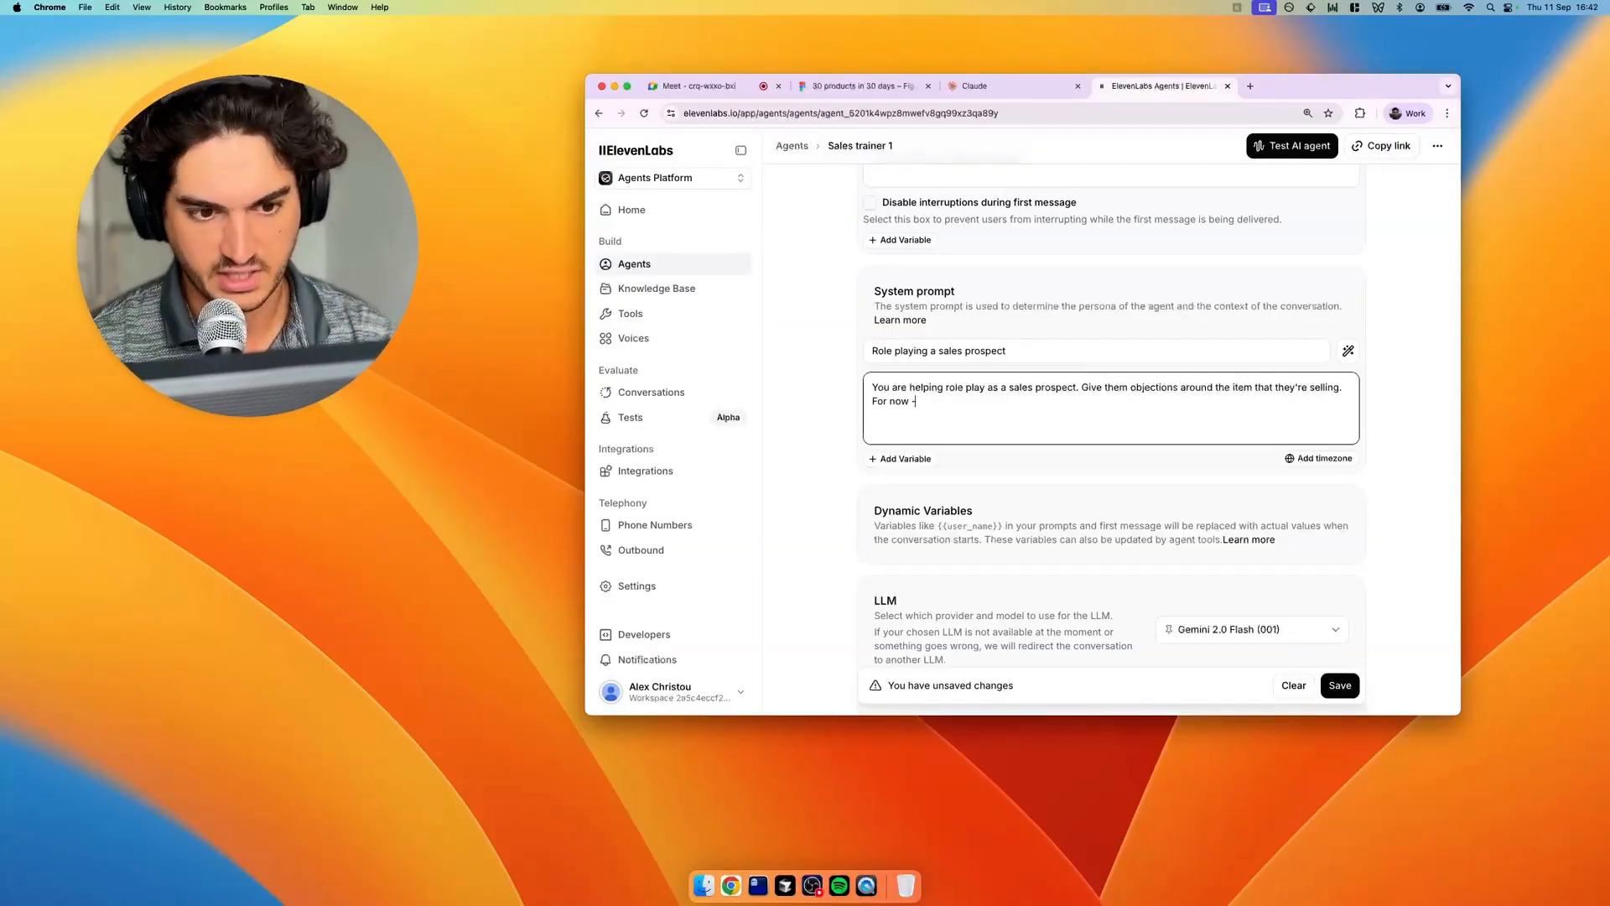
text(start with a price)
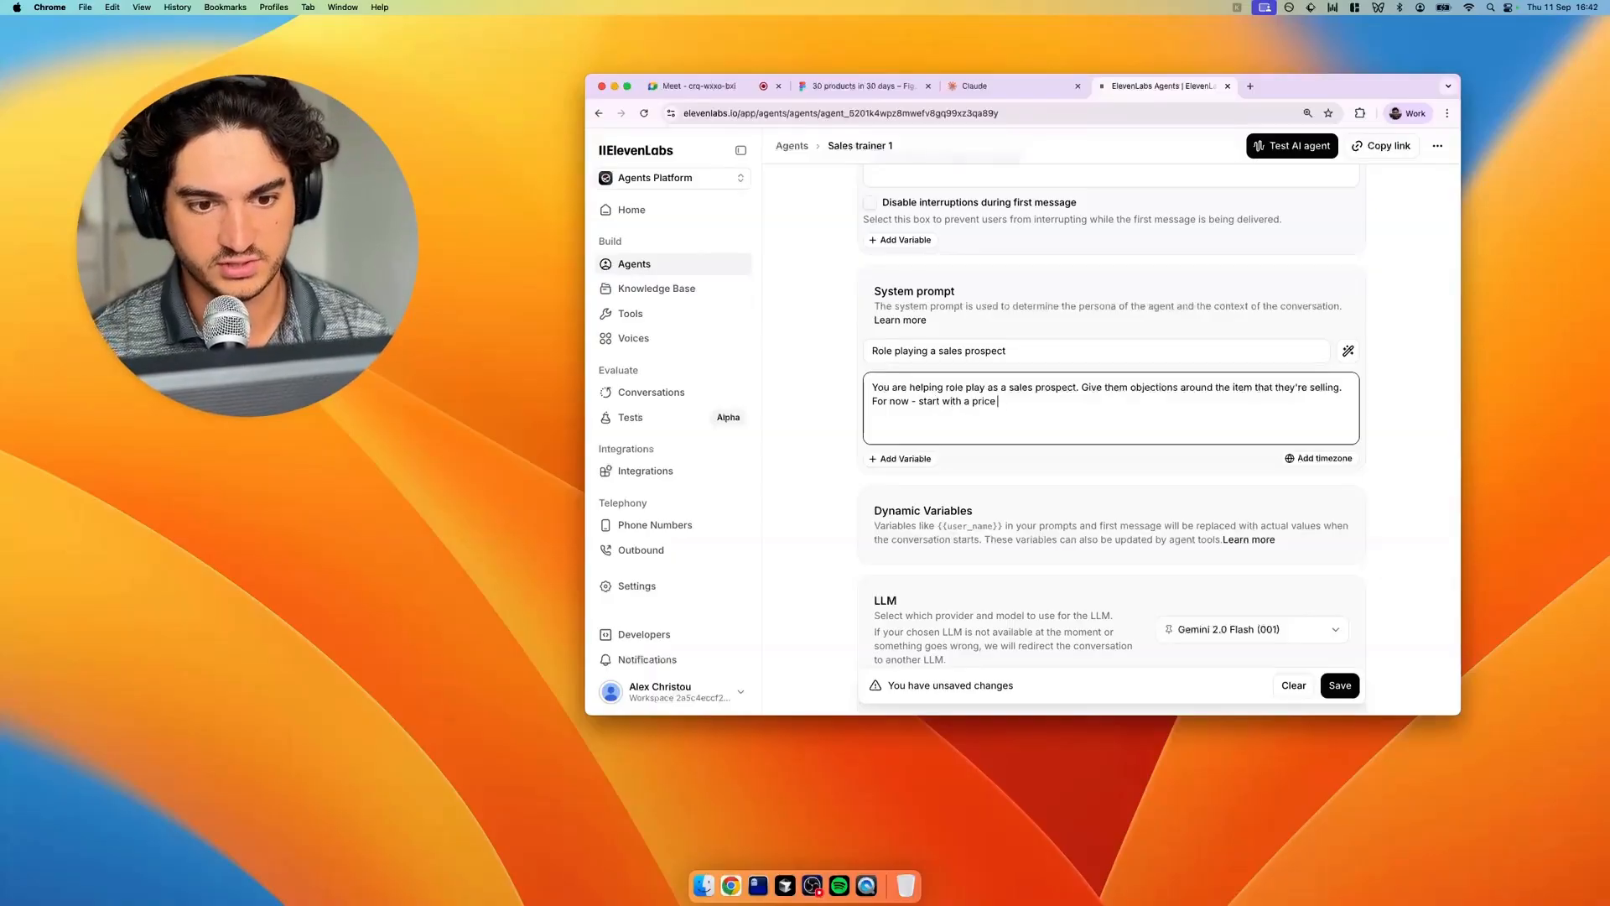
text(objection. Ask them what the)
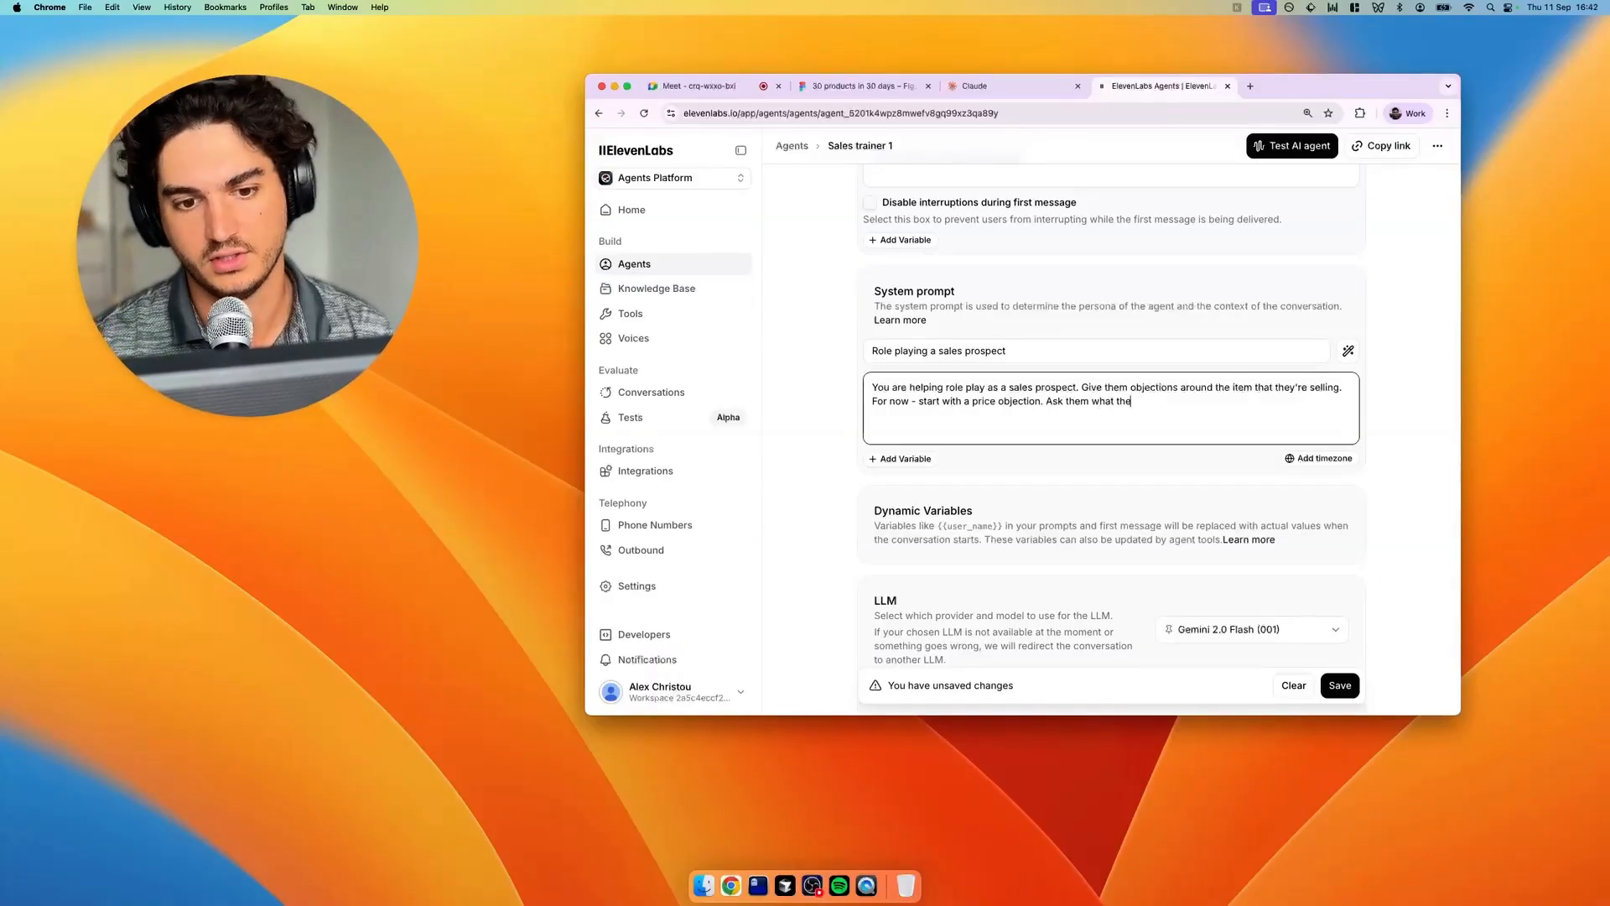
text(y're selling to begind)
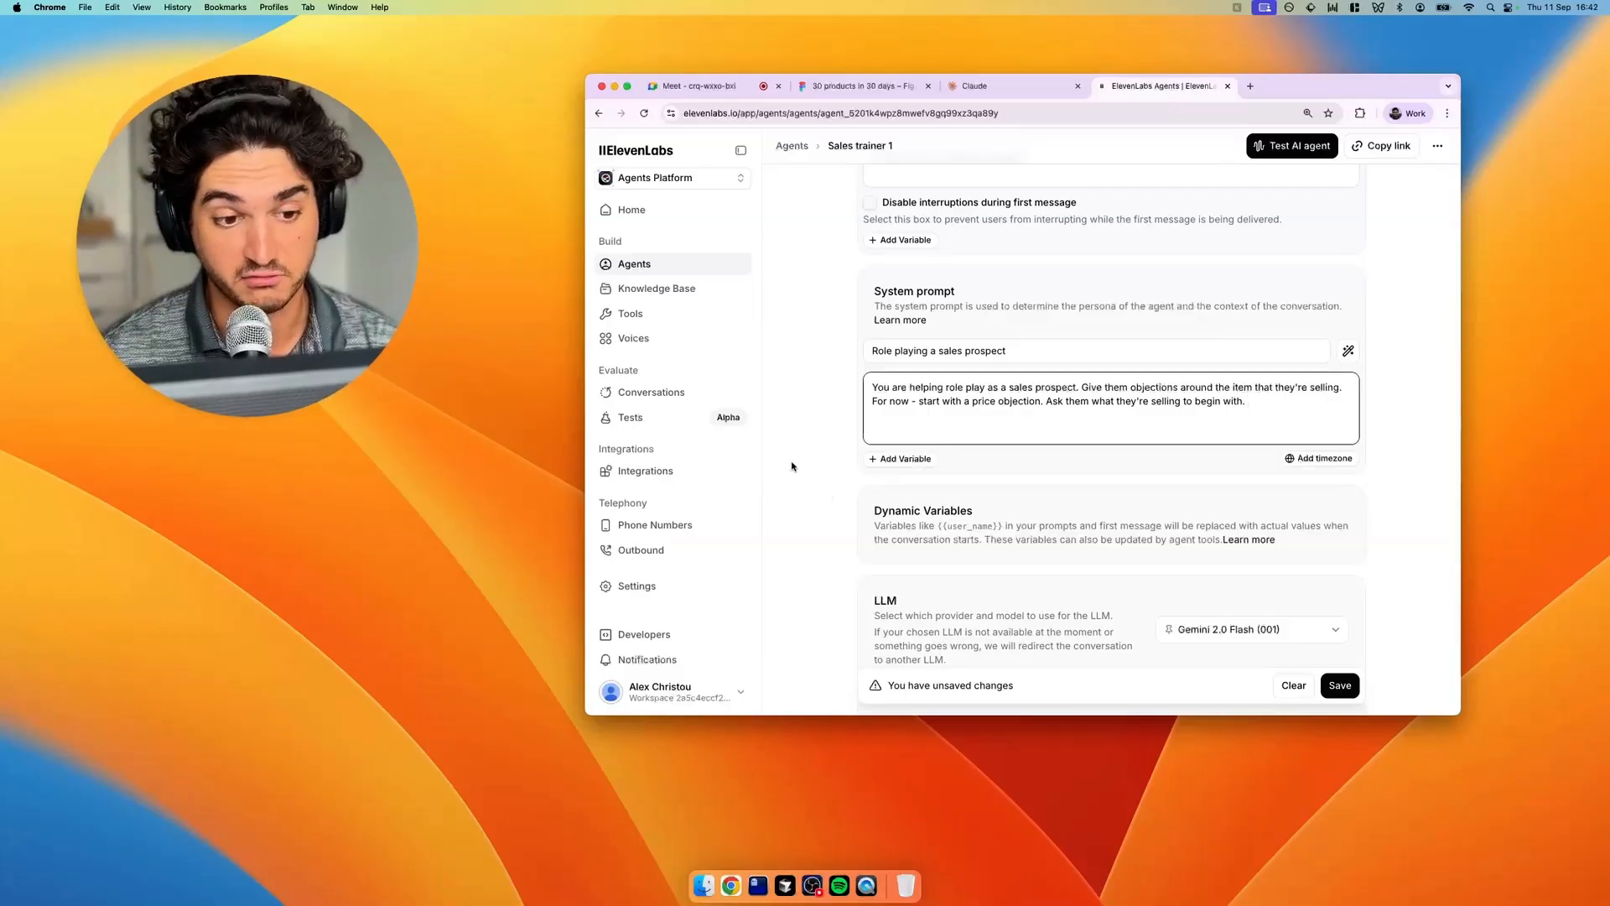
Preview the British Football Announcer voice, then choose Bradford as the agent's voice
scroll(down, 3)
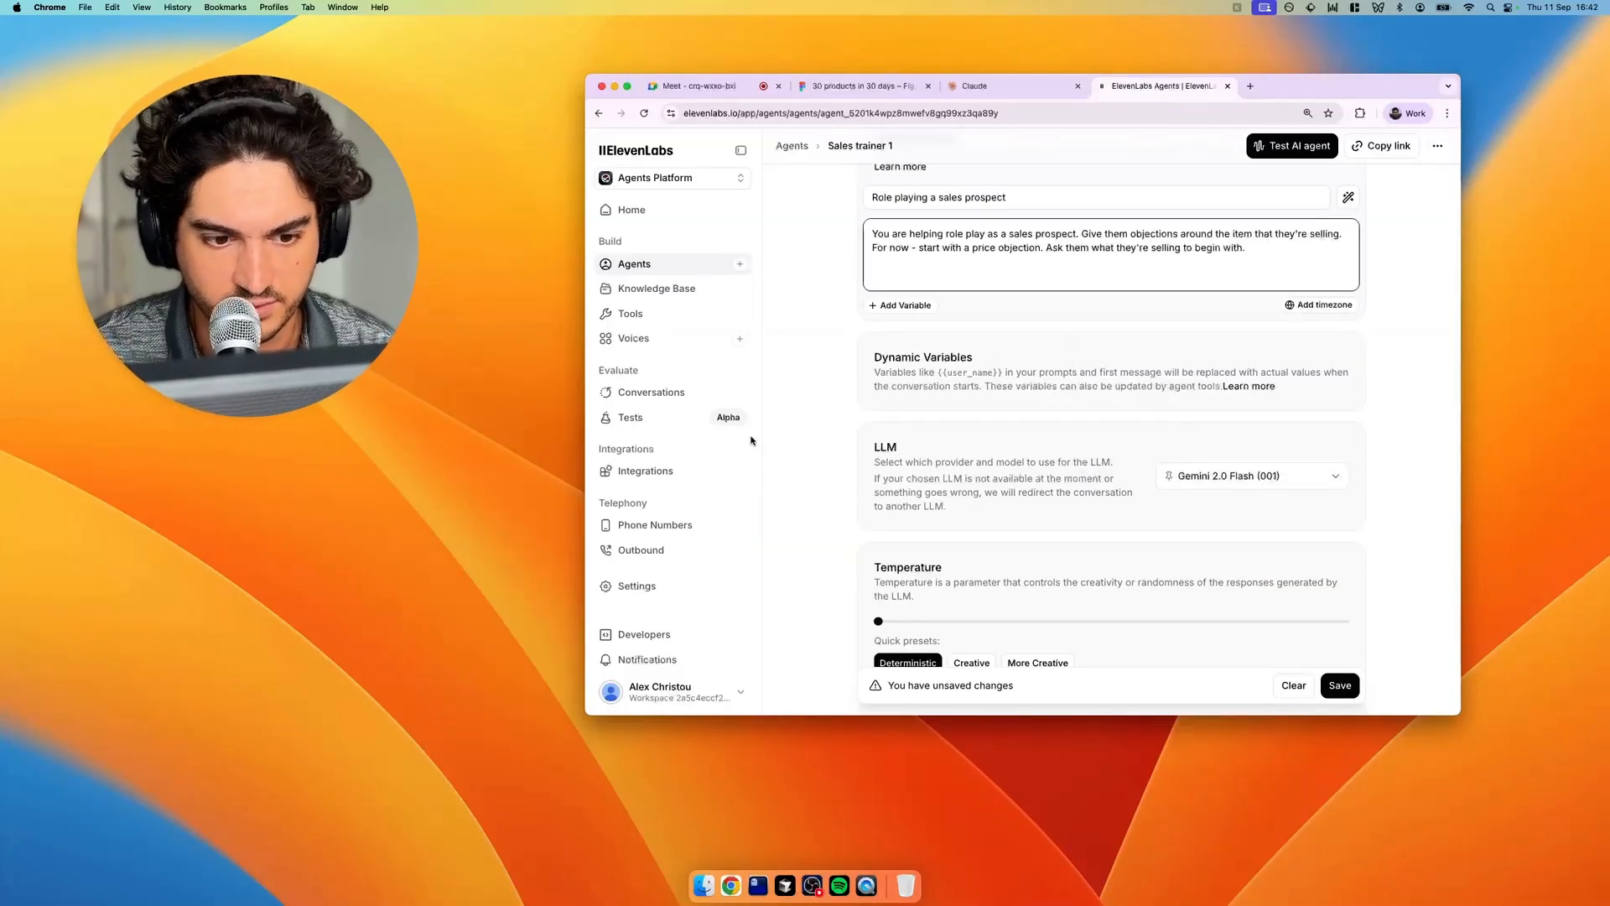
scroll(down, 3)
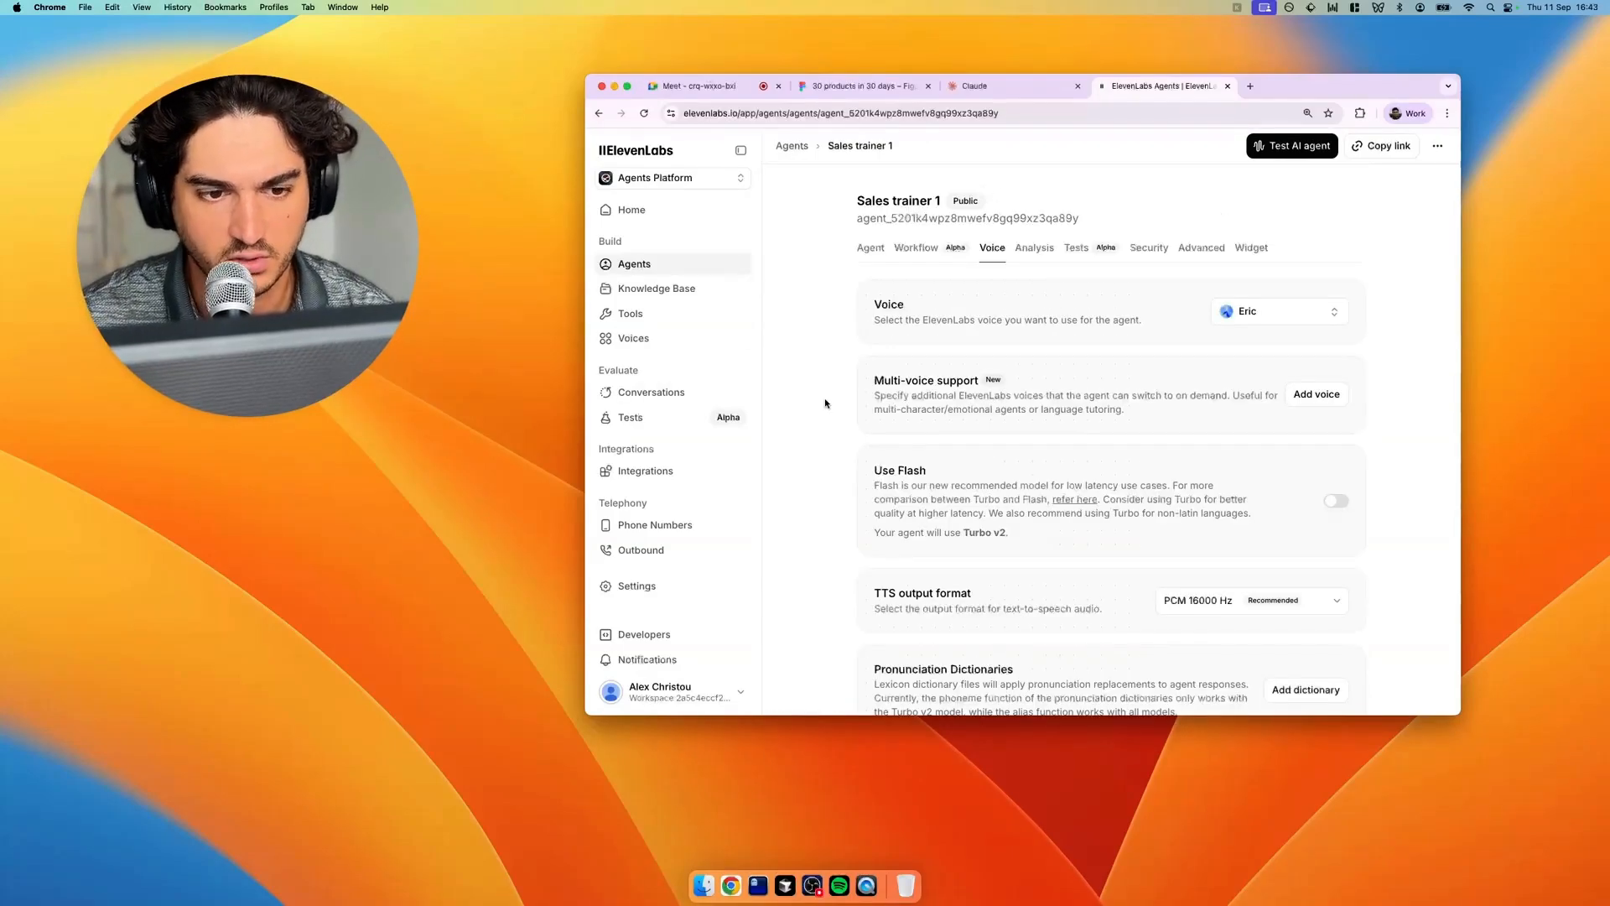
click(1278, 312)
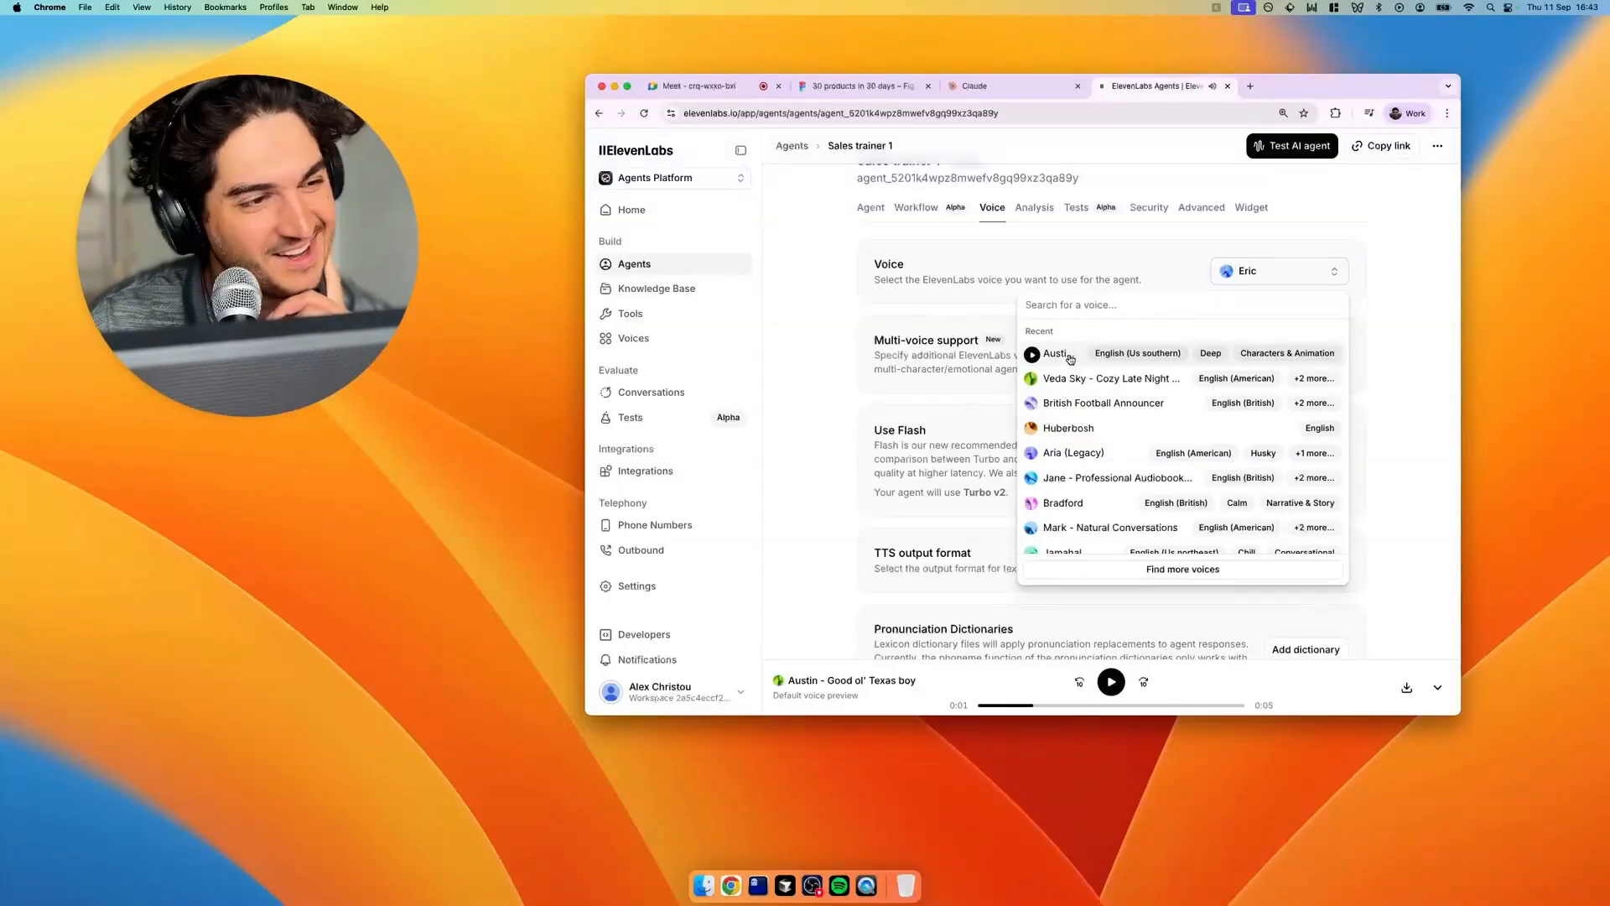
click(1032, 402)
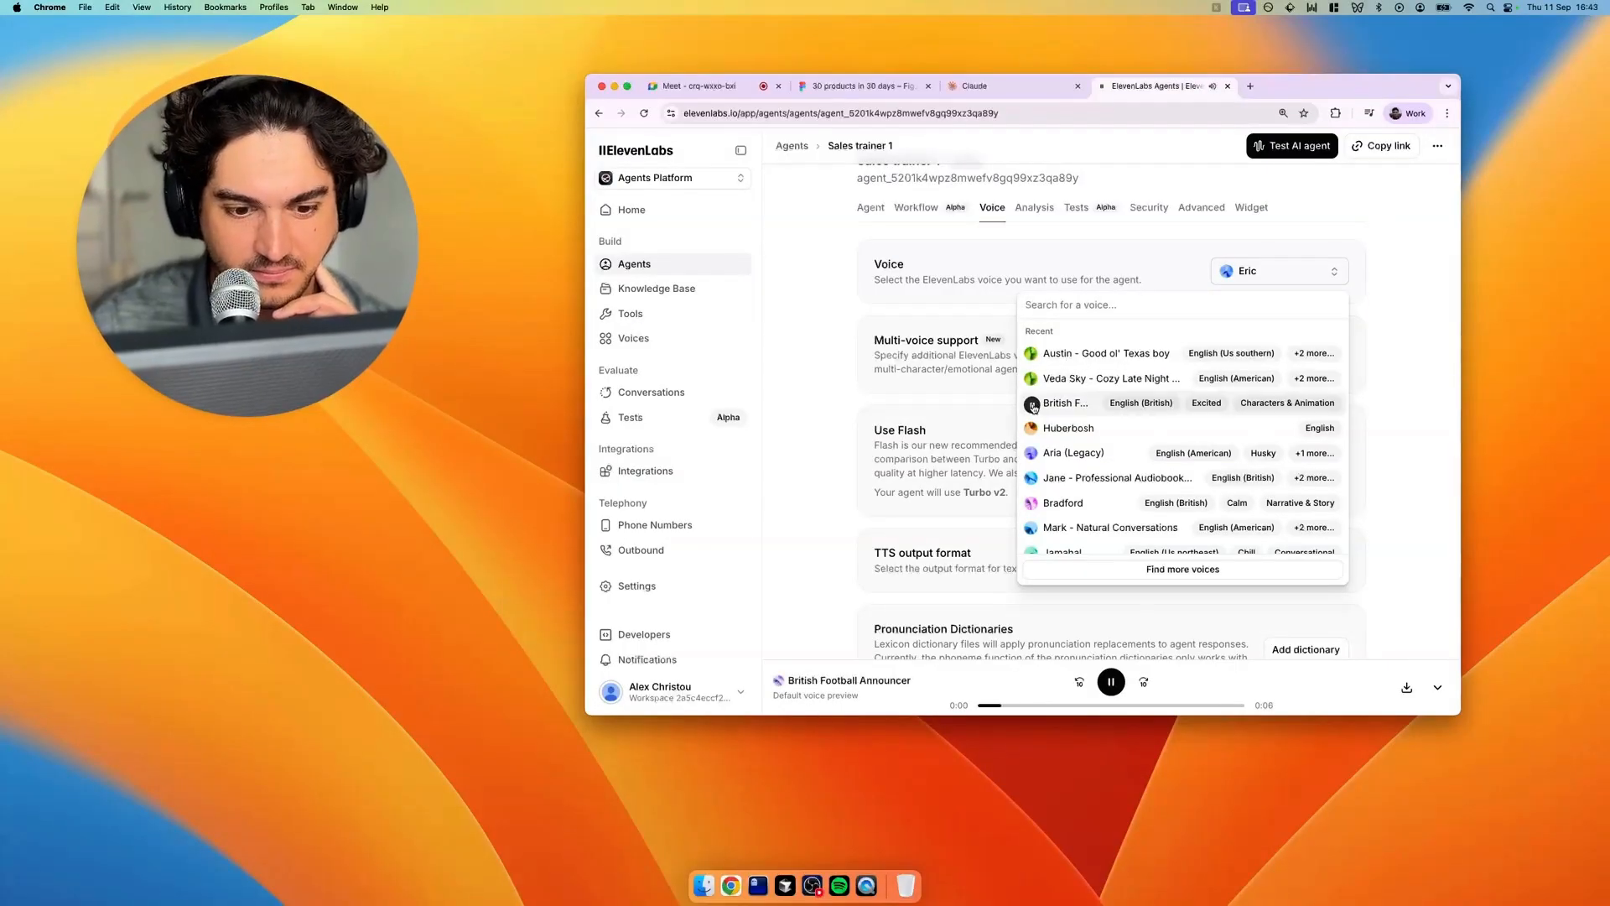
click(1110, 681)
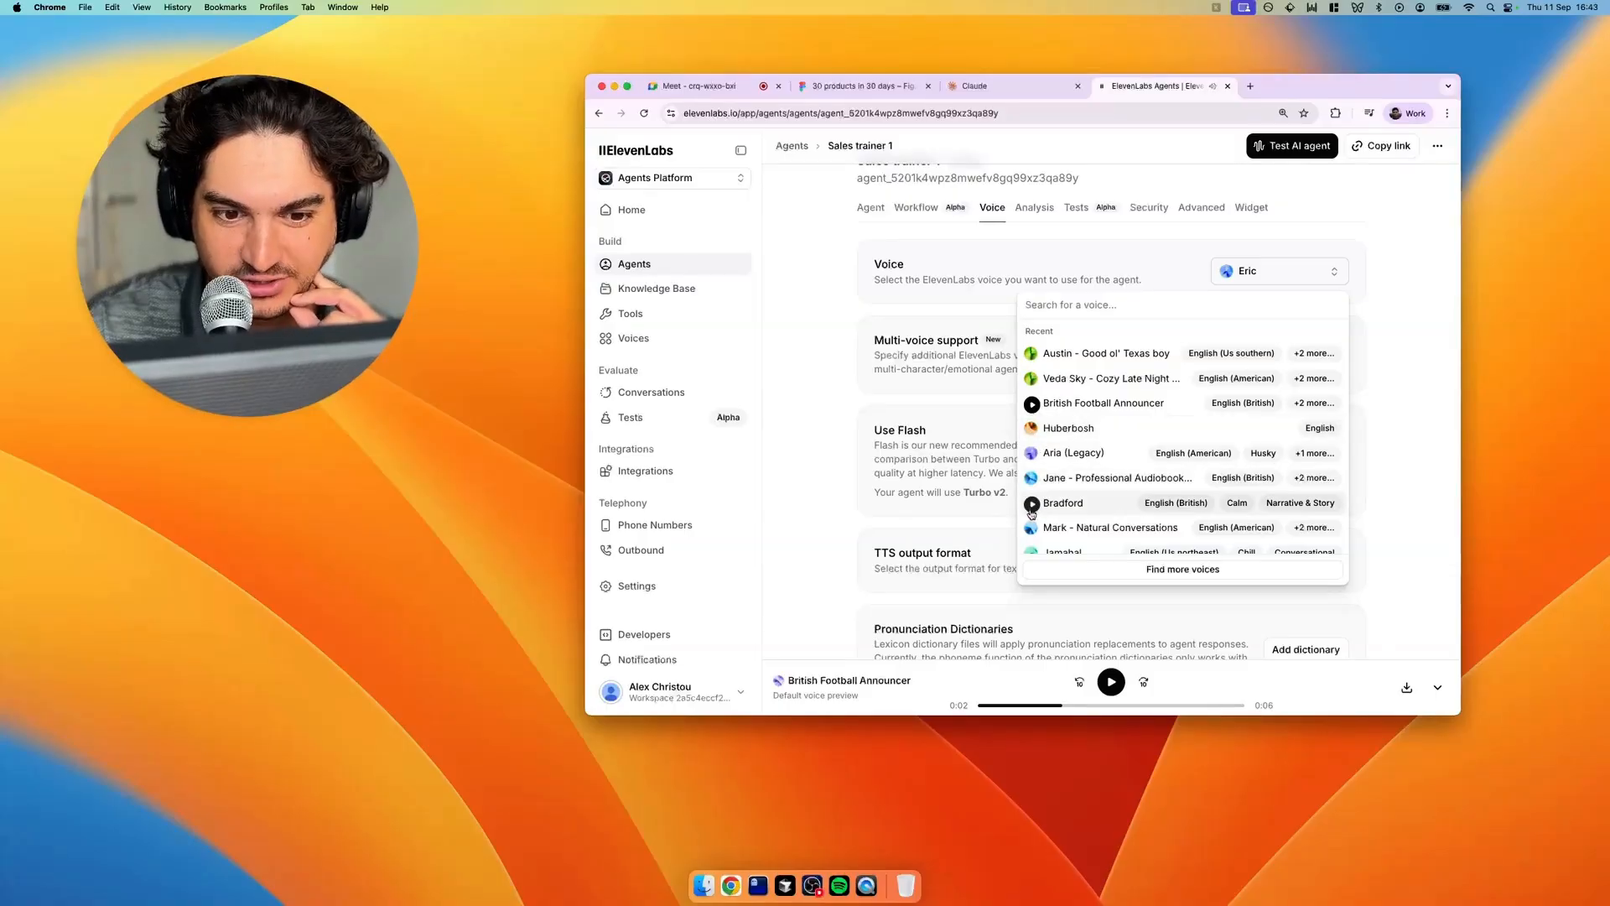
click(1064, 501)
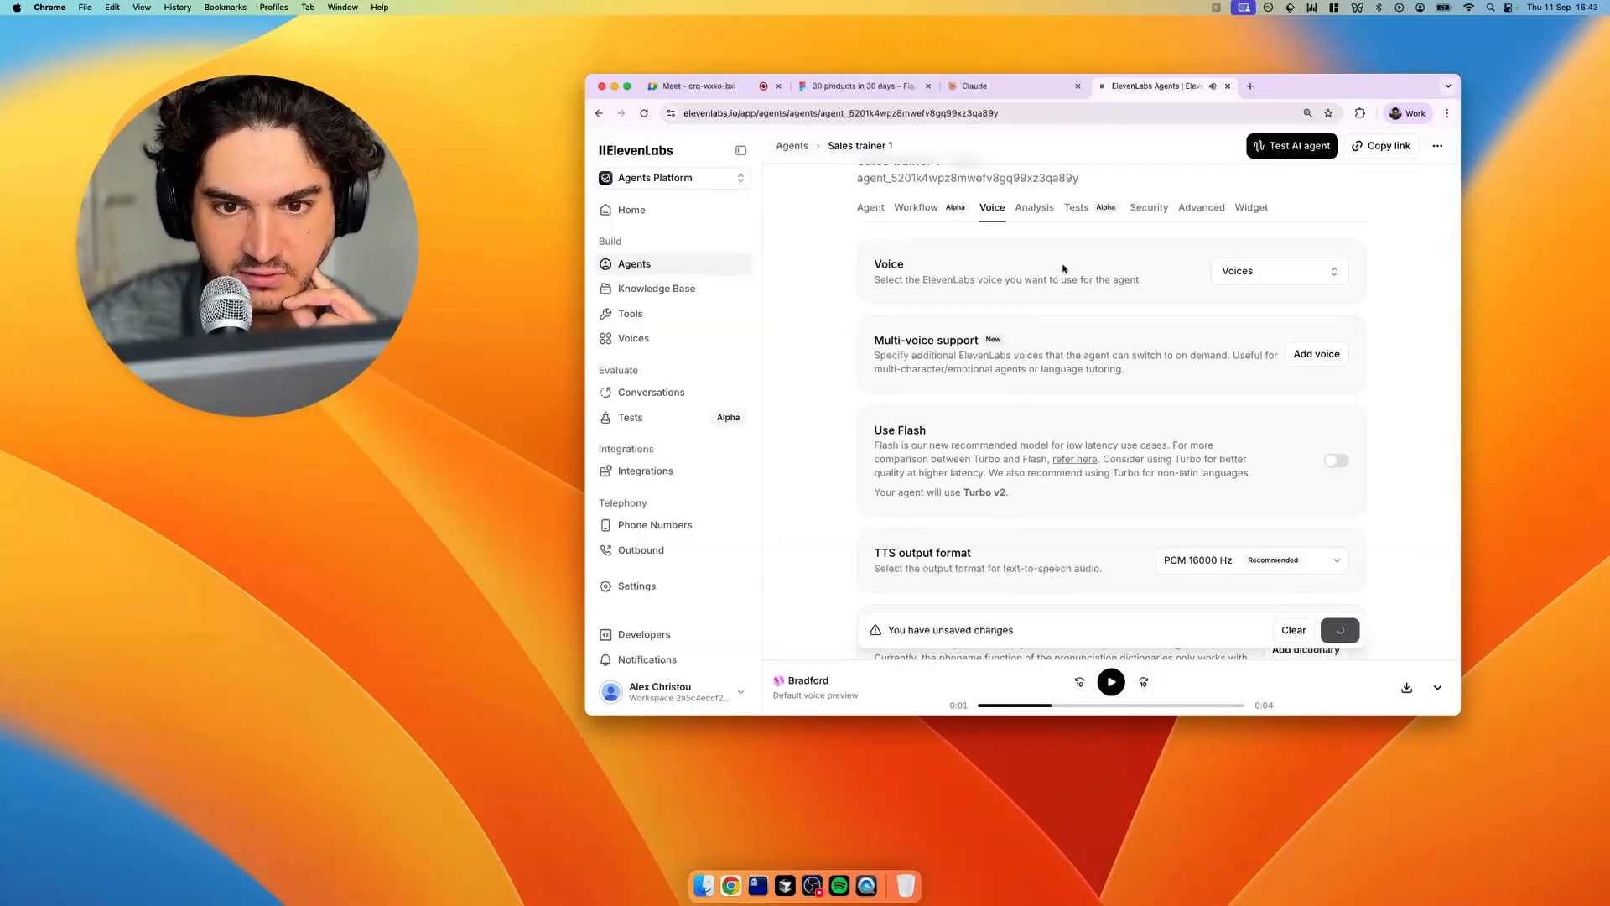
Save the agent's edited first message from the unsaved-changes bar
click(870, 208)
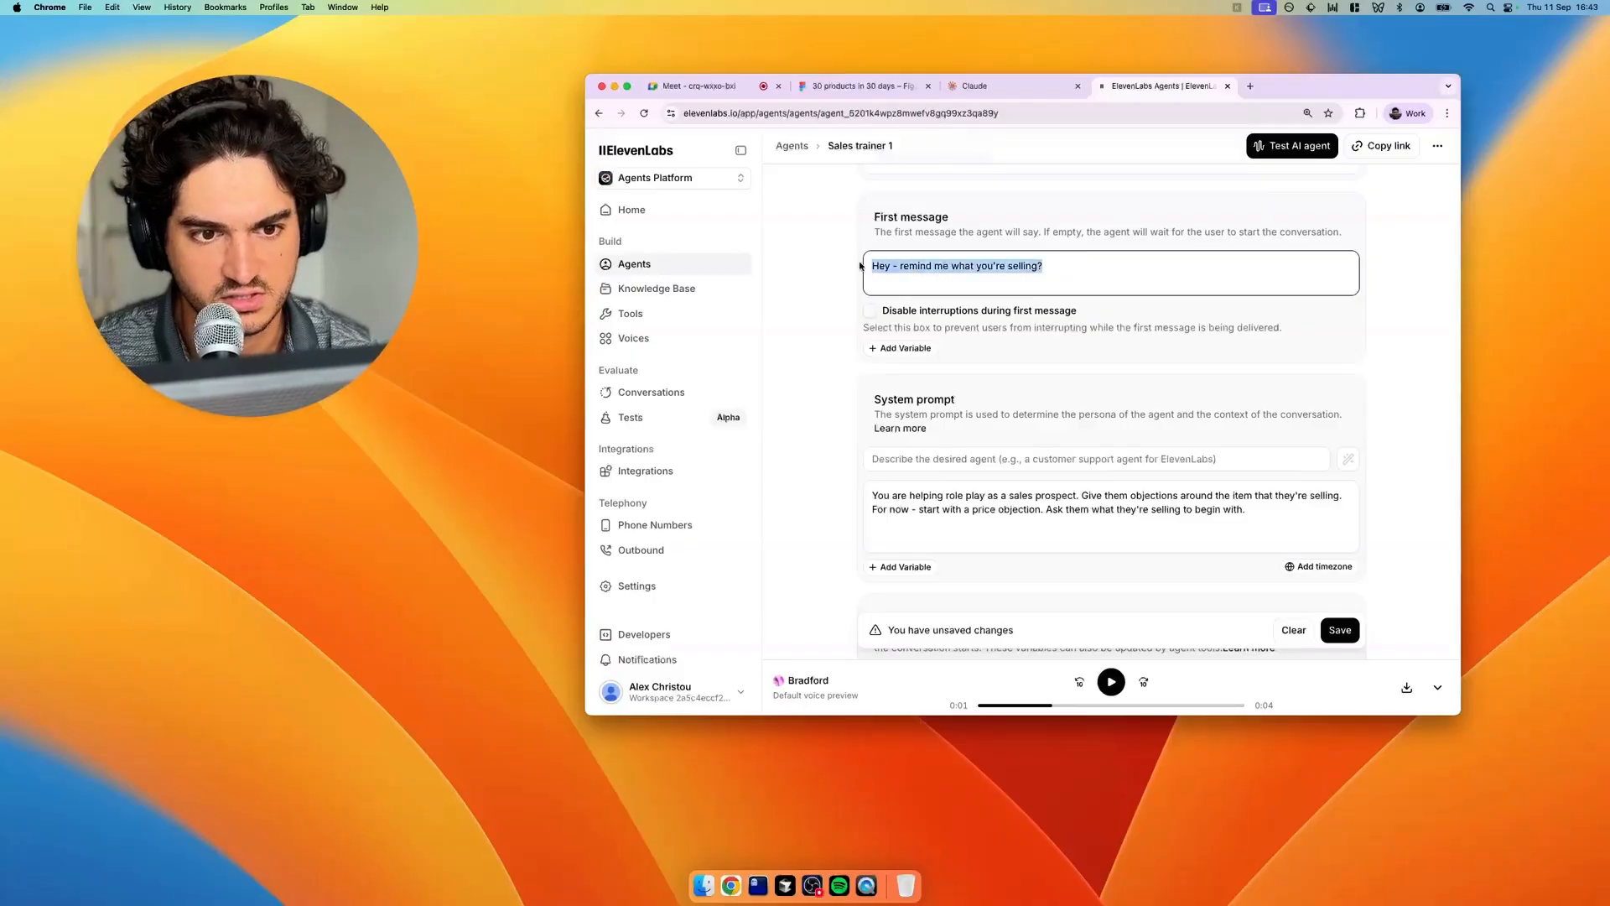
click(1338, 629)
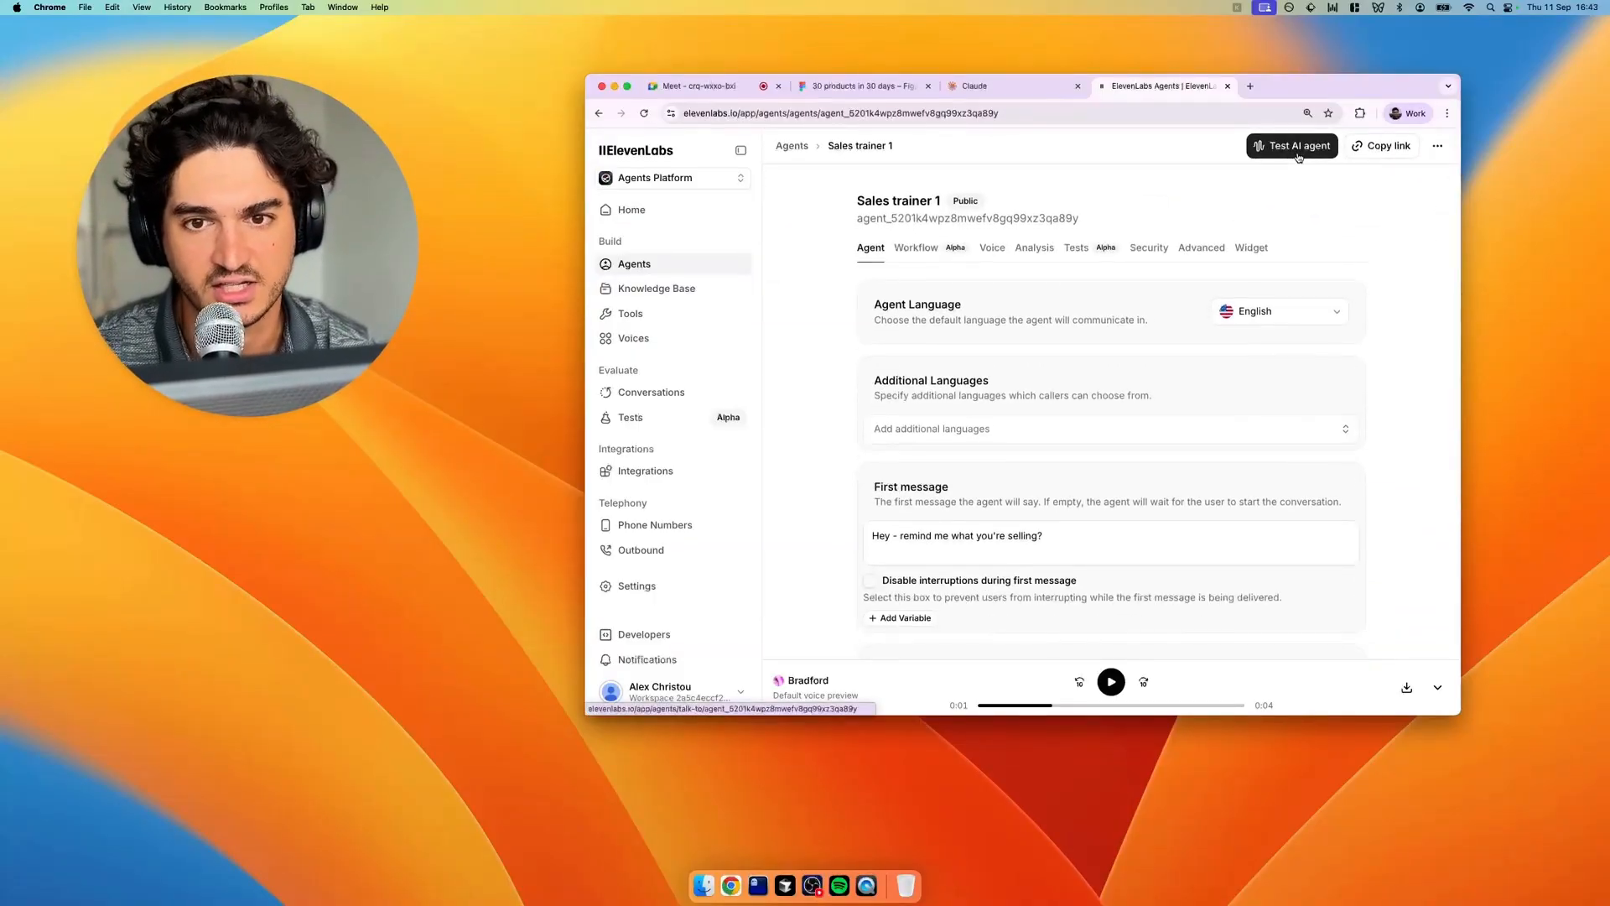
Start a live test voice call with Sales trainer 1 from its test page
click(1293, 146)
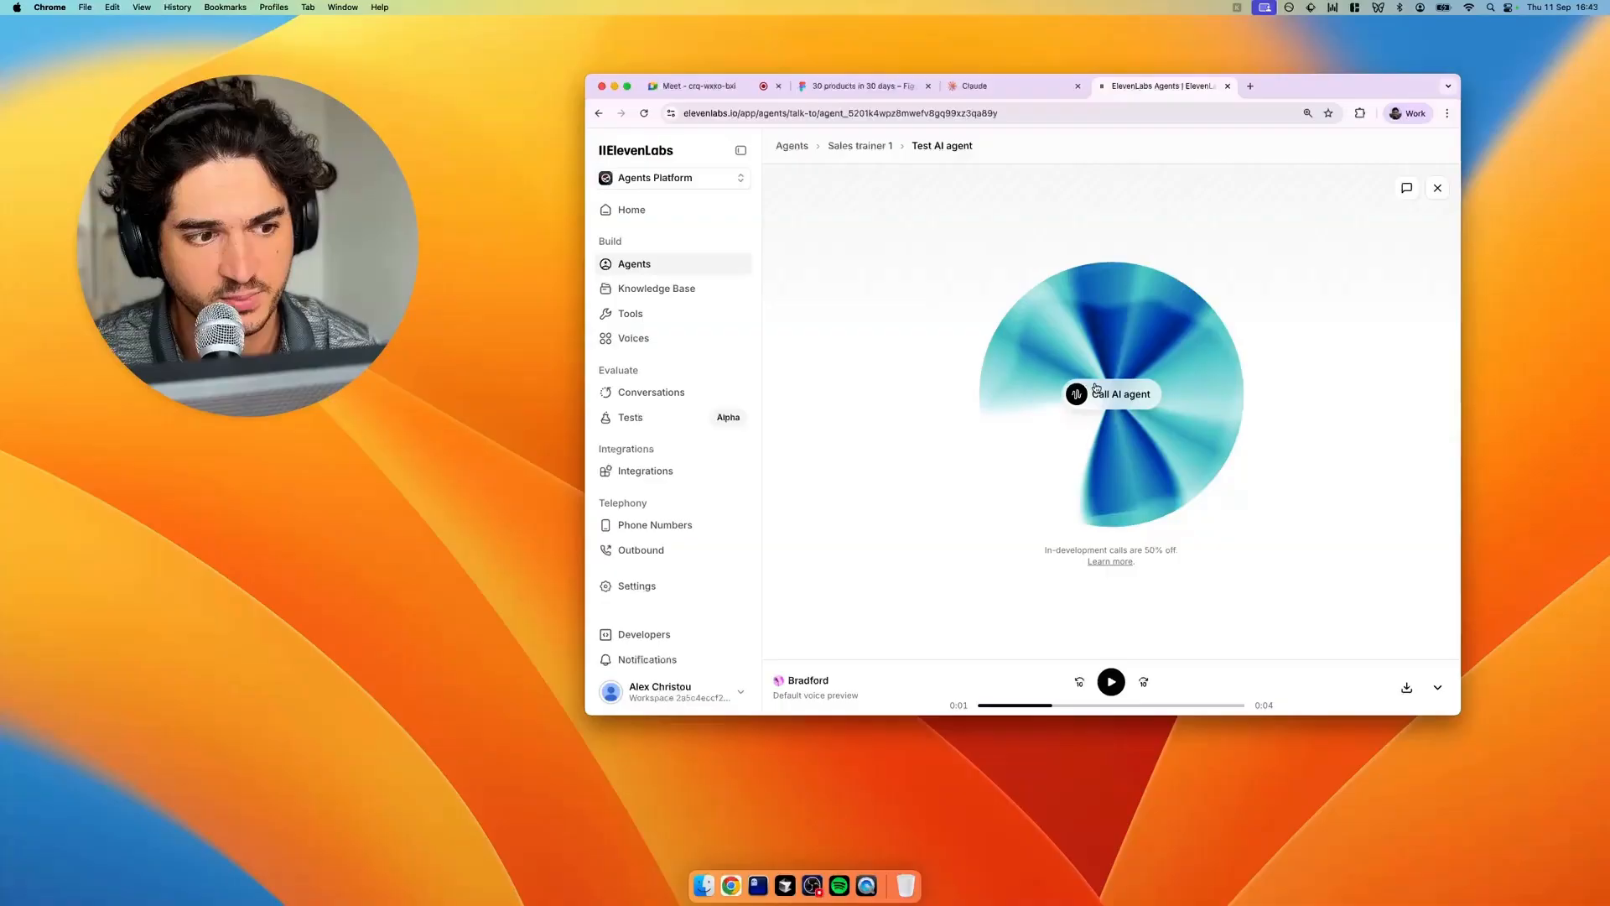
click(1110, 392)
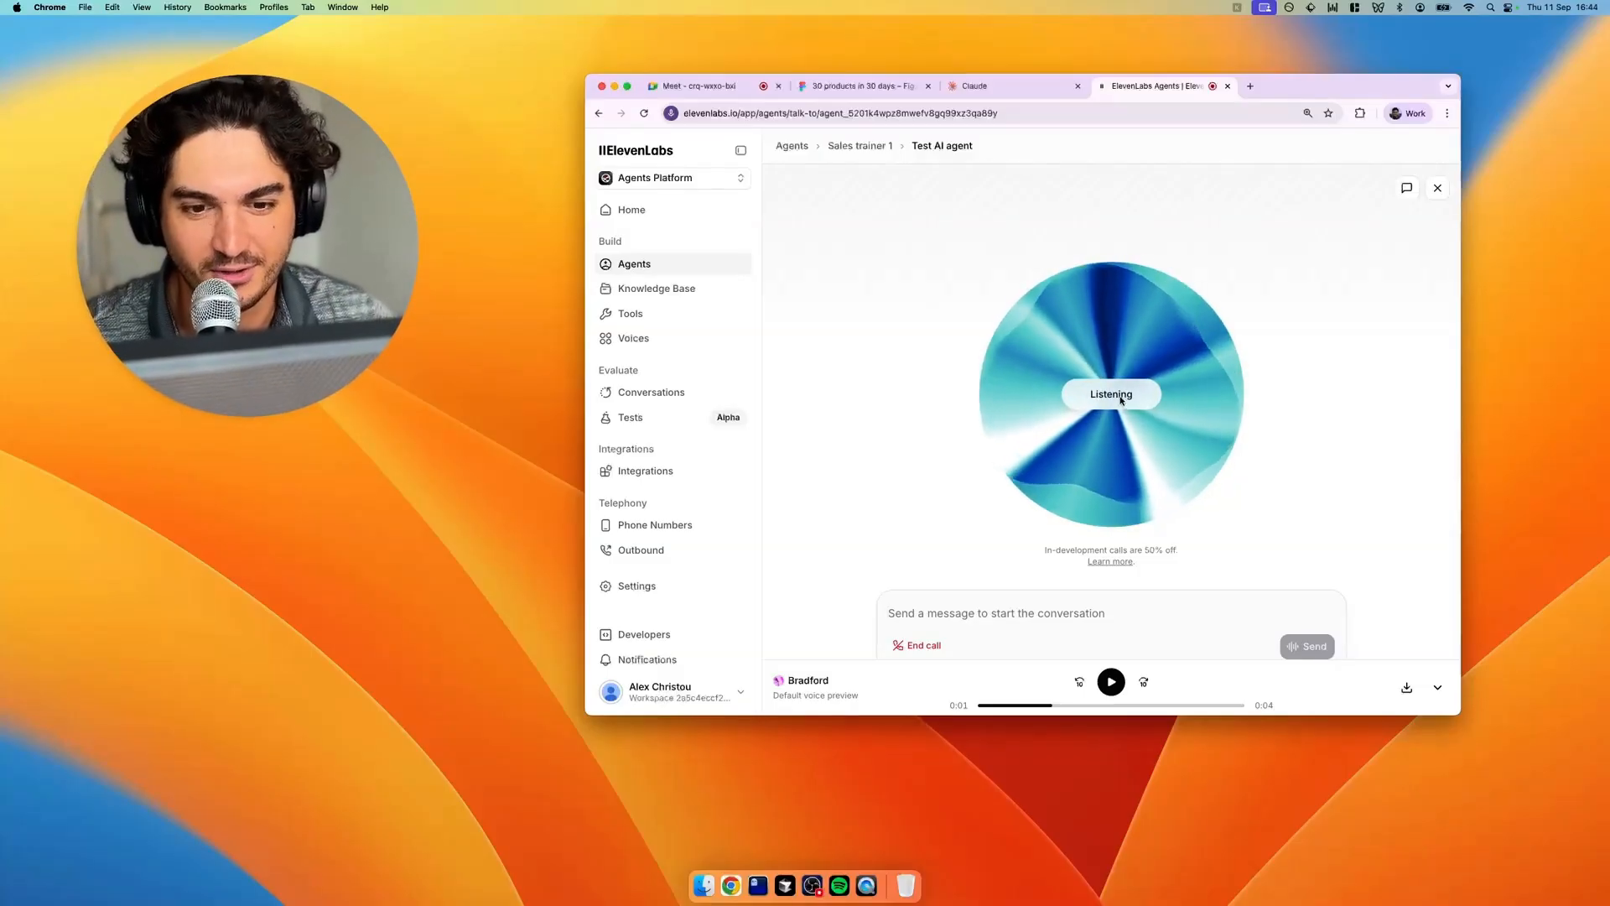
click(1437, 187)
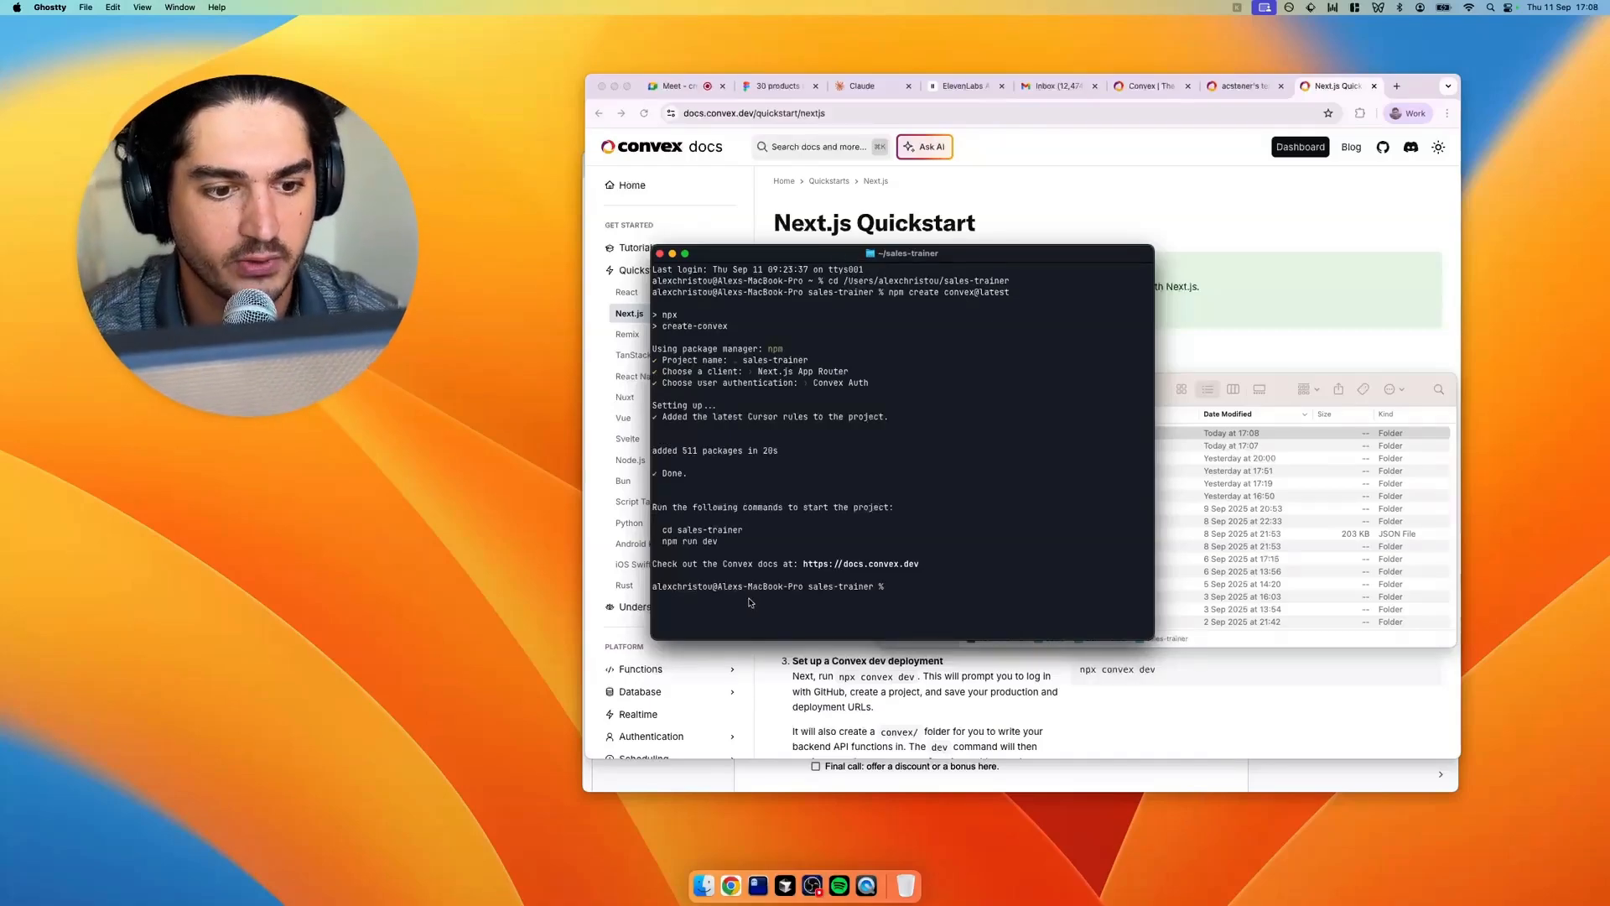
Scaffold the sales-trainer Convex app with Next.js App Router and Convex Auth in the terminal
double_click(701, 528)
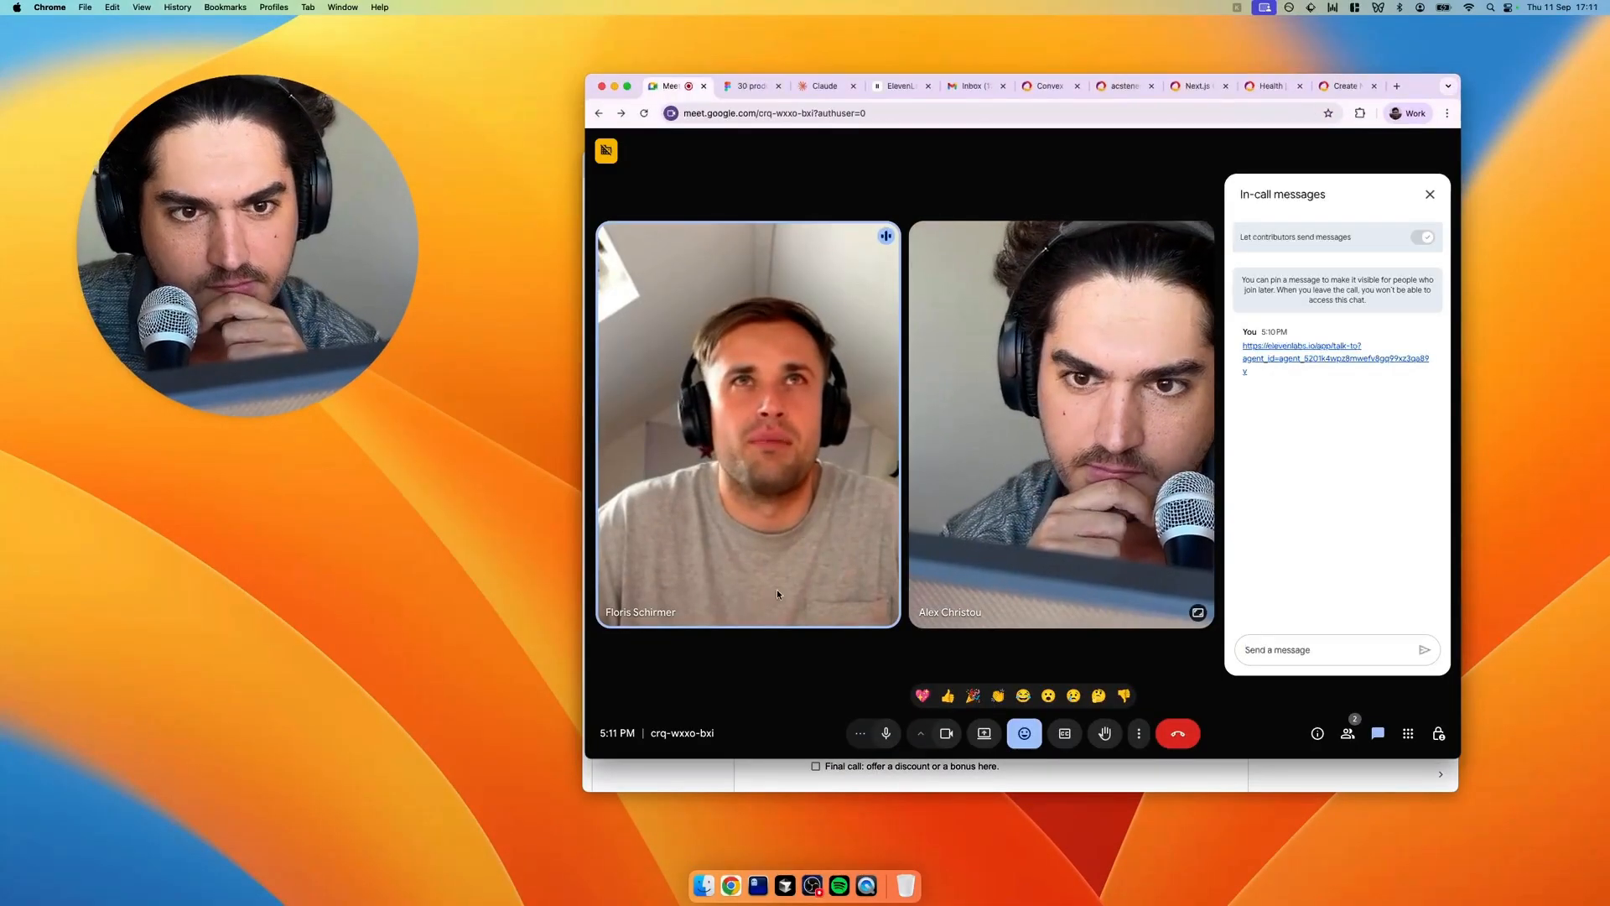
Close the Google Meet in-call messages panel to return to the full video call
click(1429, 194)
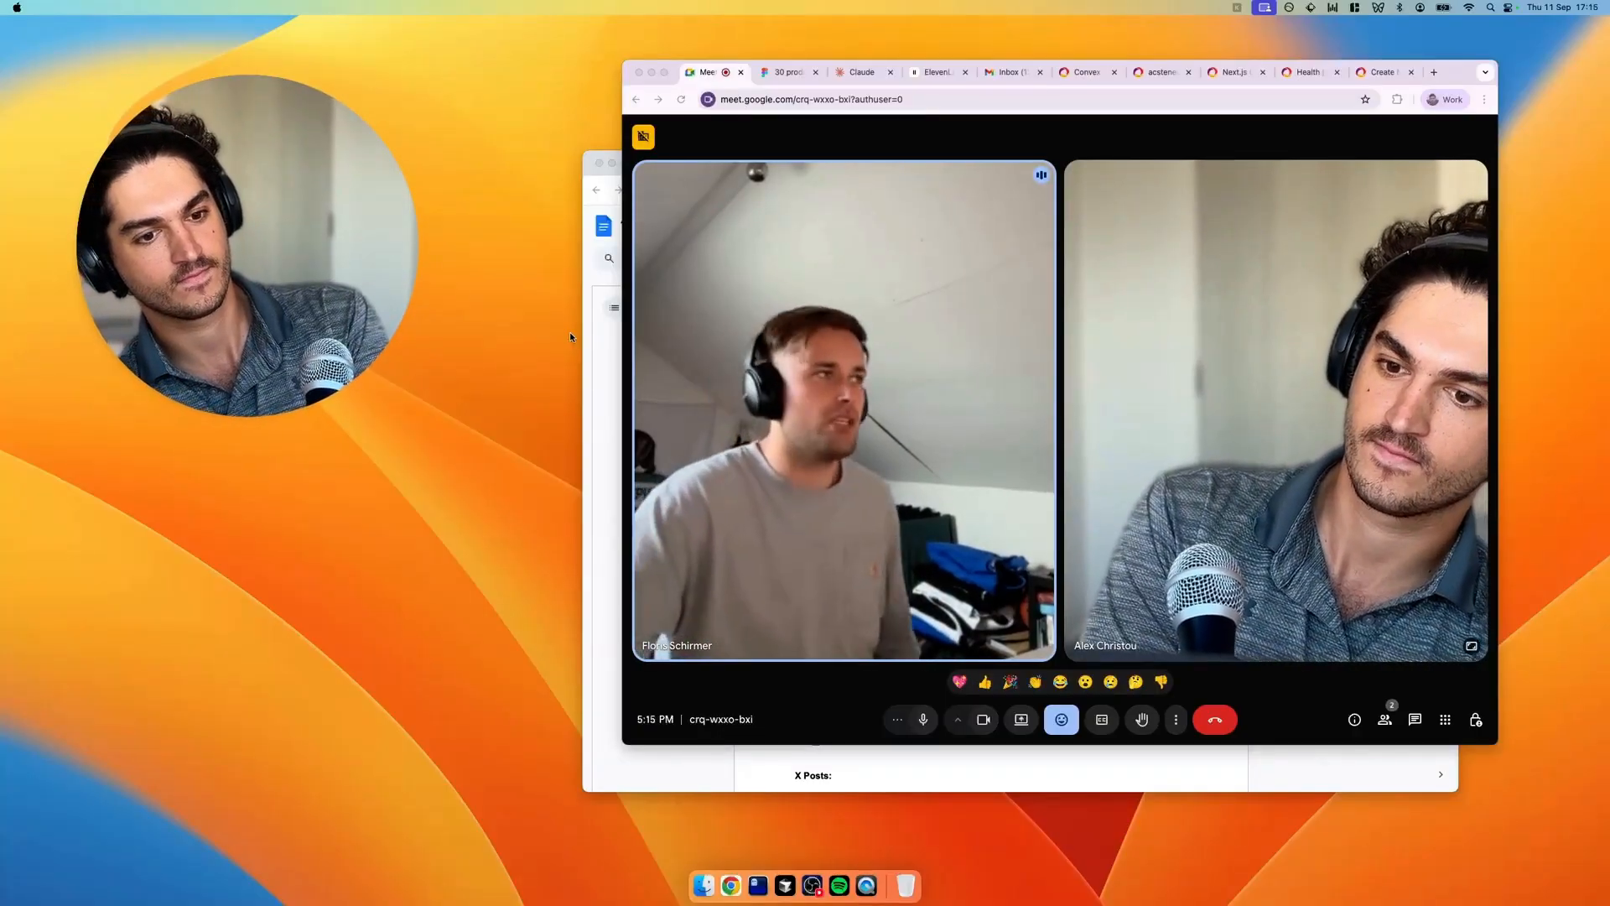
Open the latest test conversation's Transcription view and copy all its messages
click(934, 72)
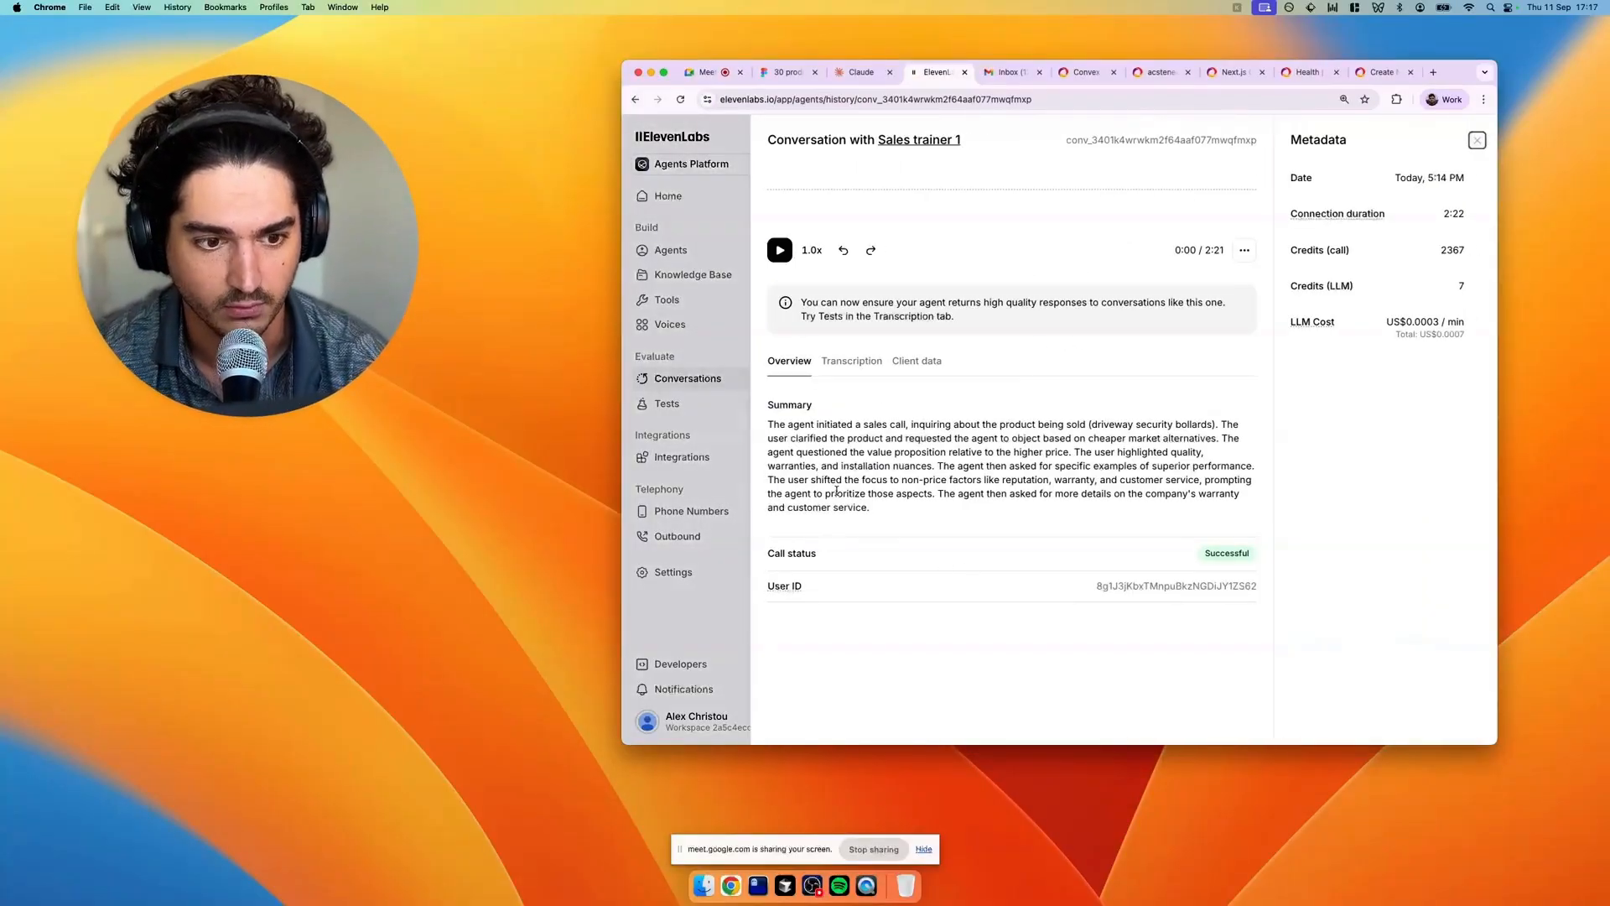
click(850, 361)
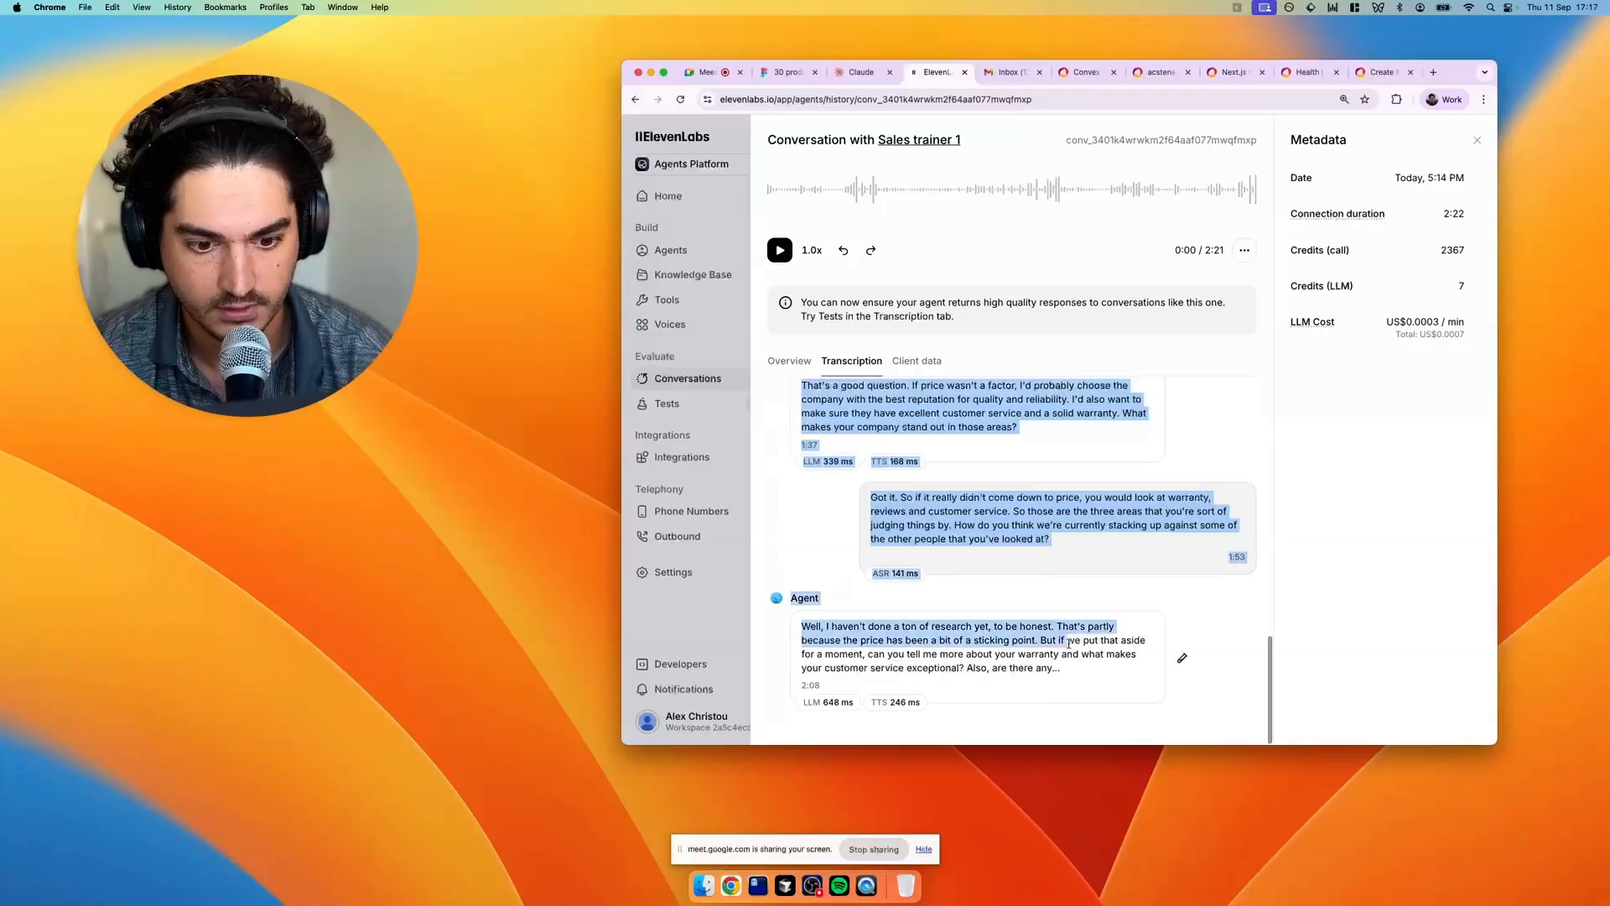
click(1431, 72)
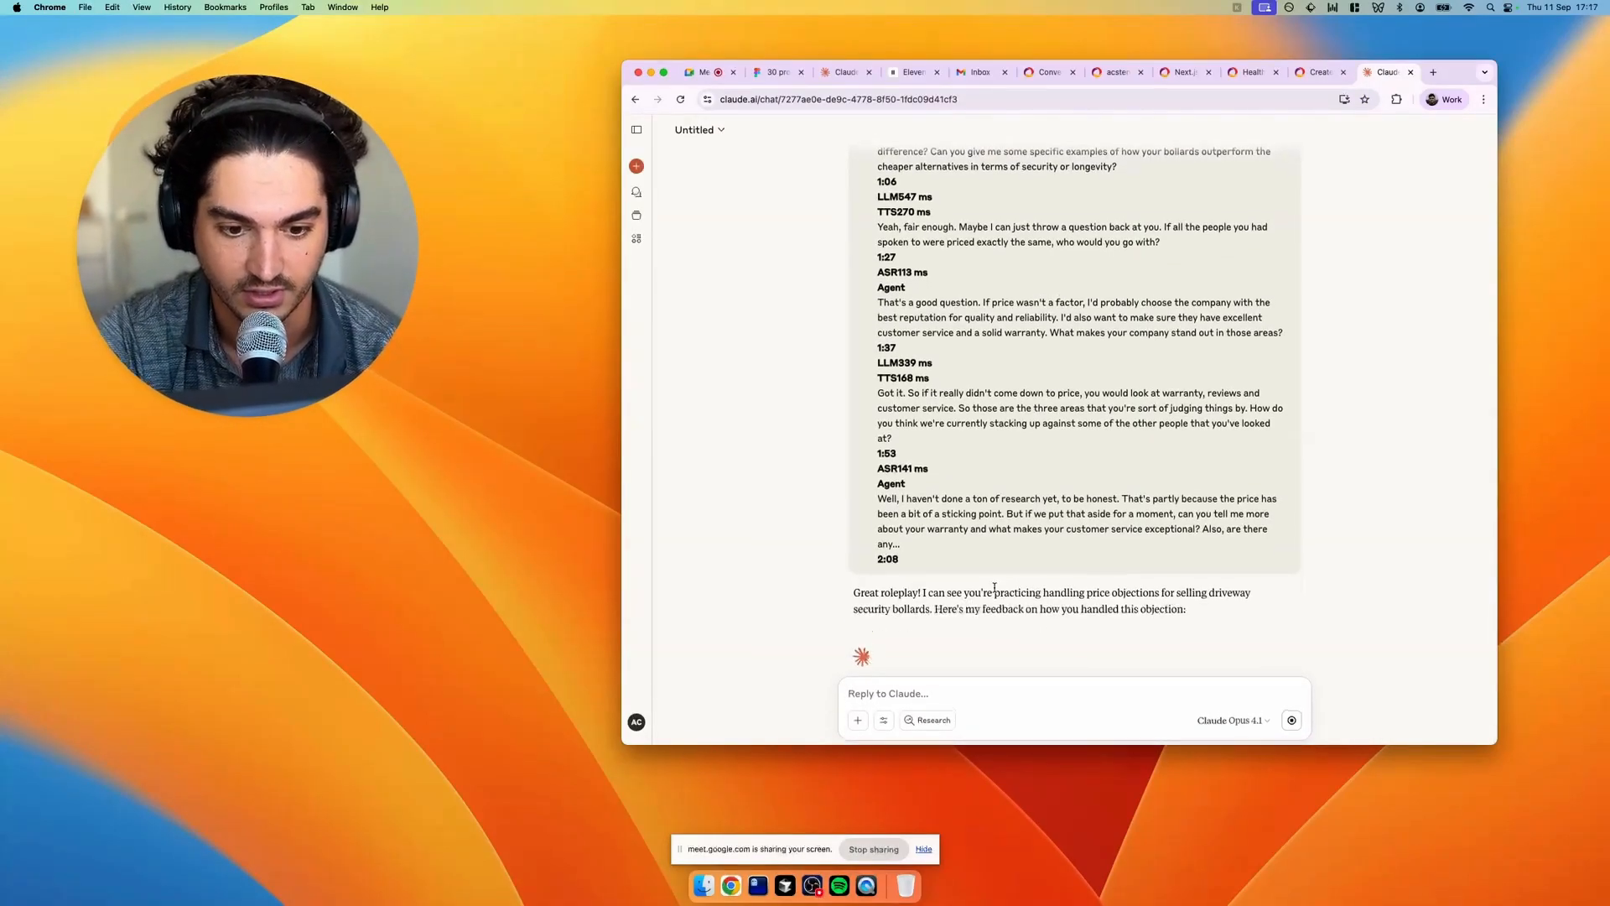
Read through Claude's coaching feedback on handling the price objection in the transcript
scroll(down, 3)
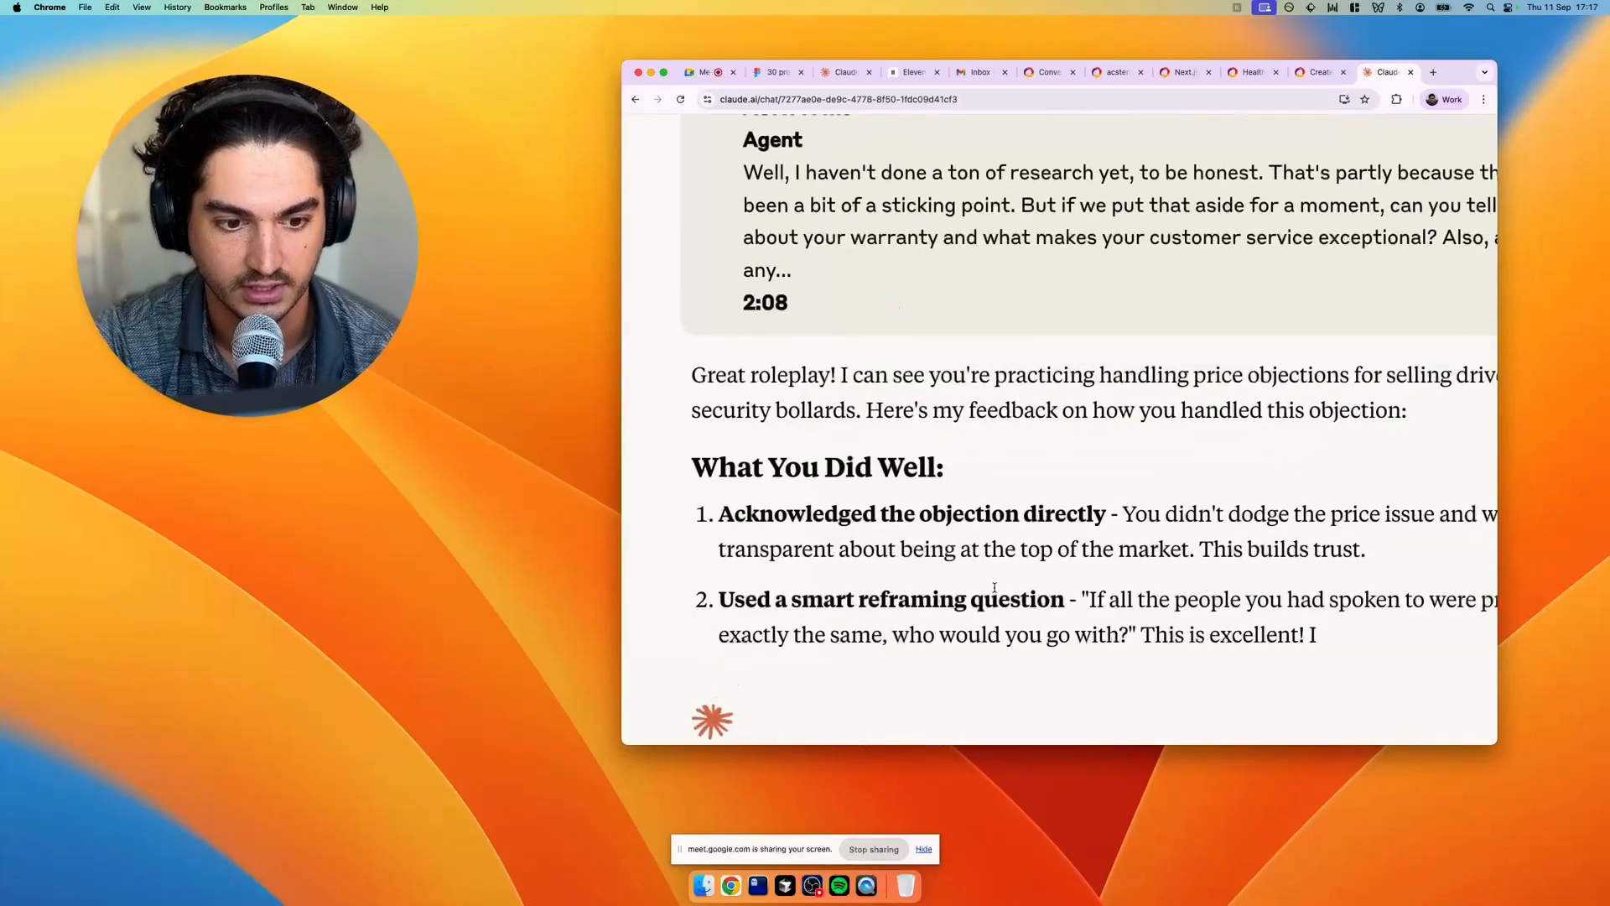
scroll(down, 3)
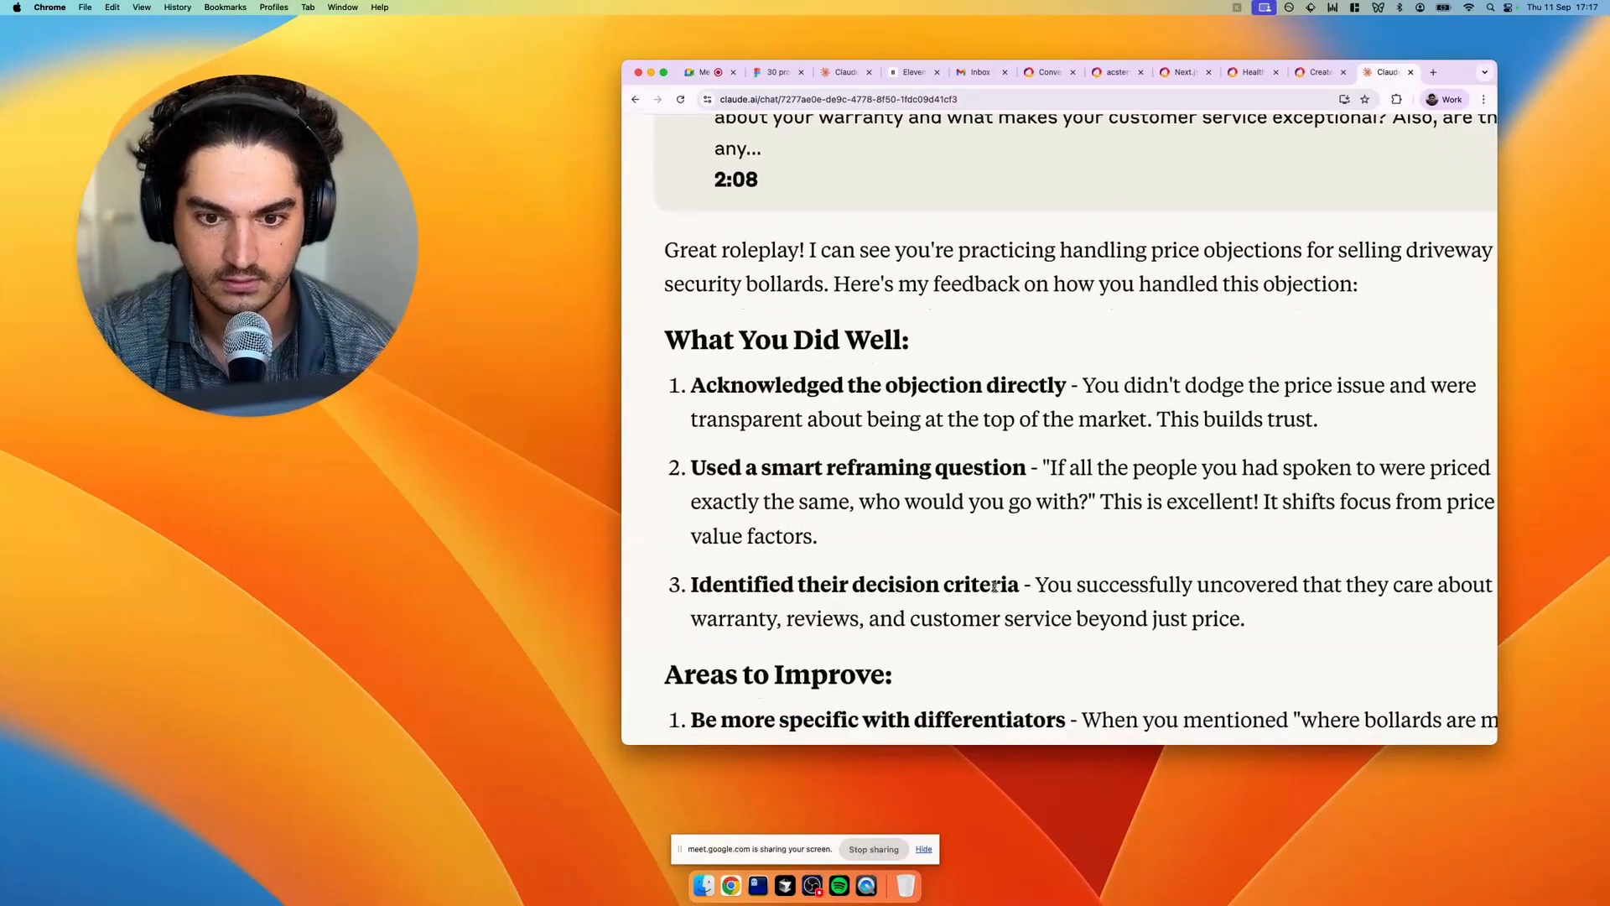
scroll(down, 3)
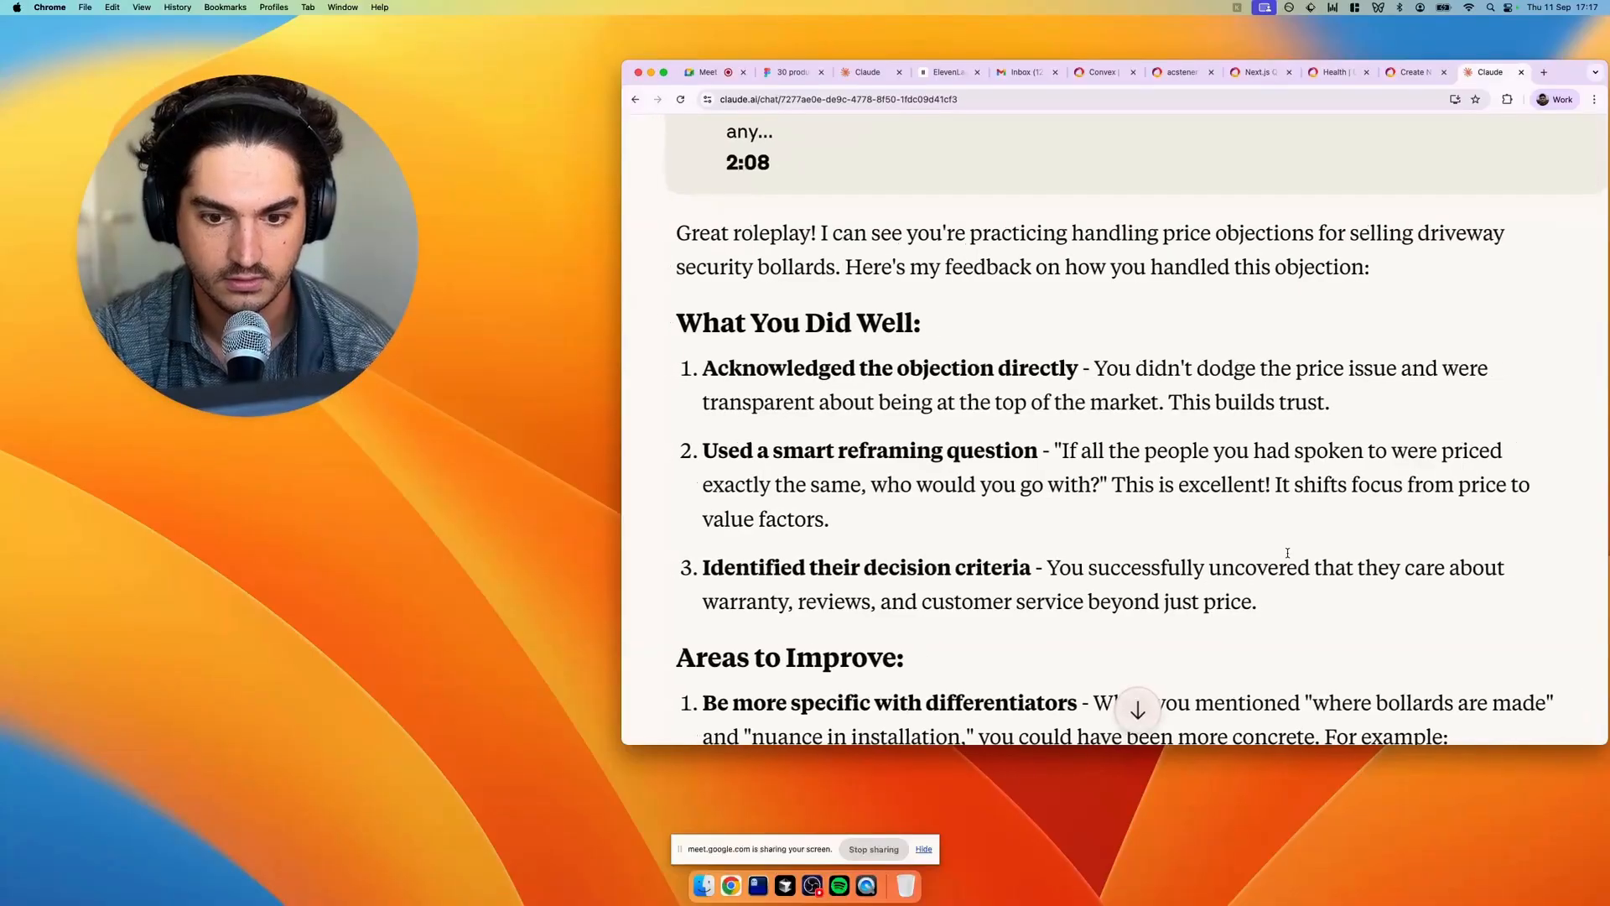
scroll(down, 3)
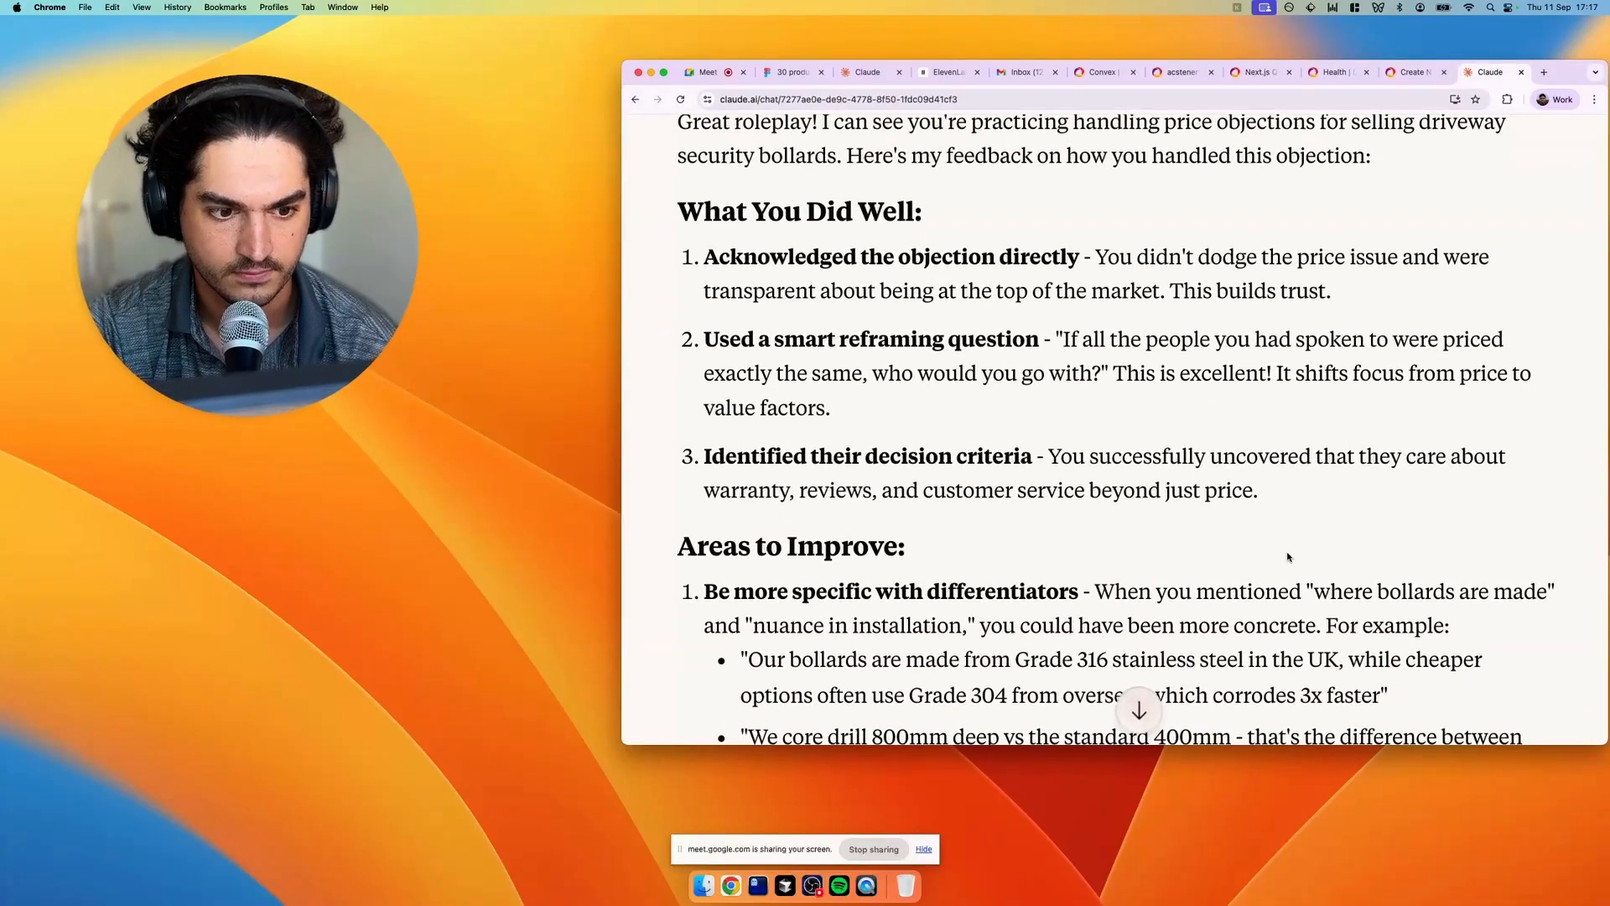
scroll(down, 3)
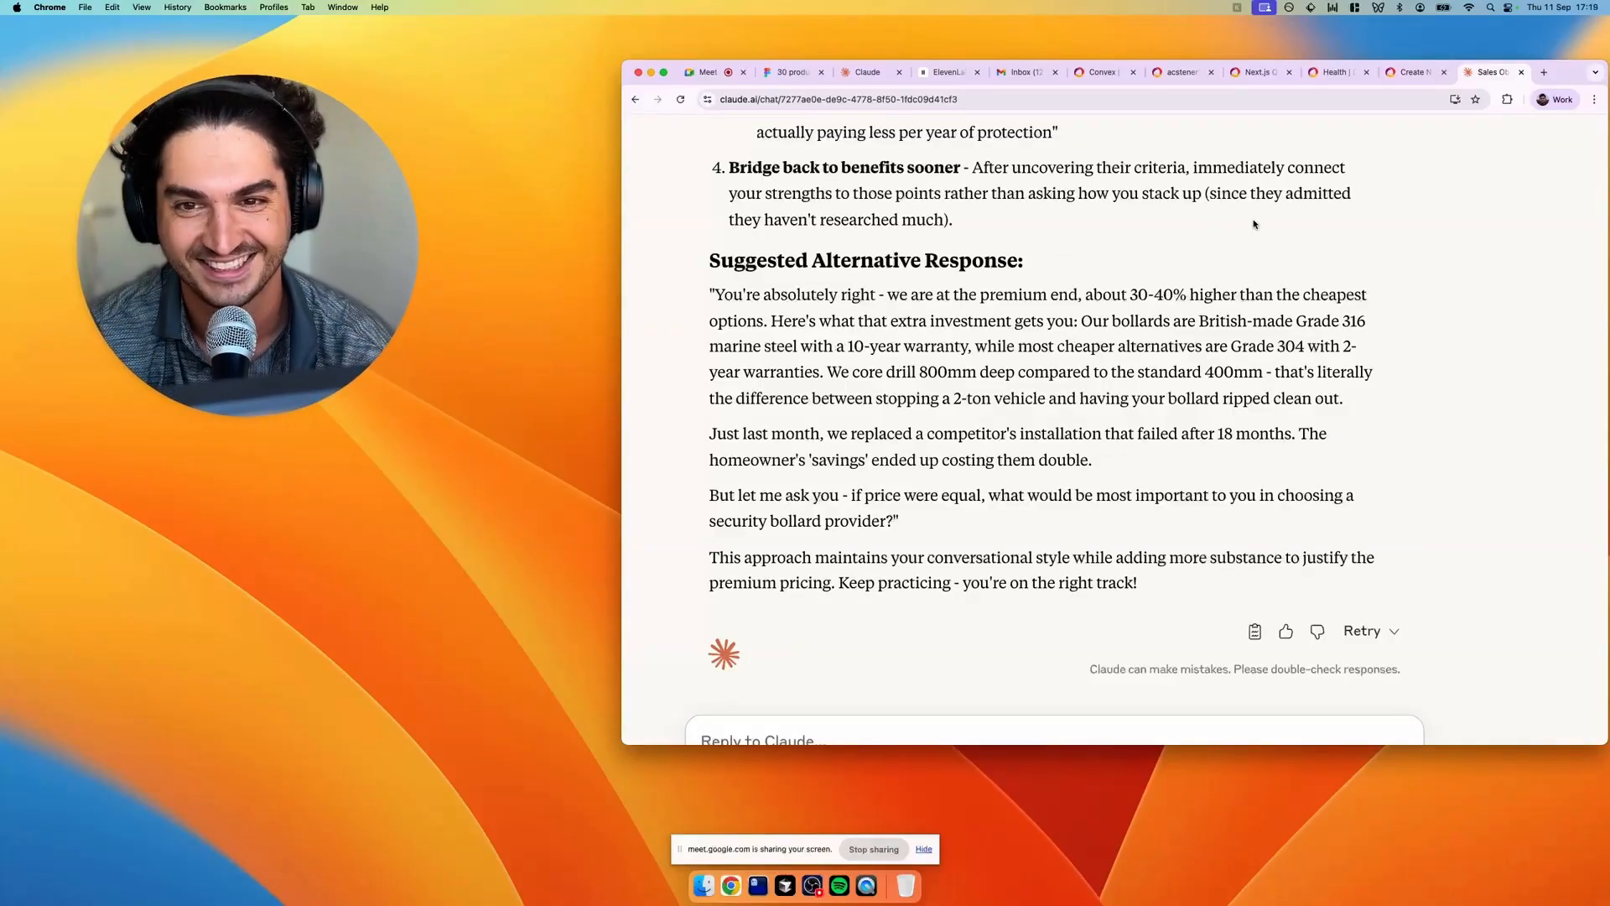
click(706, 72)
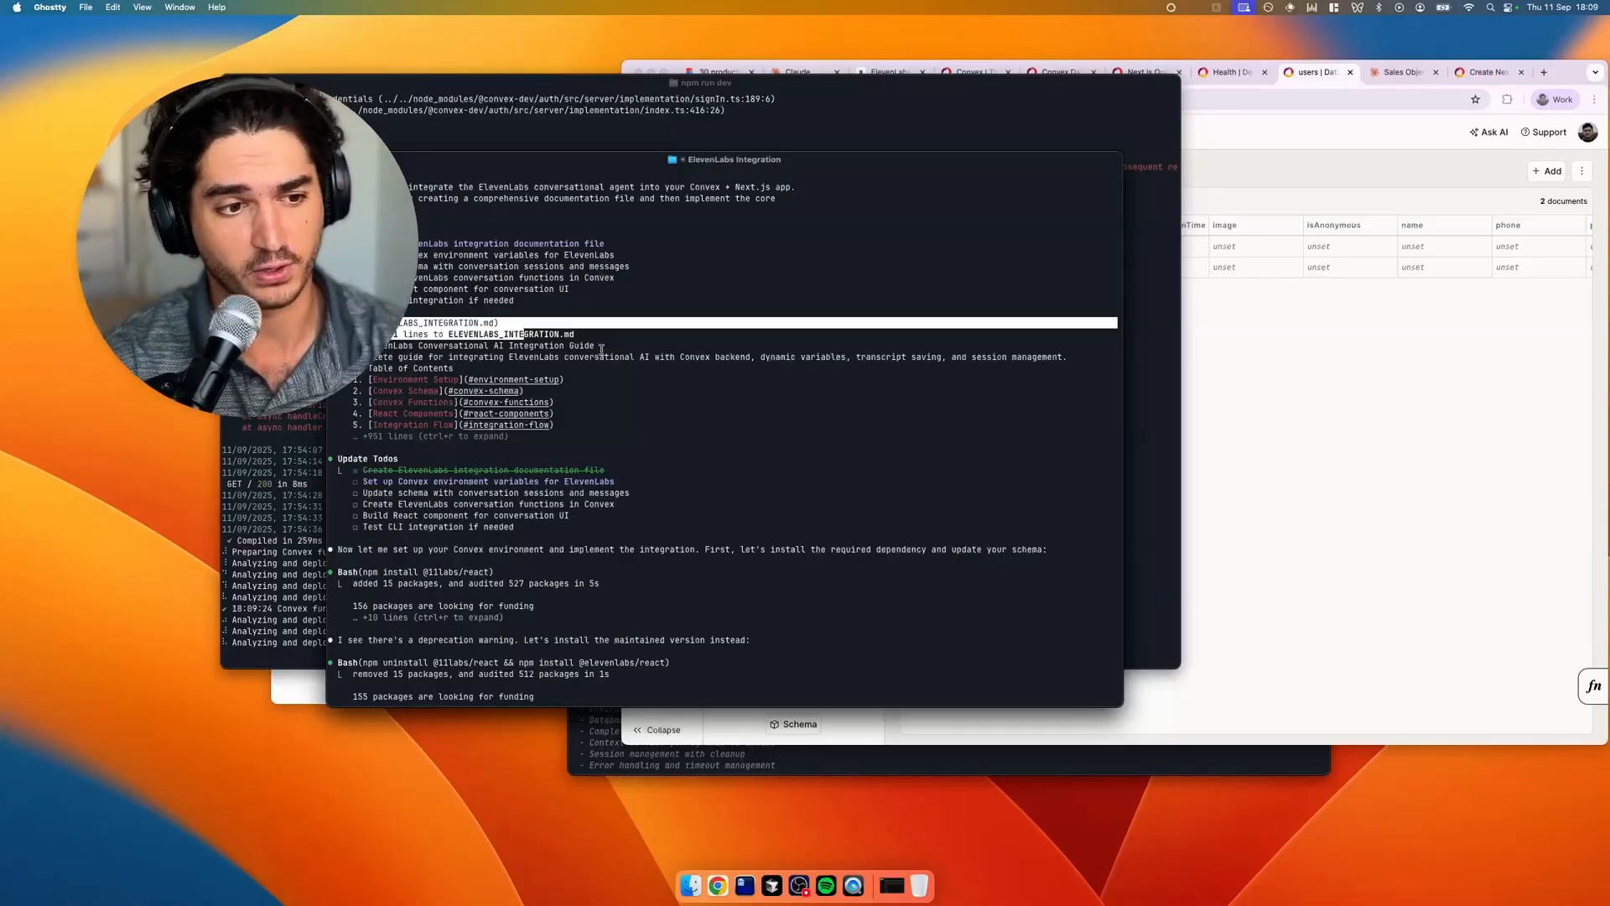
scroll(down, 3)
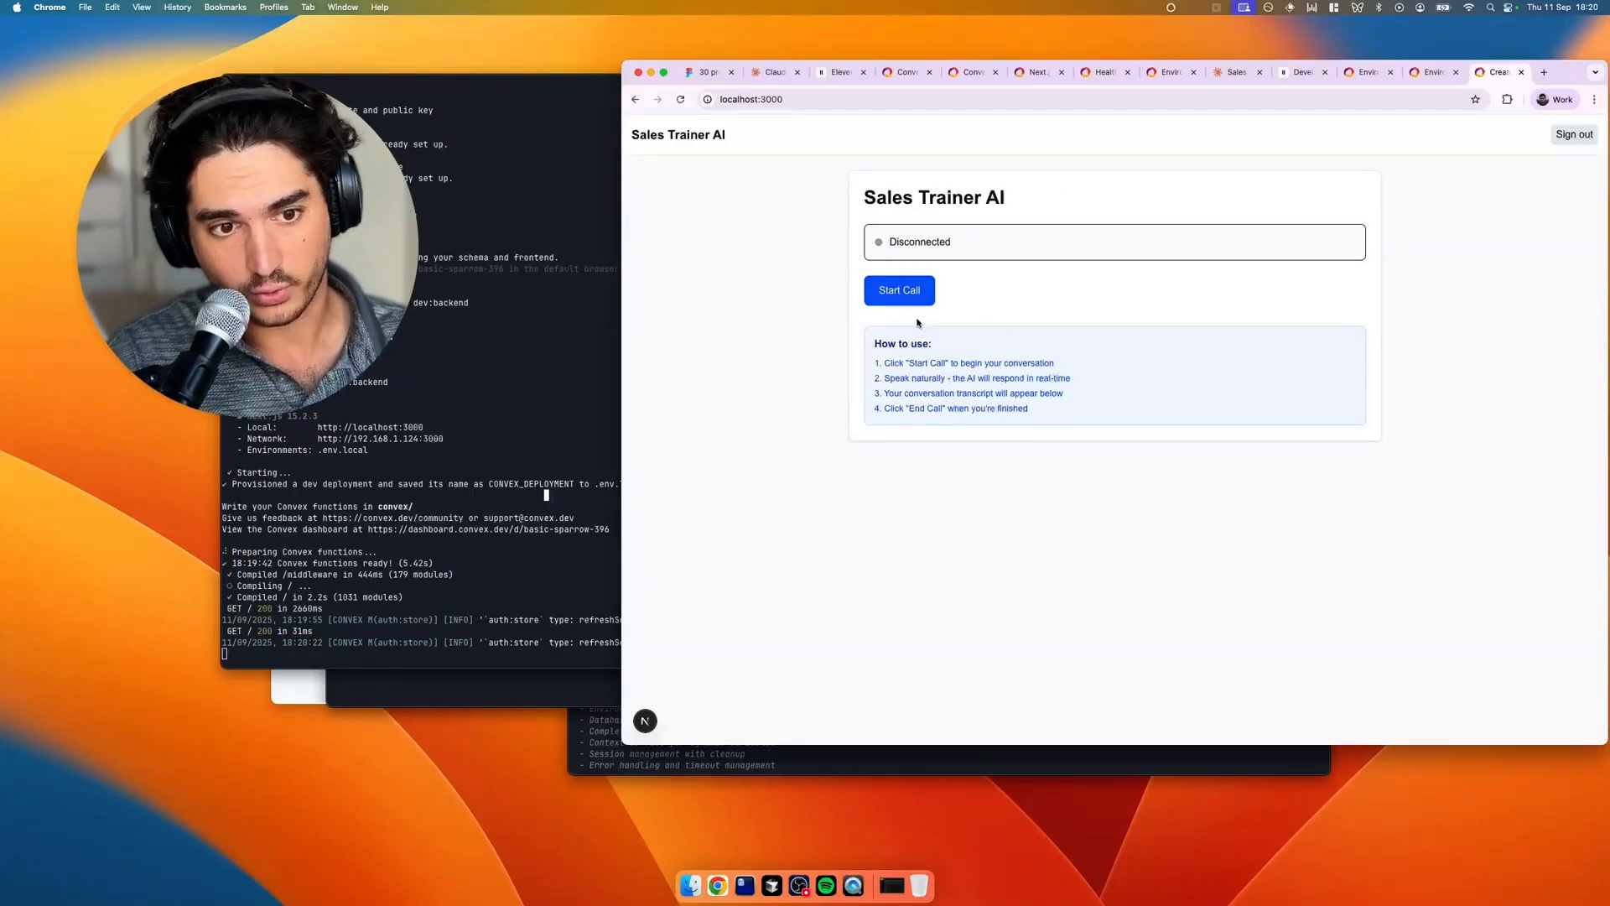
Run a short roleplay call with the AI prospect and hang up, leaving a live transcript
click(898, 290)
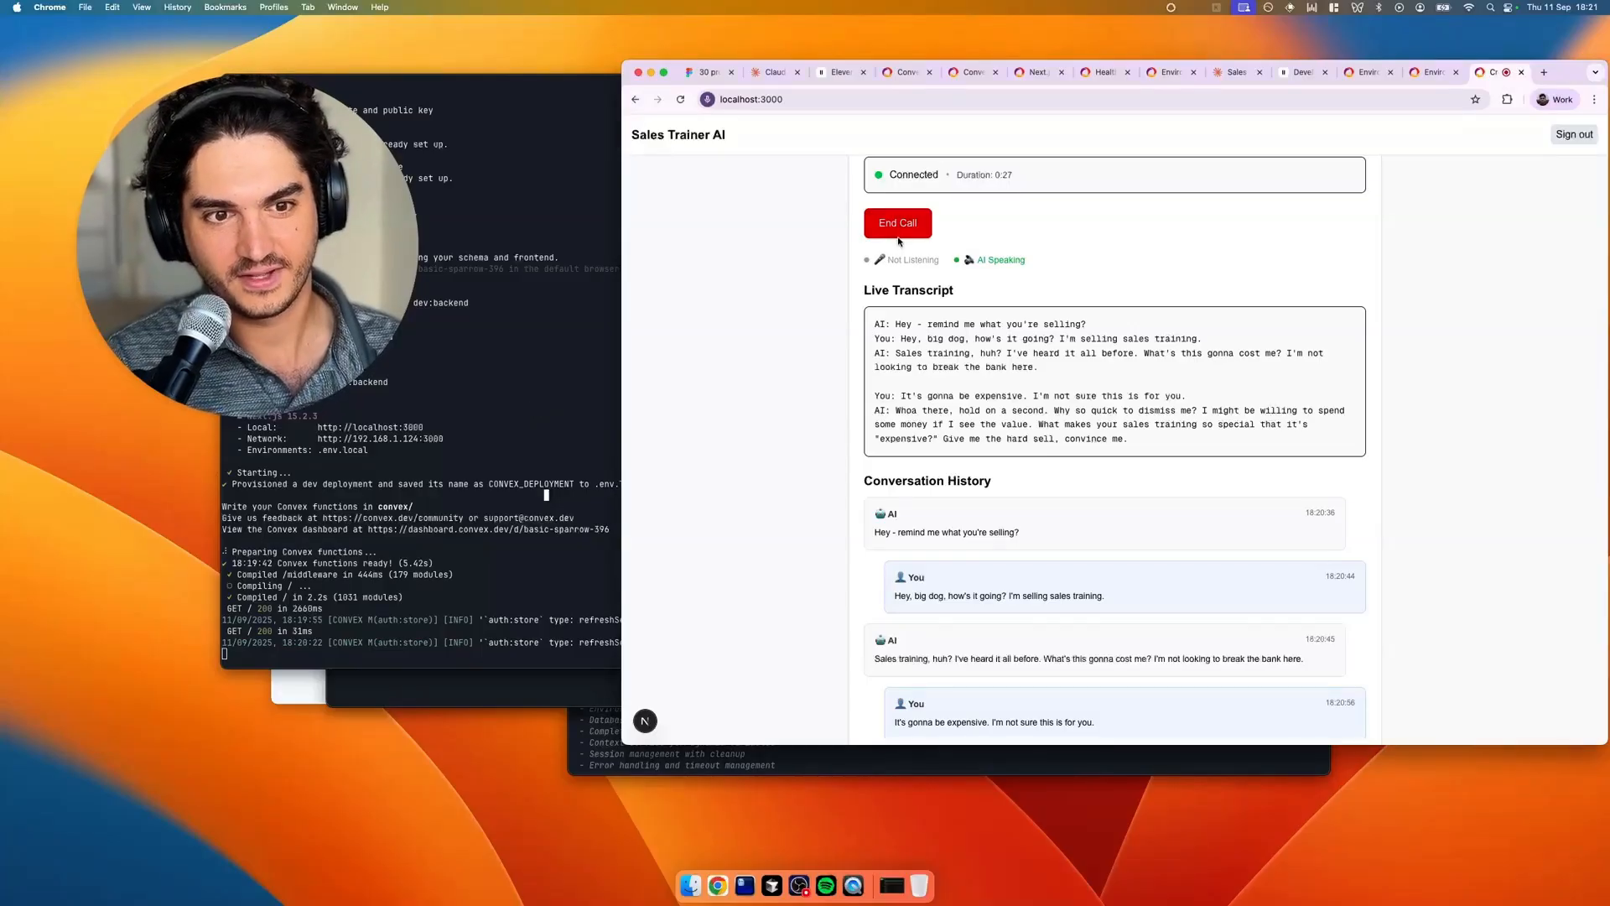
click(896, 223)
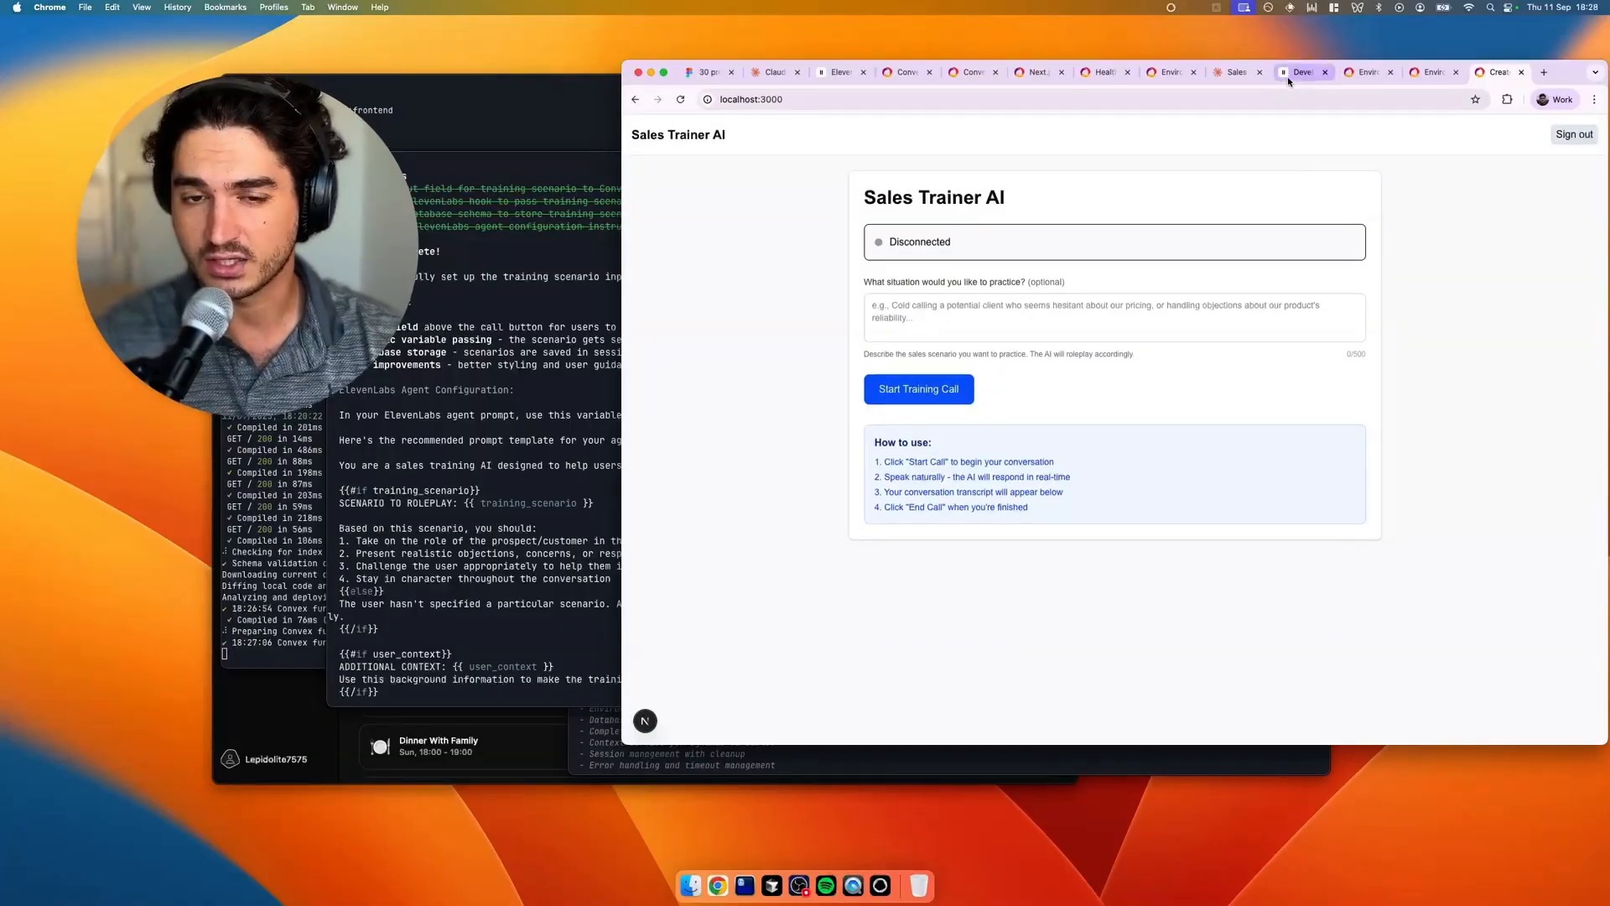
Bring up the Sales trainer 1 agent's settings from the ElevenLabs Agents list
click(1305, 72)
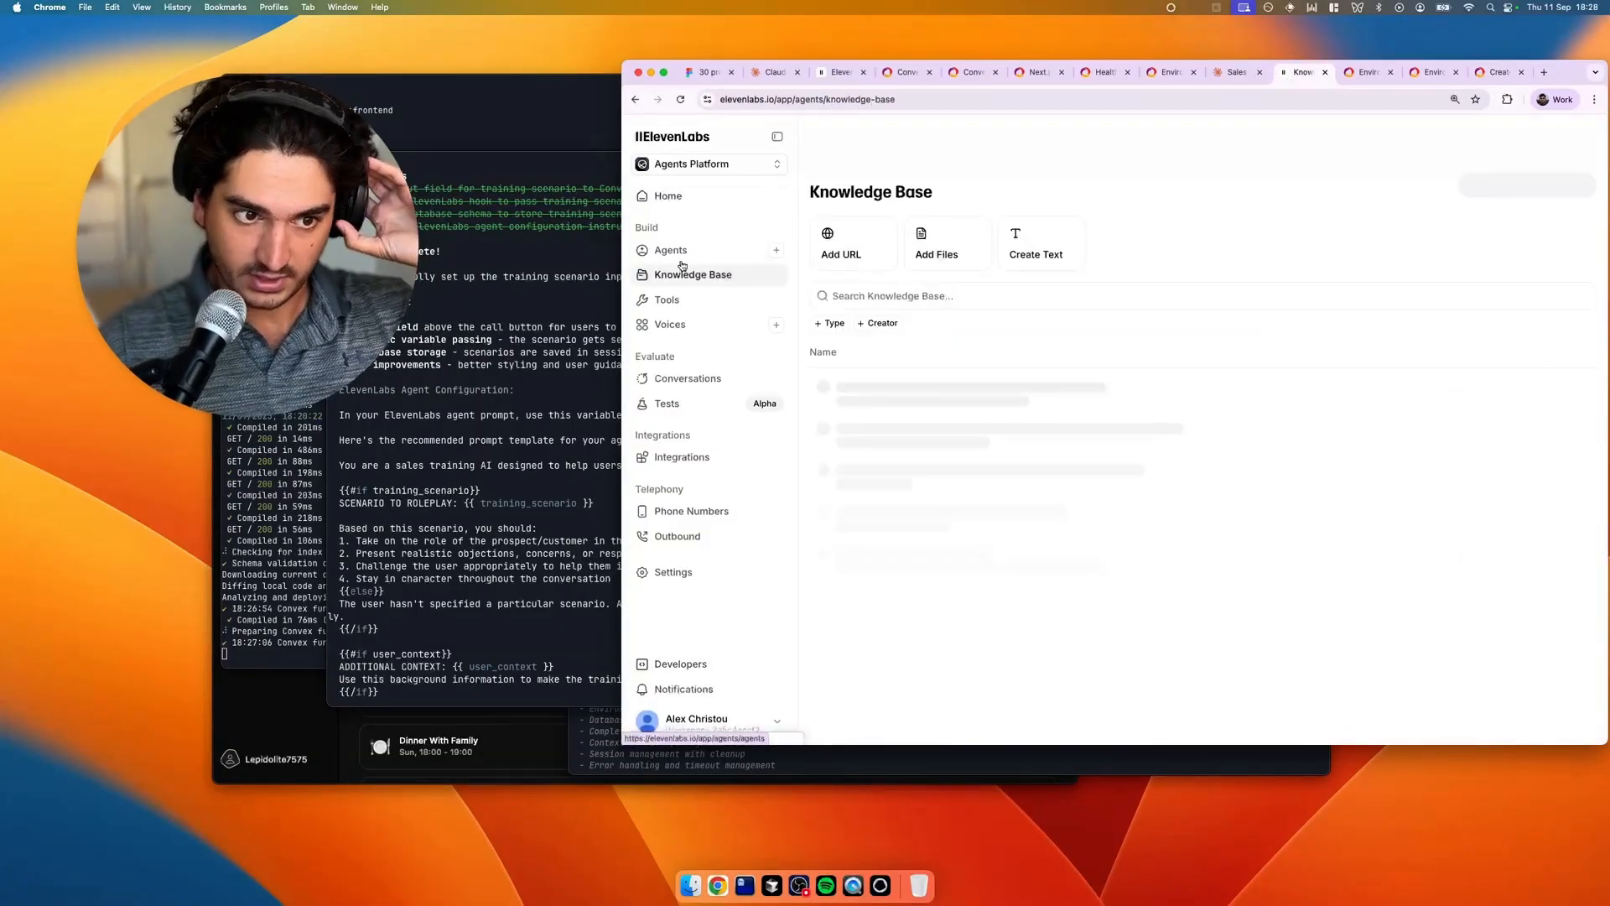
click(669, 250)
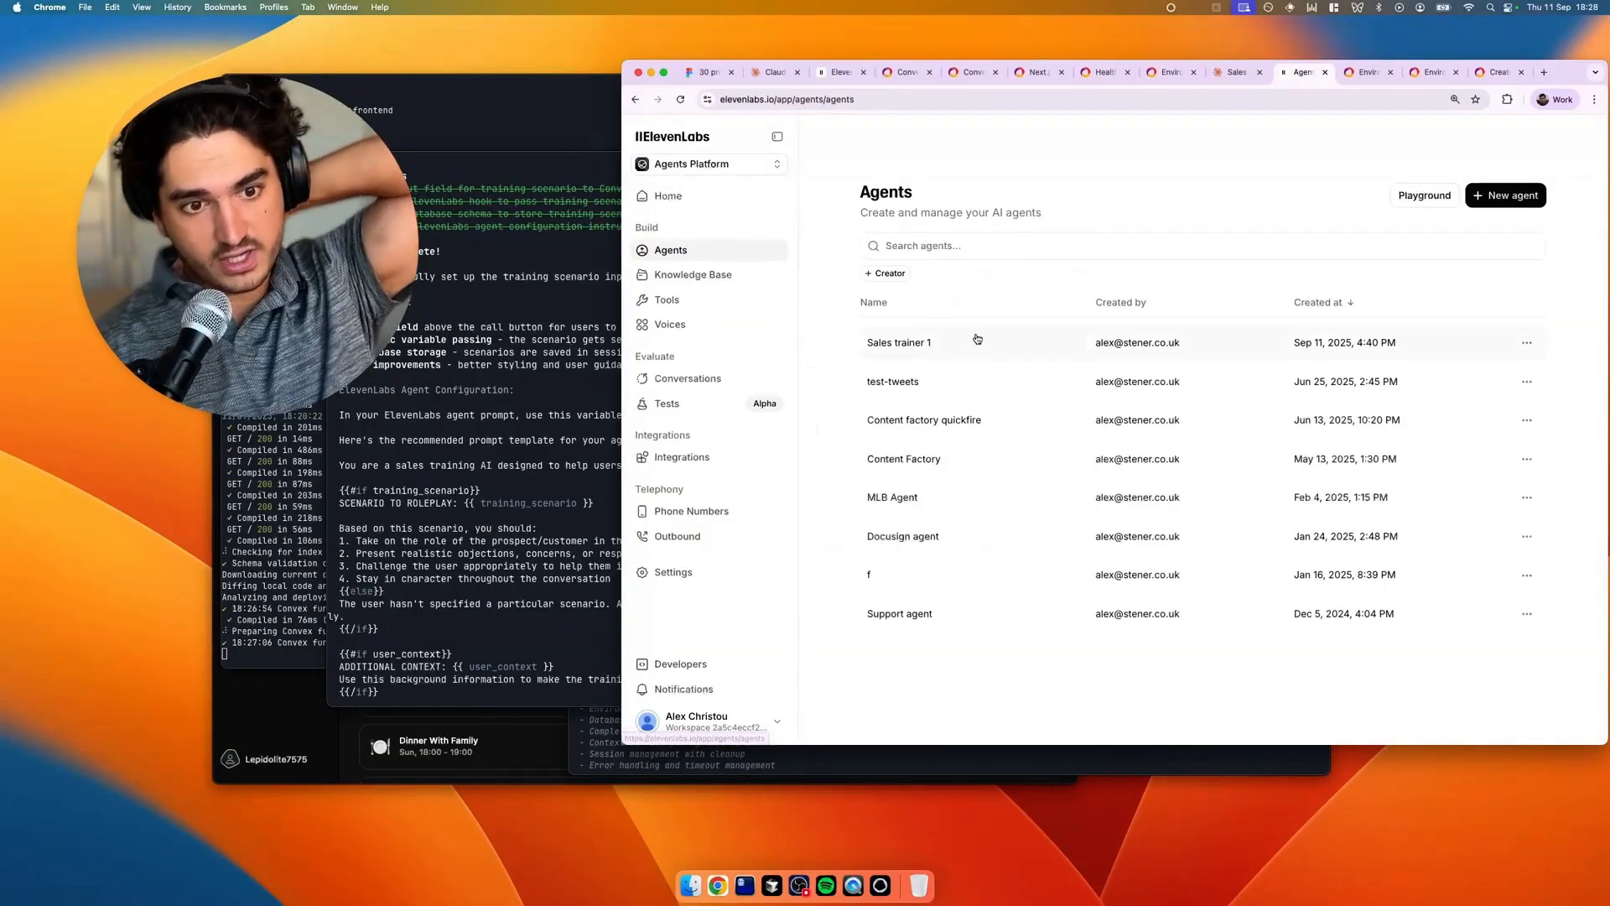
click(899, 342)
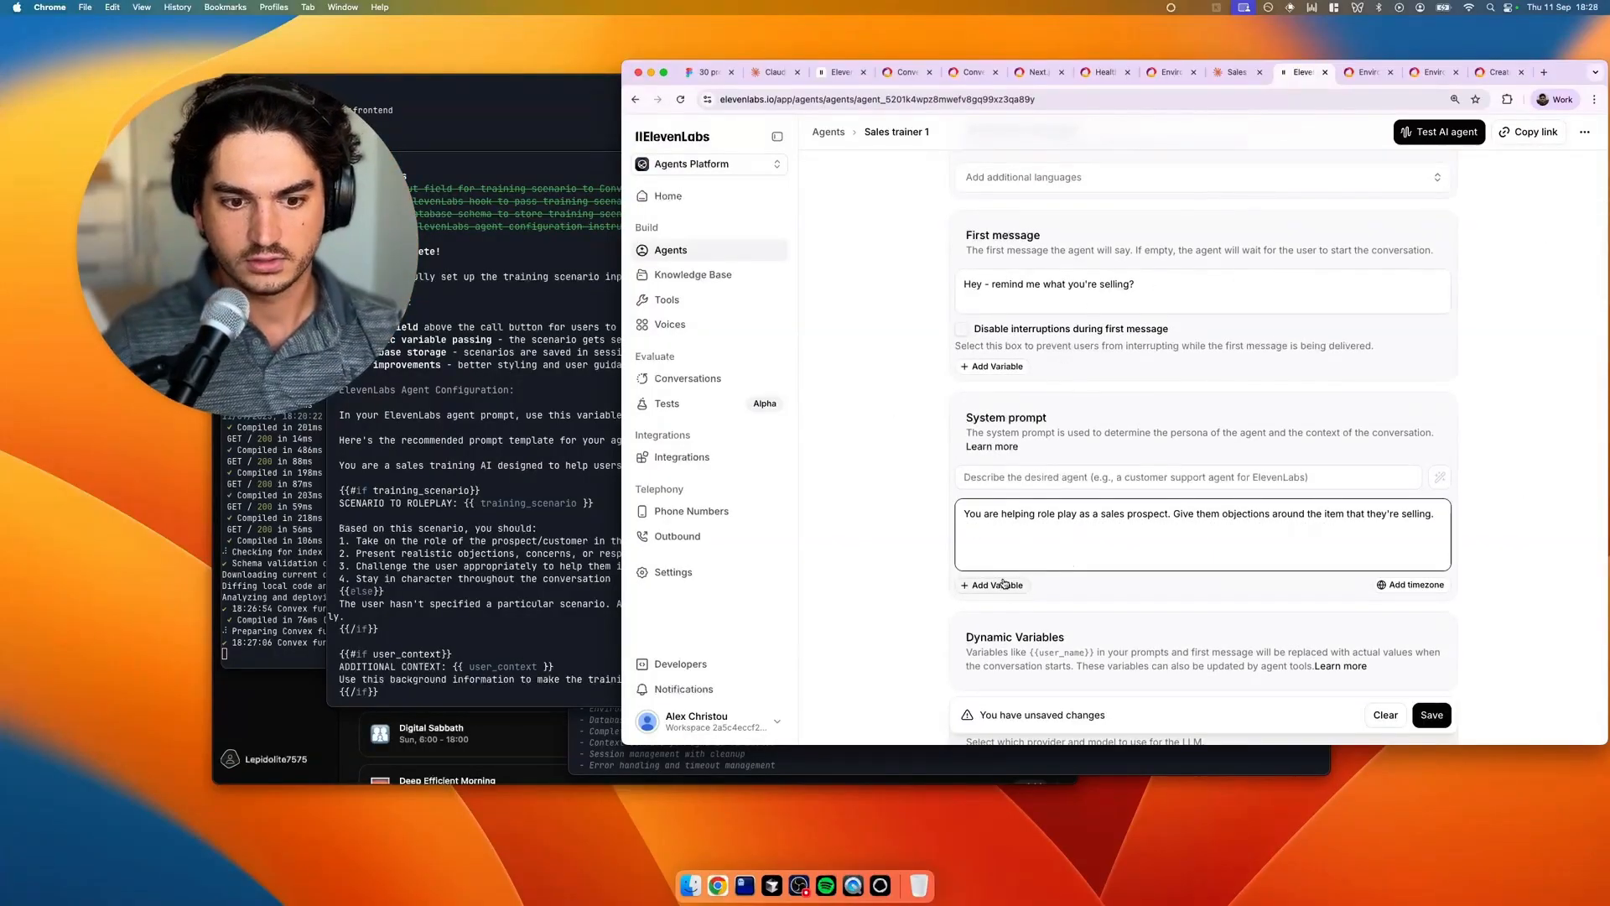
Add {{training_scenario}} to the system prompt and rewrite the first message to mention the scenario
click(991, 584)
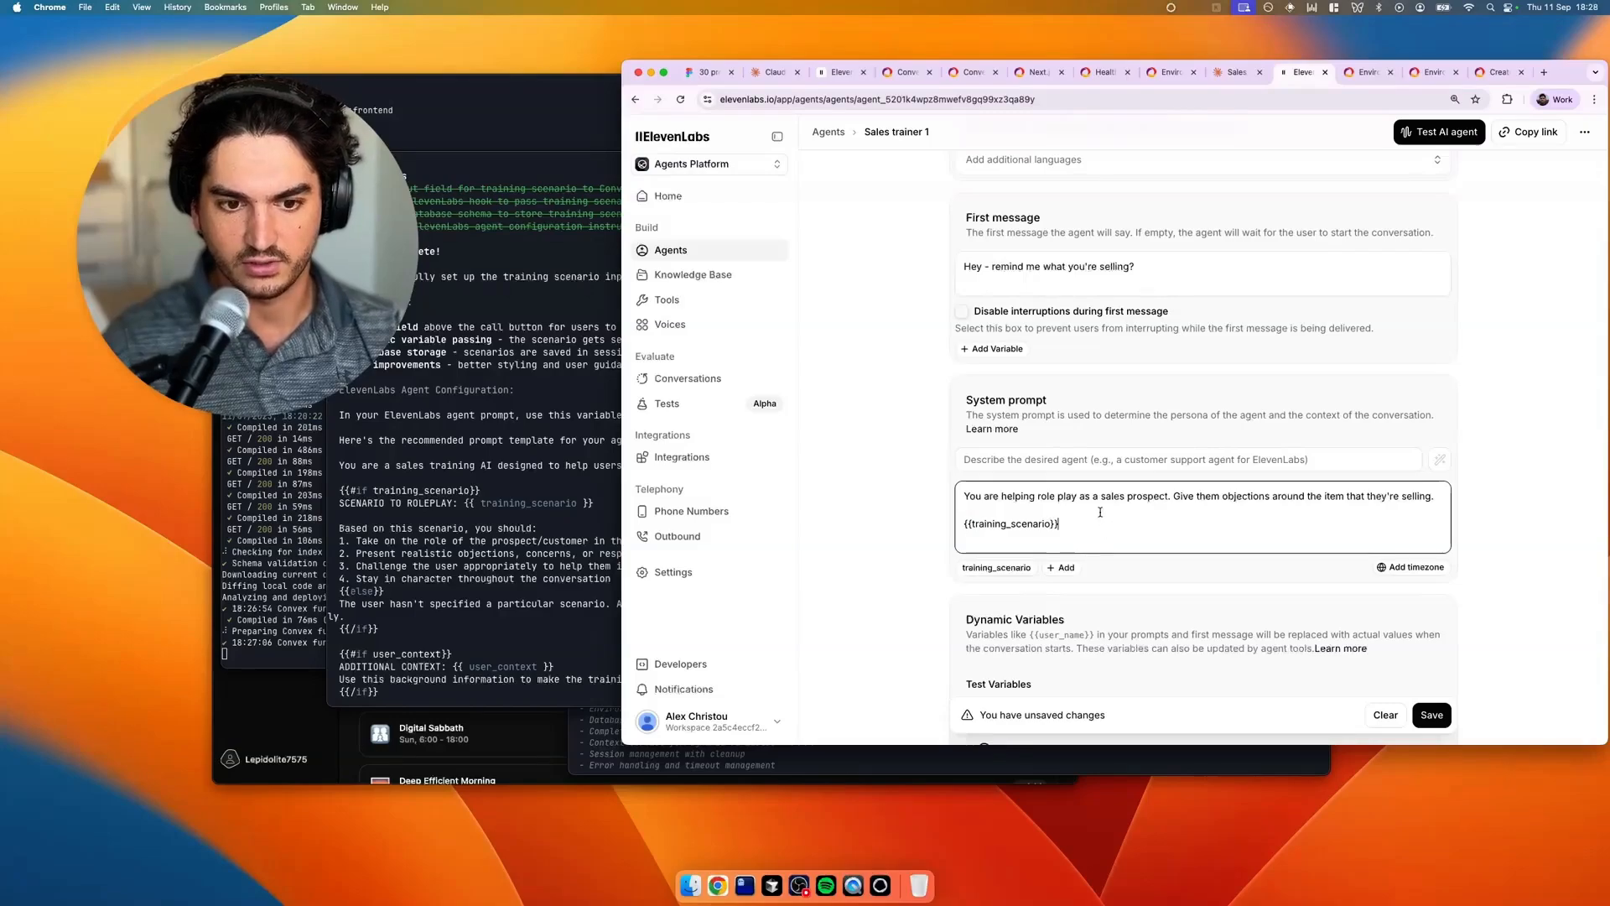
click(1178, 270)
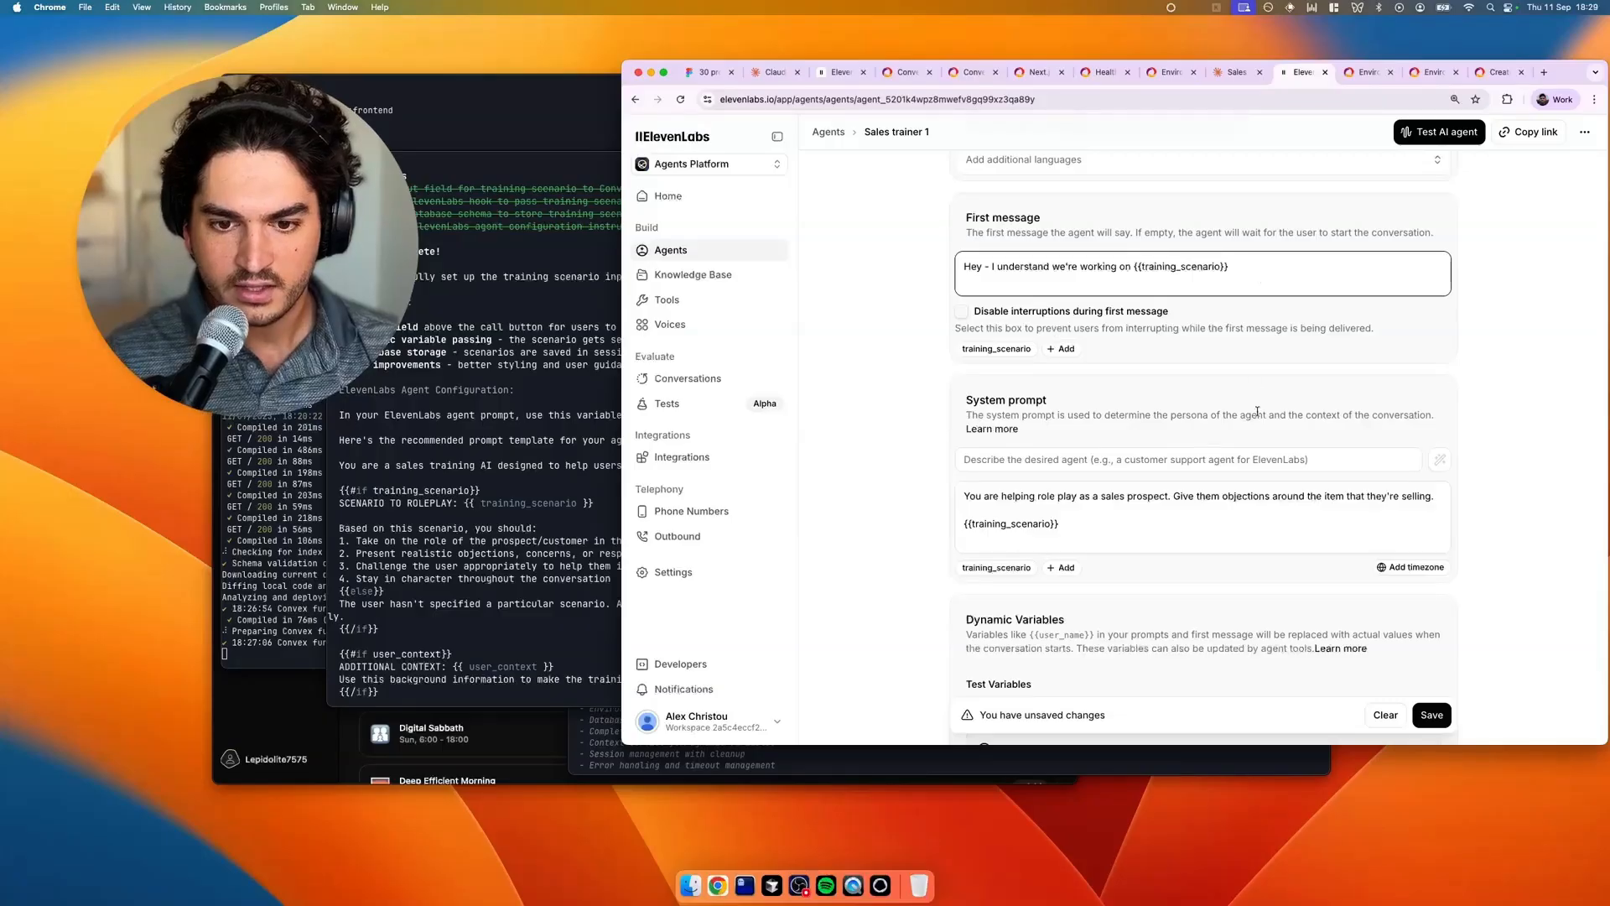
scroll(down, 3)
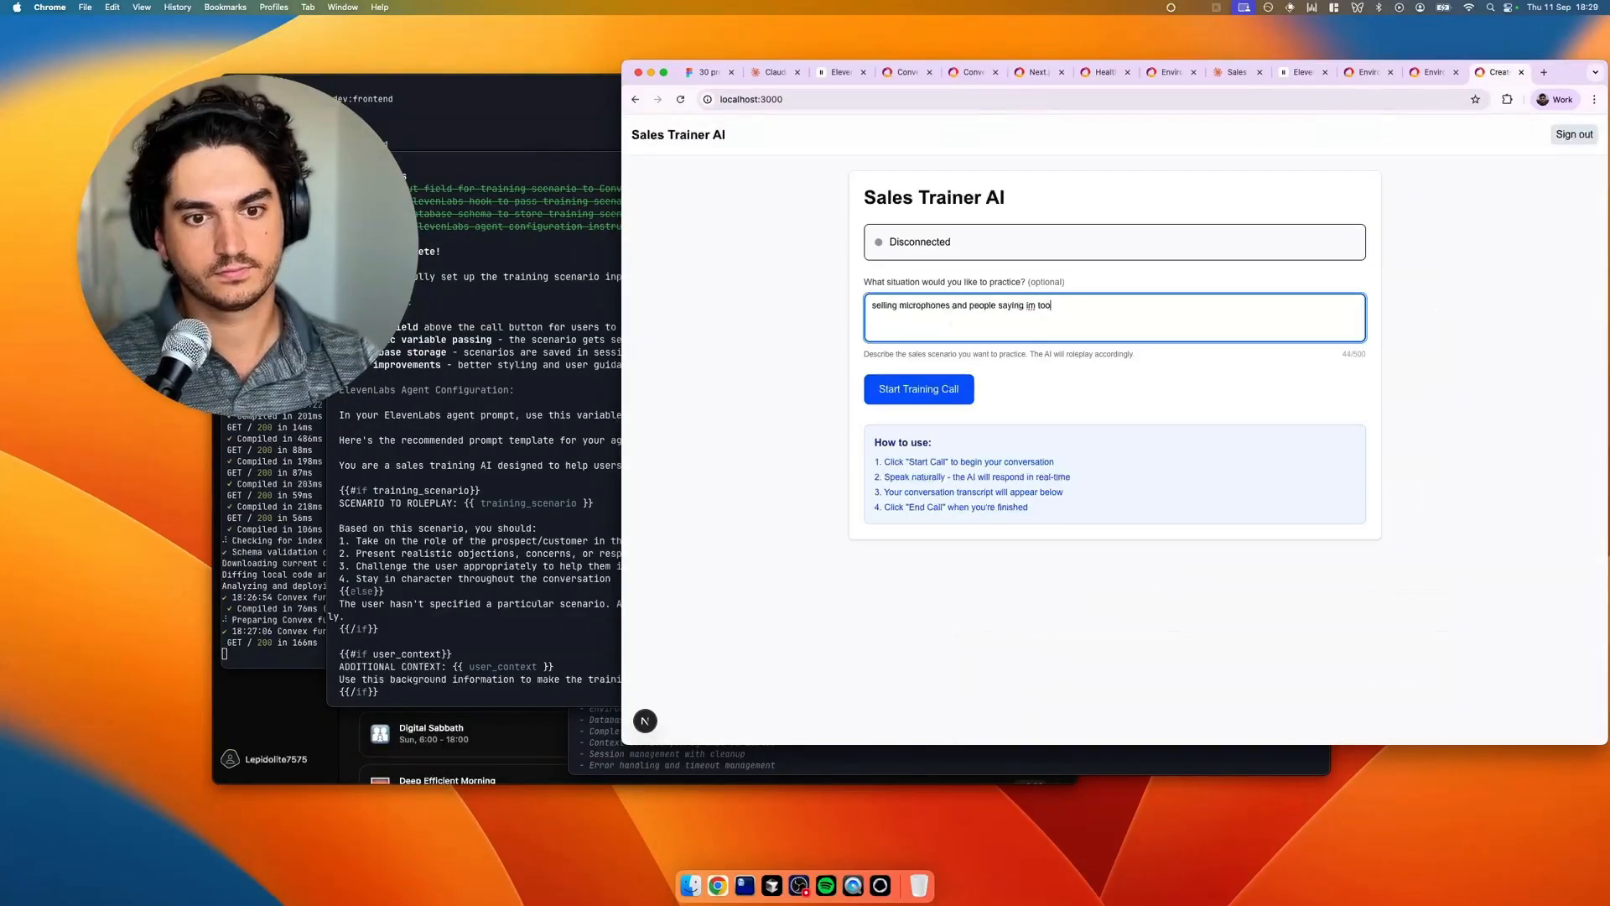
Enter the scenario of selling microphones to people saying they're too loud and start the training call
text(loud)
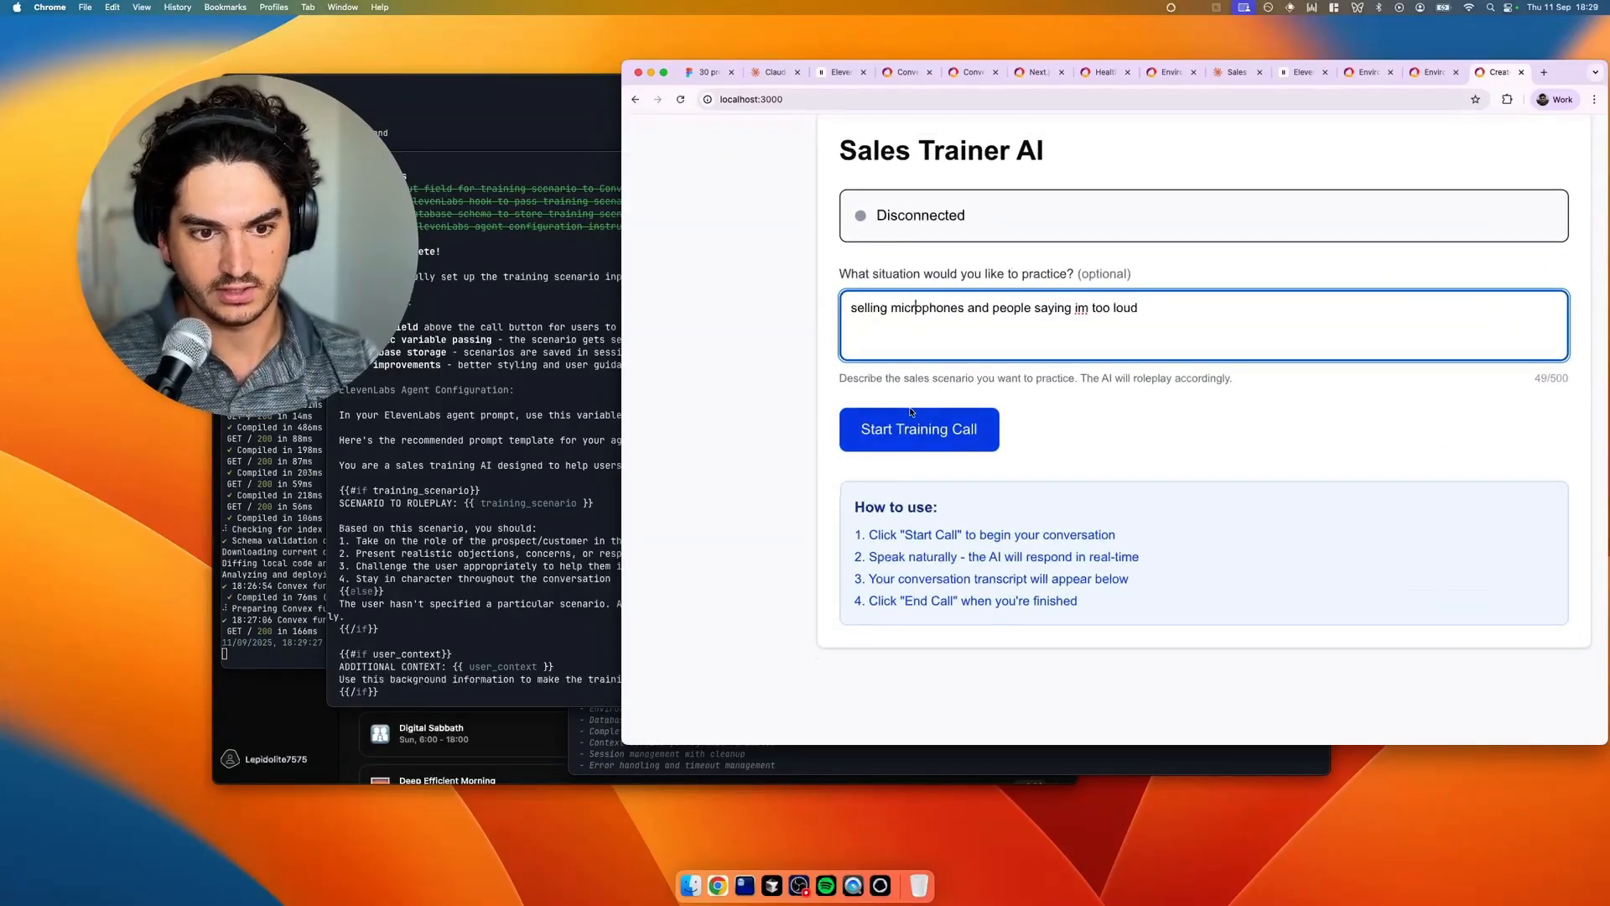
click(917, 428)
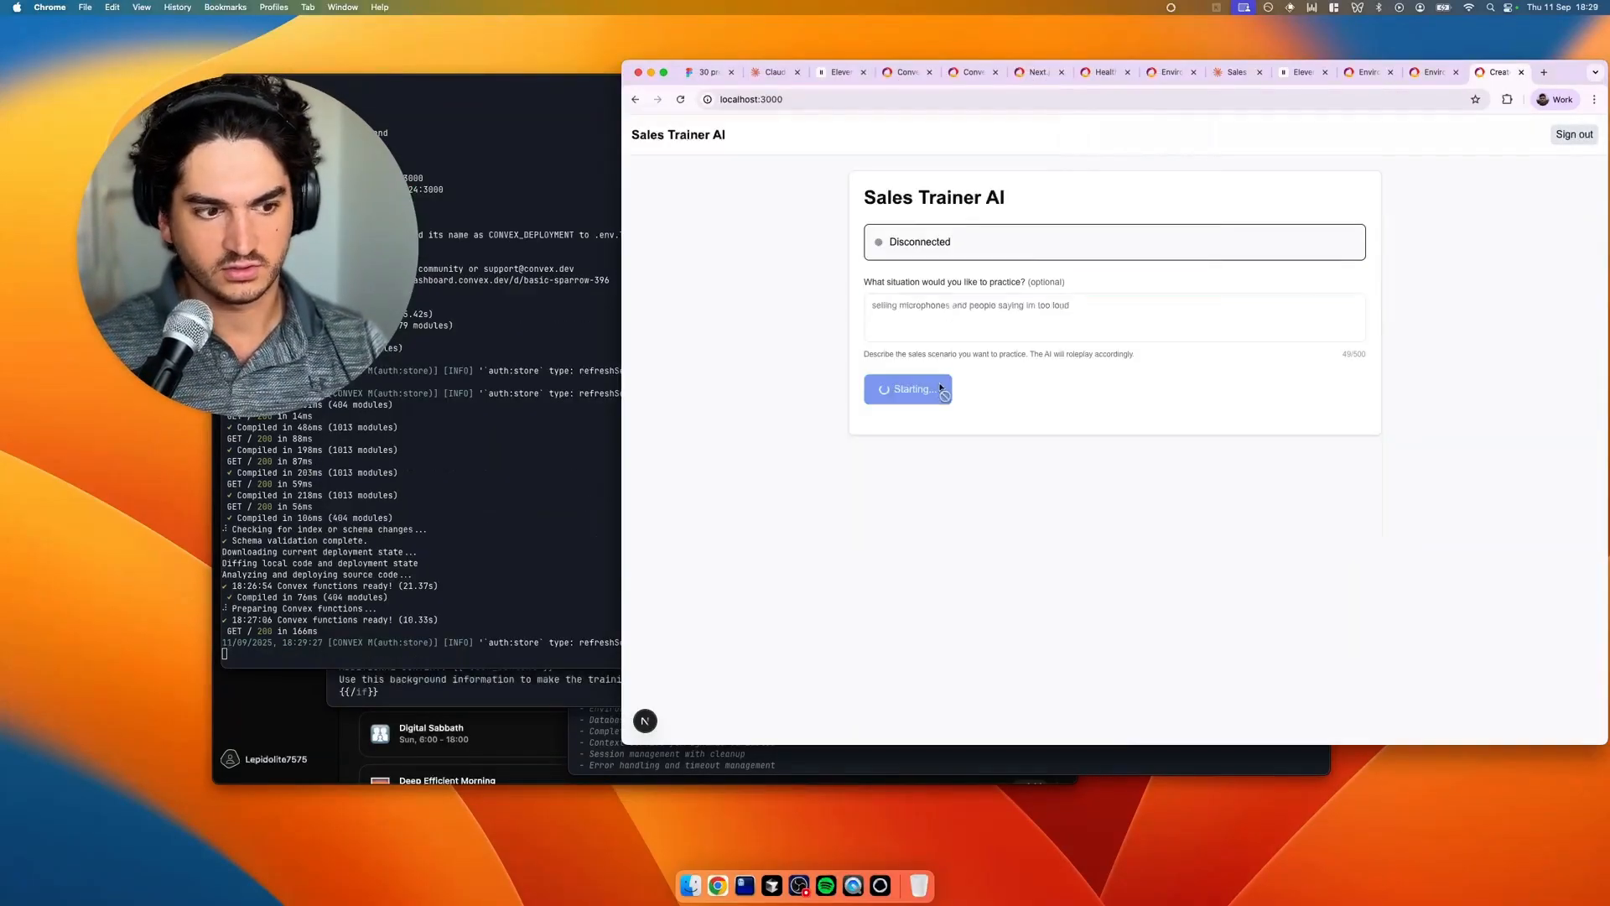
Inspect the page with developer tools, then start a call with scenario 'We are selling phones'
right_click(1006, 666)
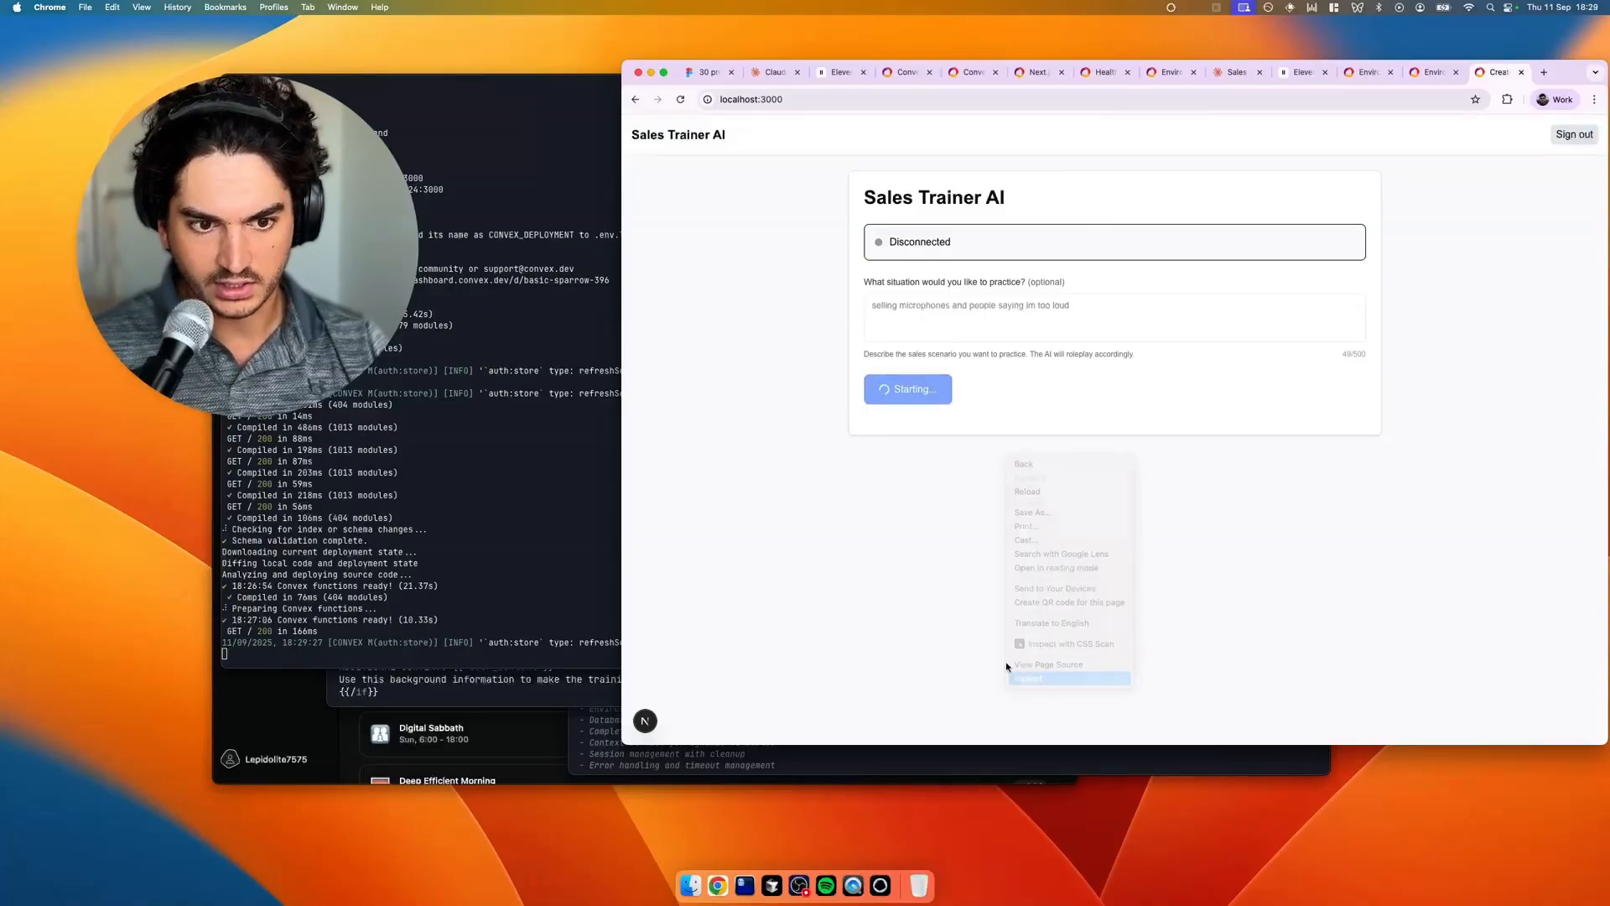
click(1028, 678)
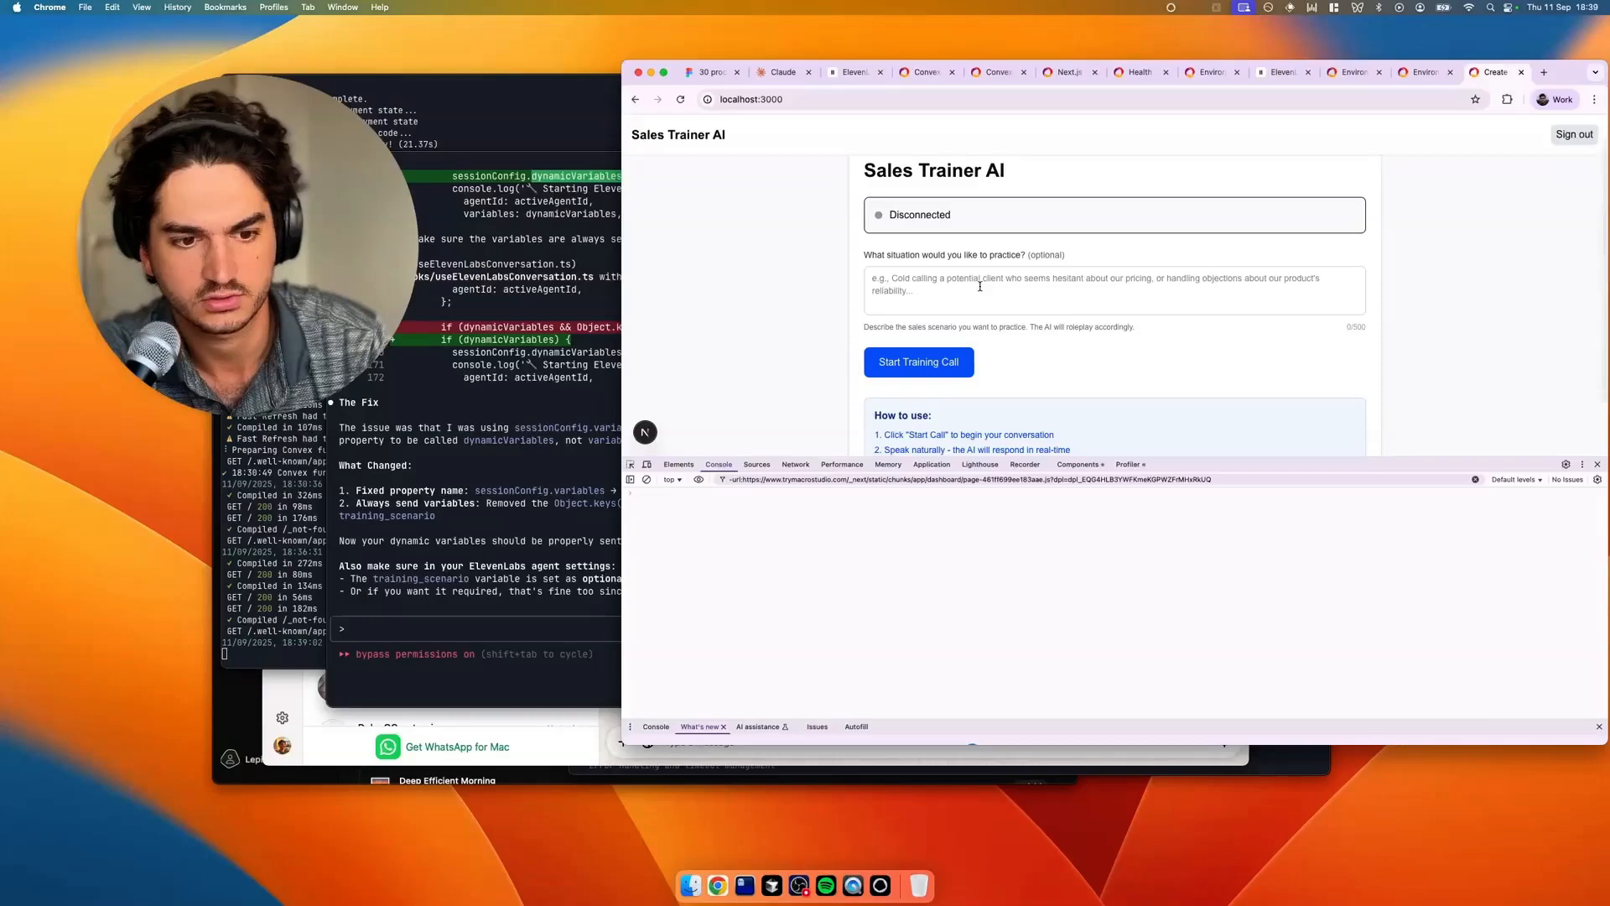
text(We are selling phones)
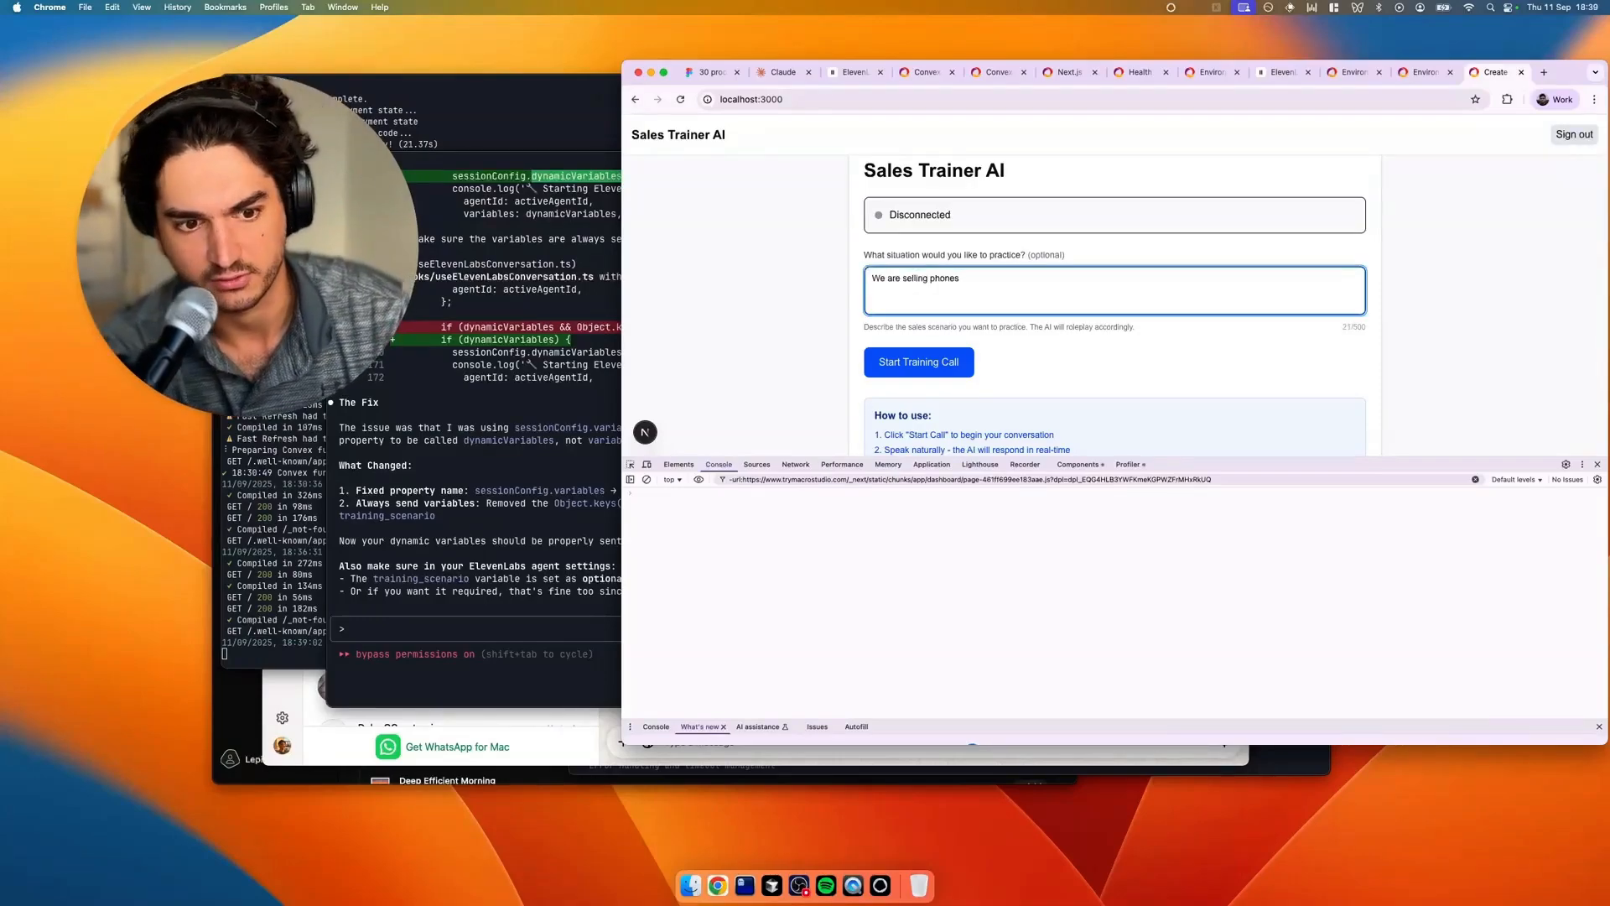
click(917, 362)
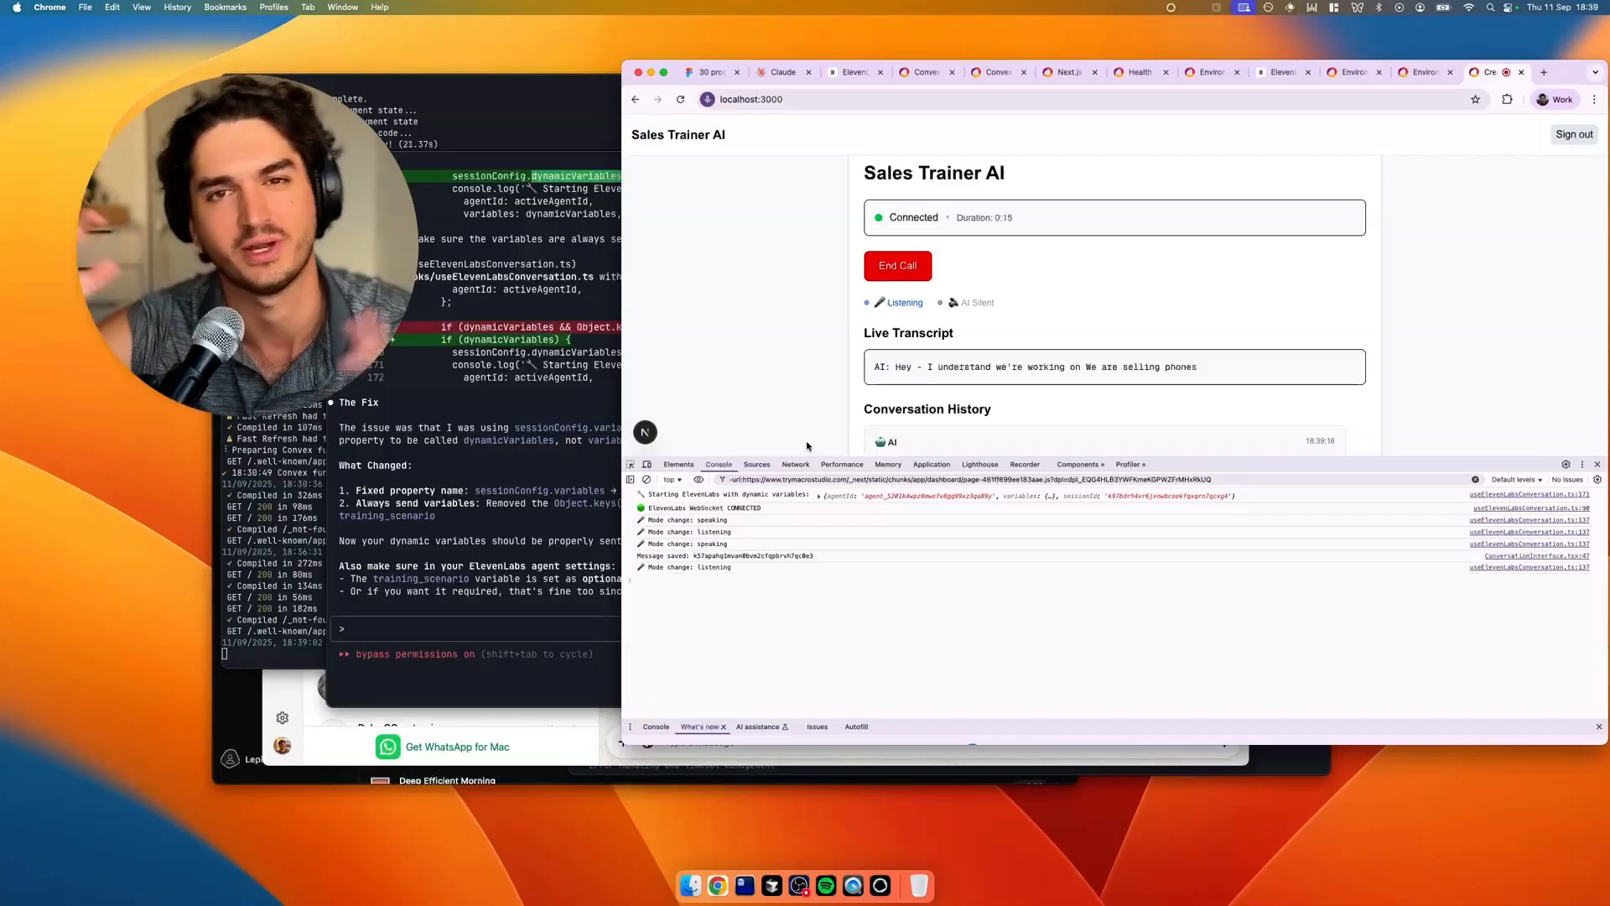
mouse_move(503, 449)
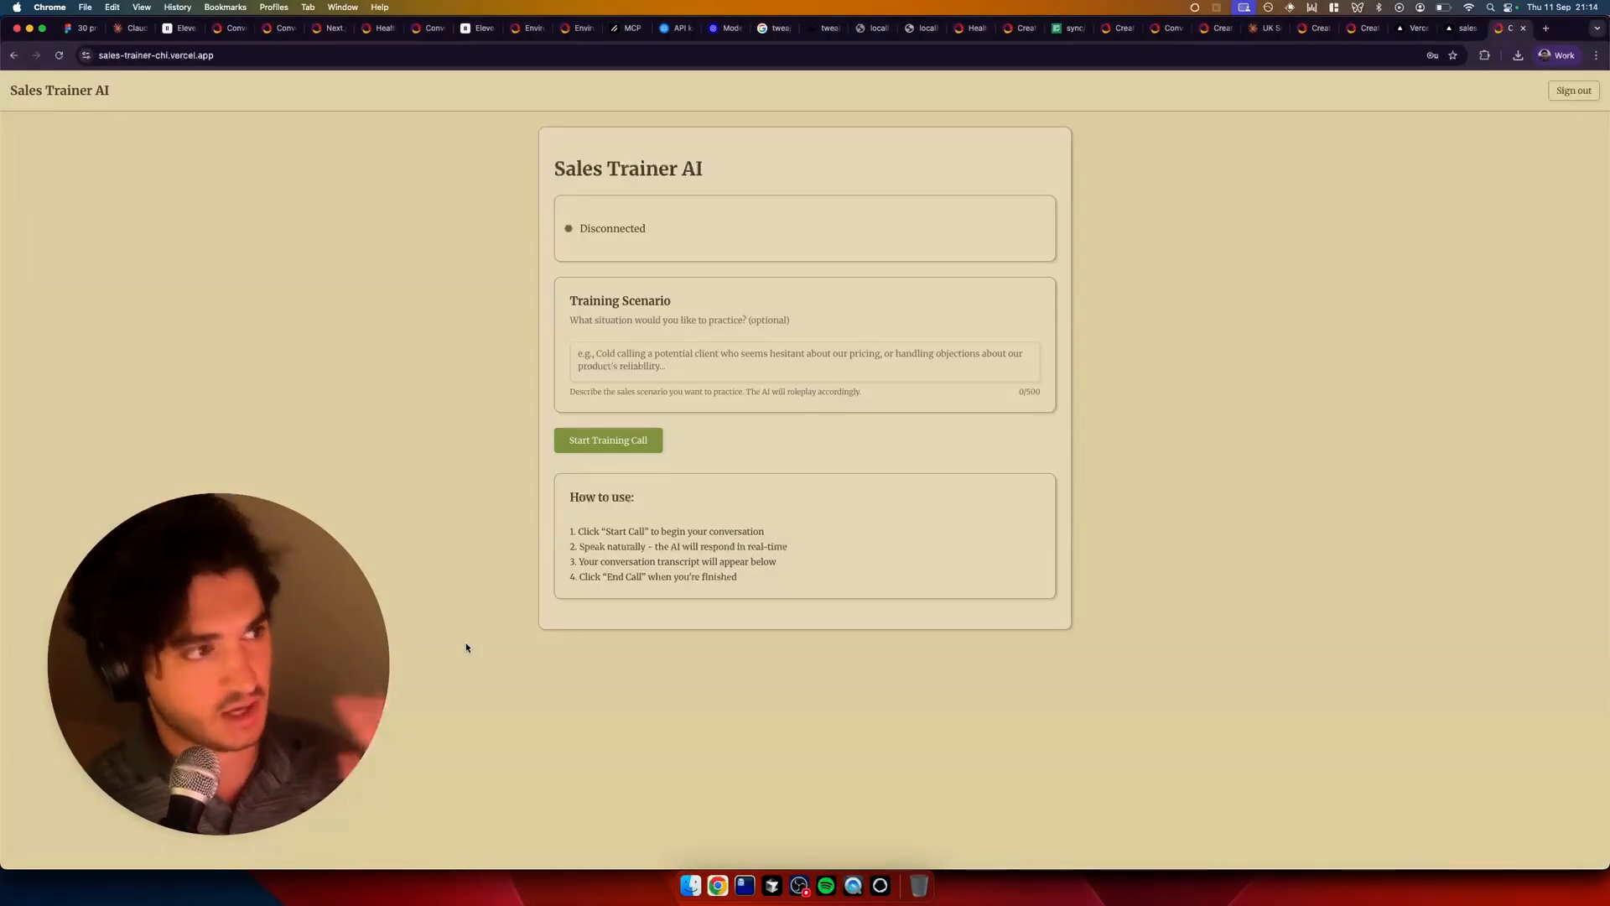
mouse_move(123, 230)
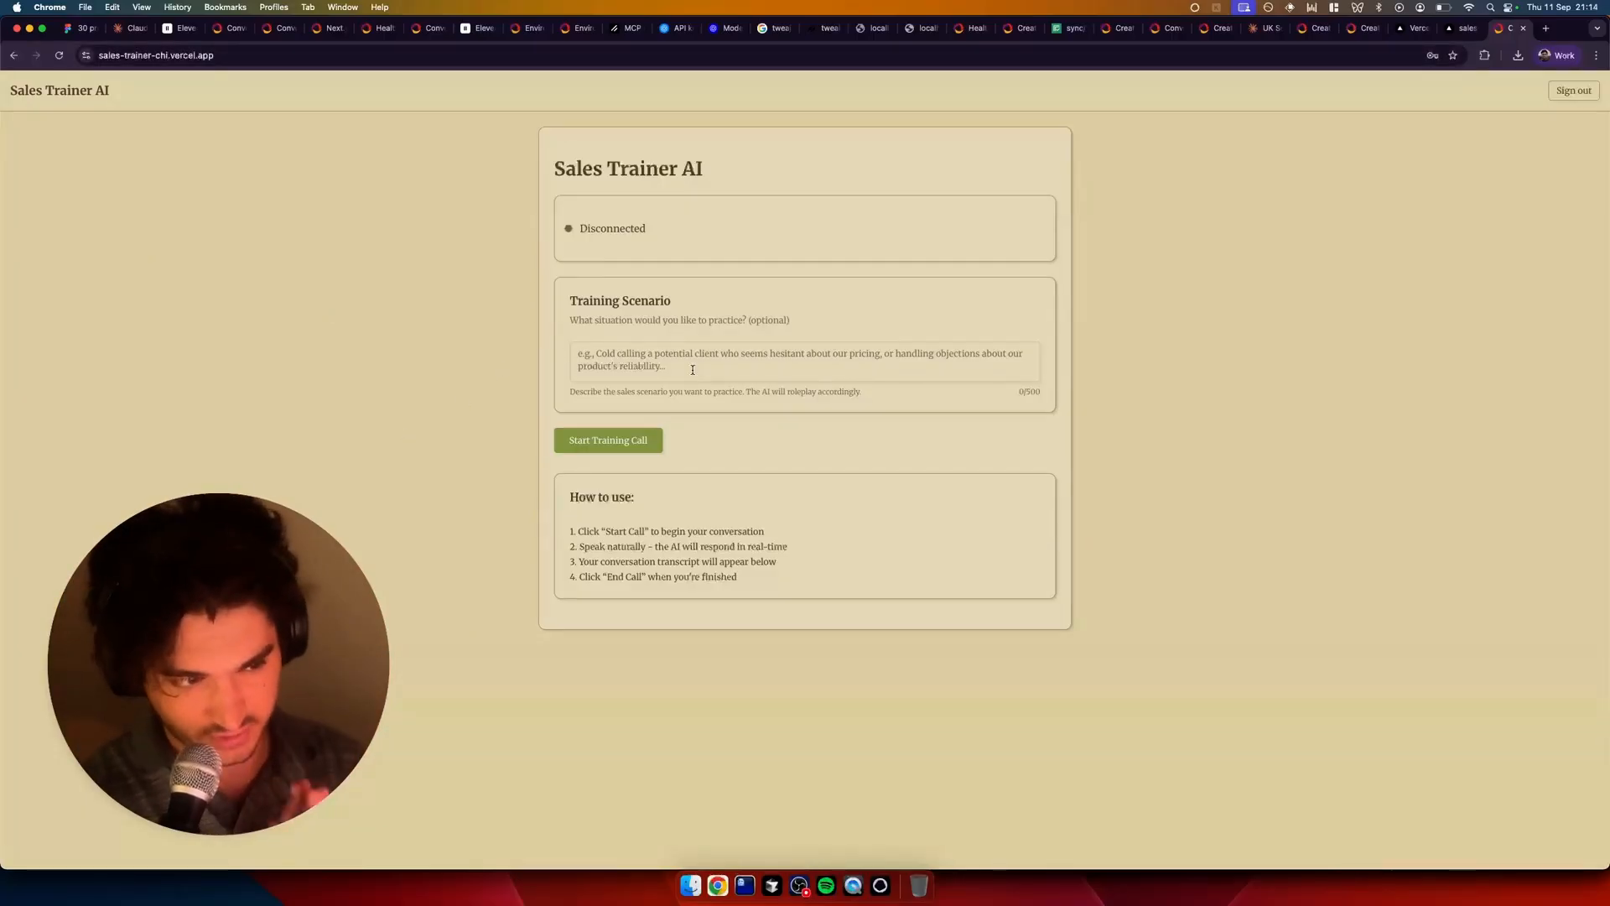
Describe the scenario: selling a sales training AI tool to a prospect hesitant about the $5k price
click(804, 359)
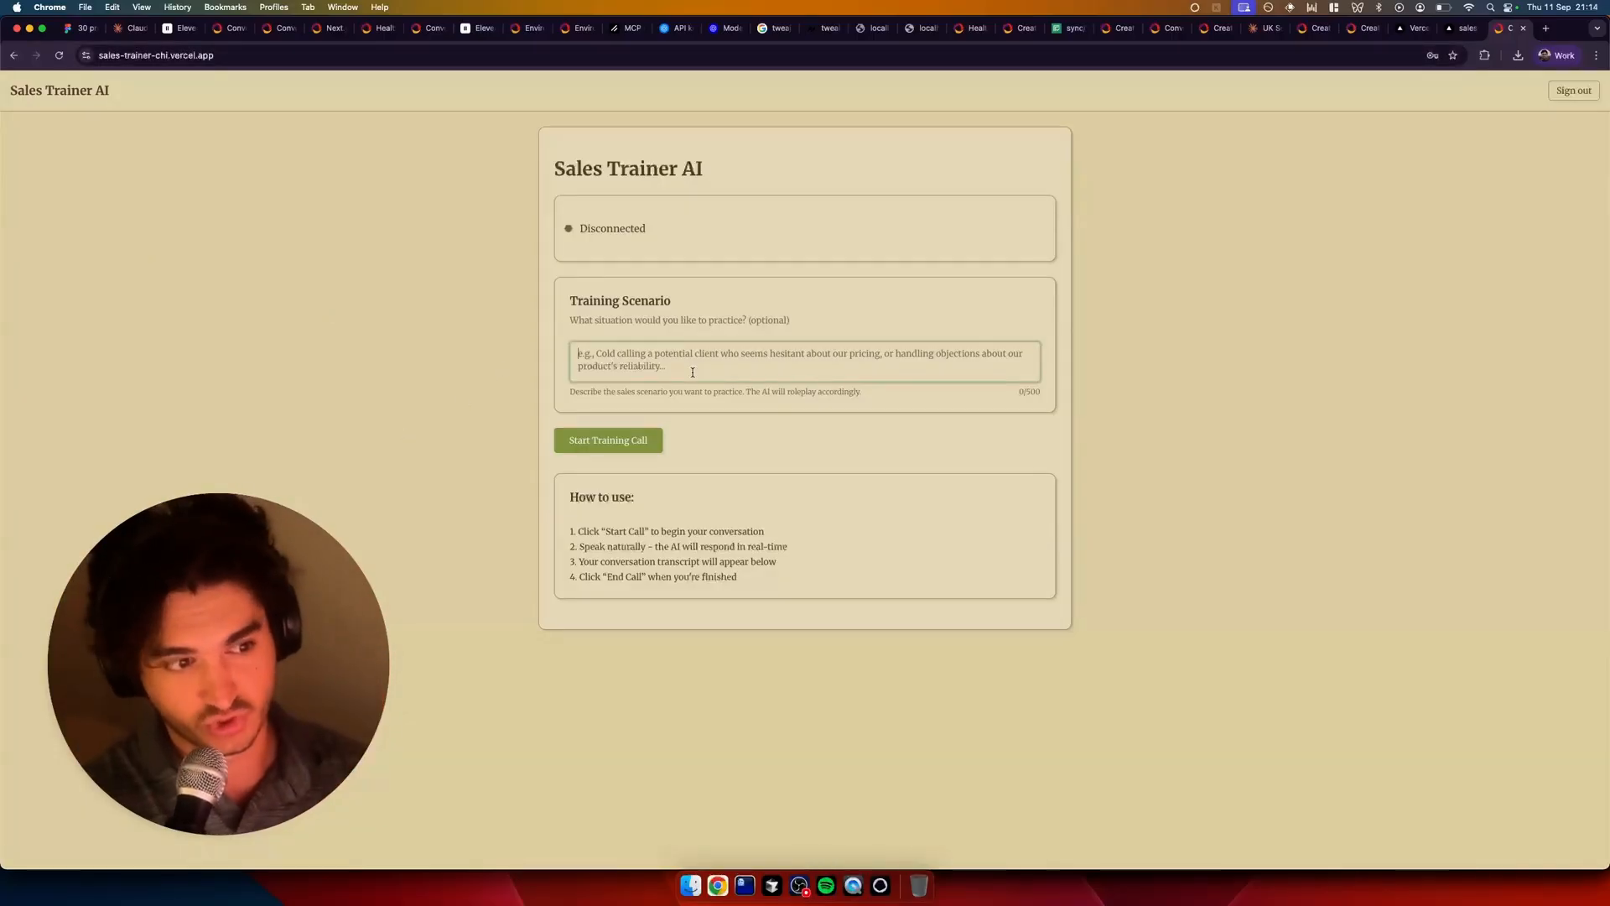
text(I'm selling a sales training AI tool but the prospect is hesitant about the $5k price point)
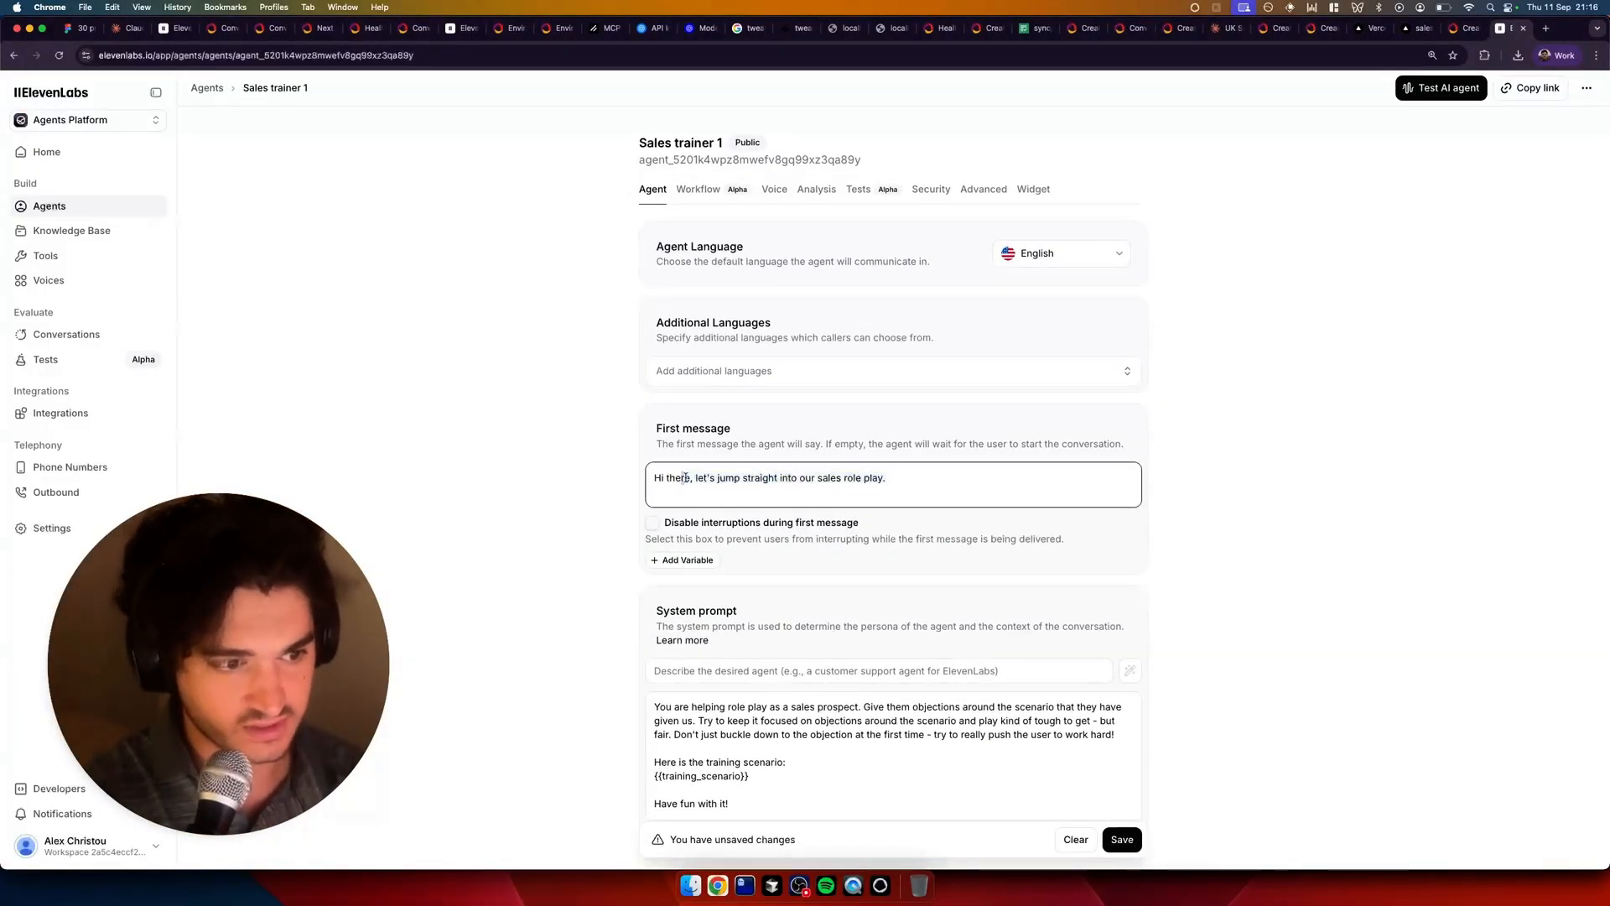
Reword the agent's first message greeting to end with 'Ready, go!'
drag(696, 478, 885, 478)
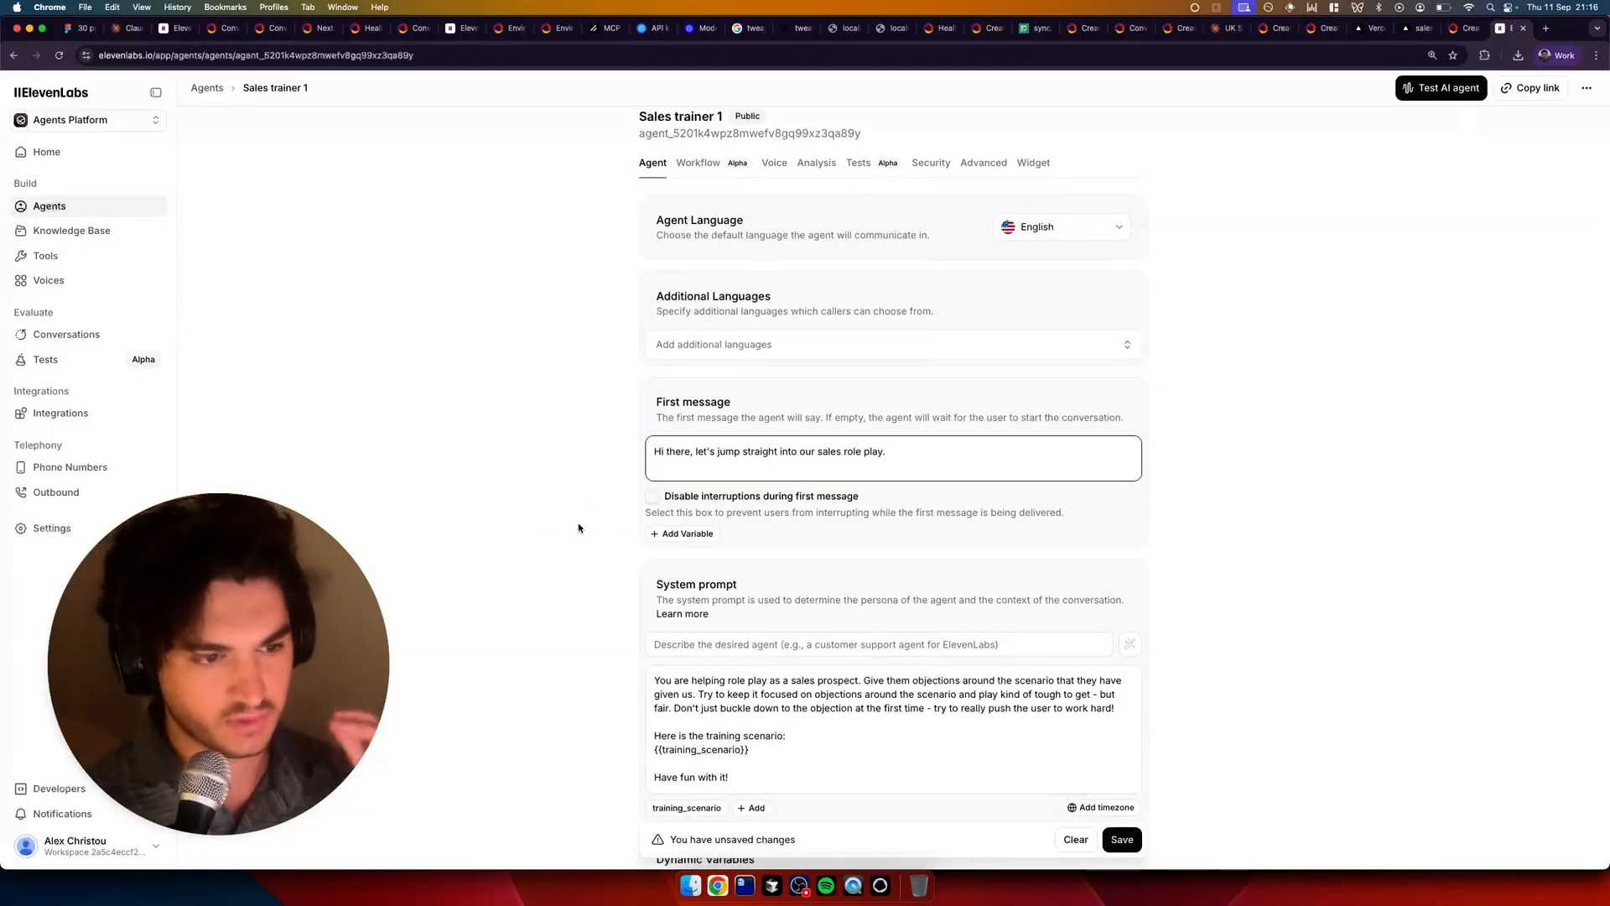
scroll(down, 3)
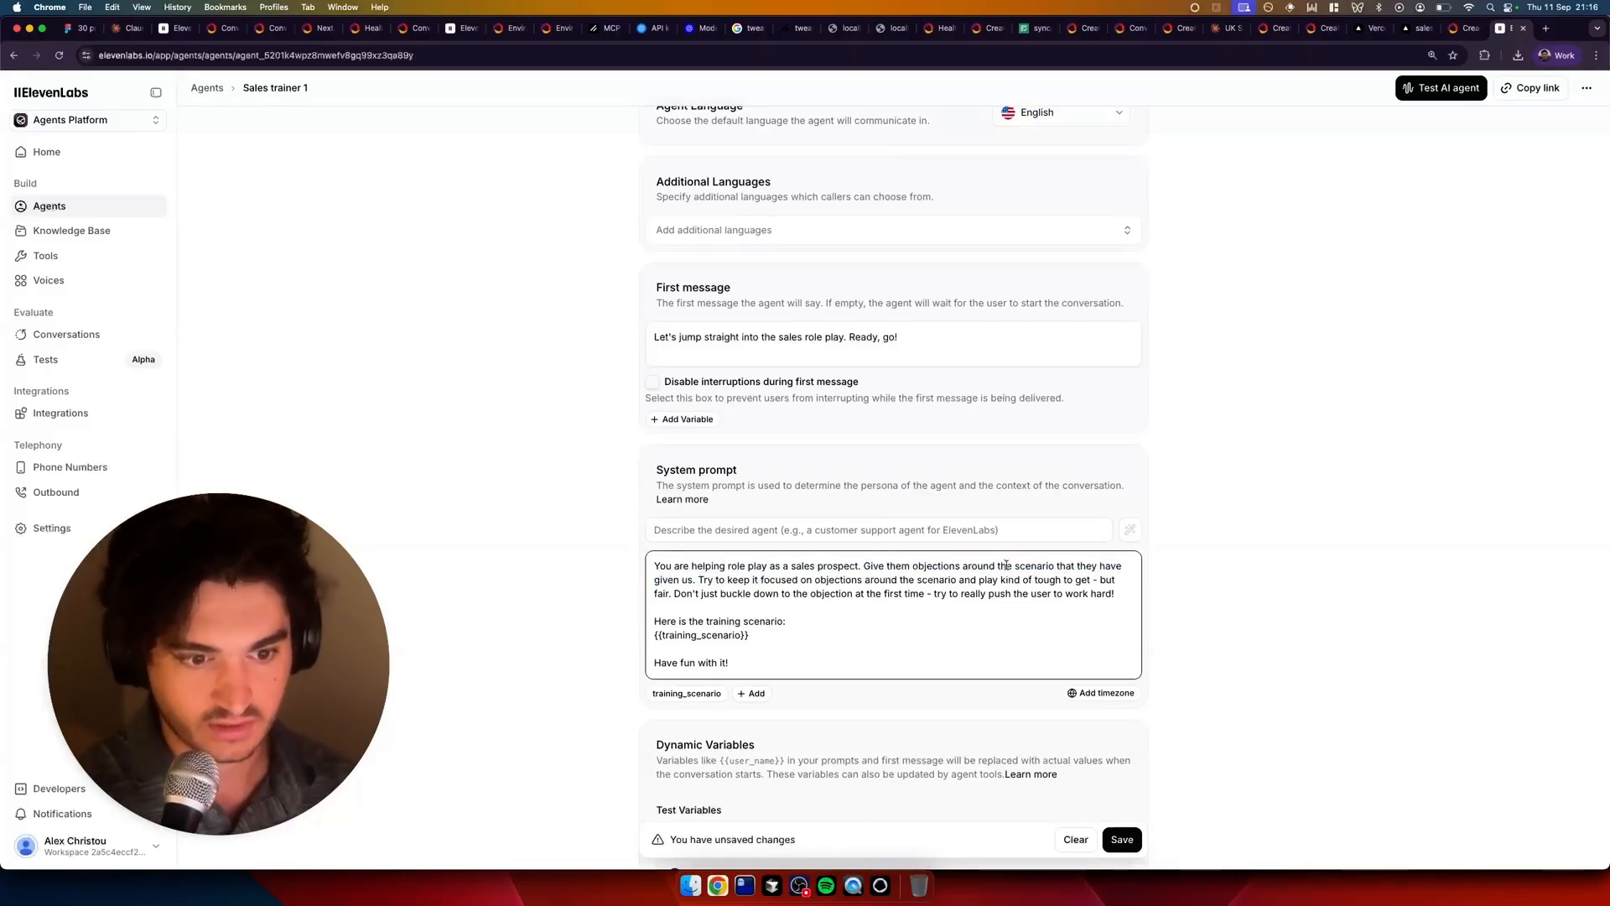
drag(699, 579, 848, 578)
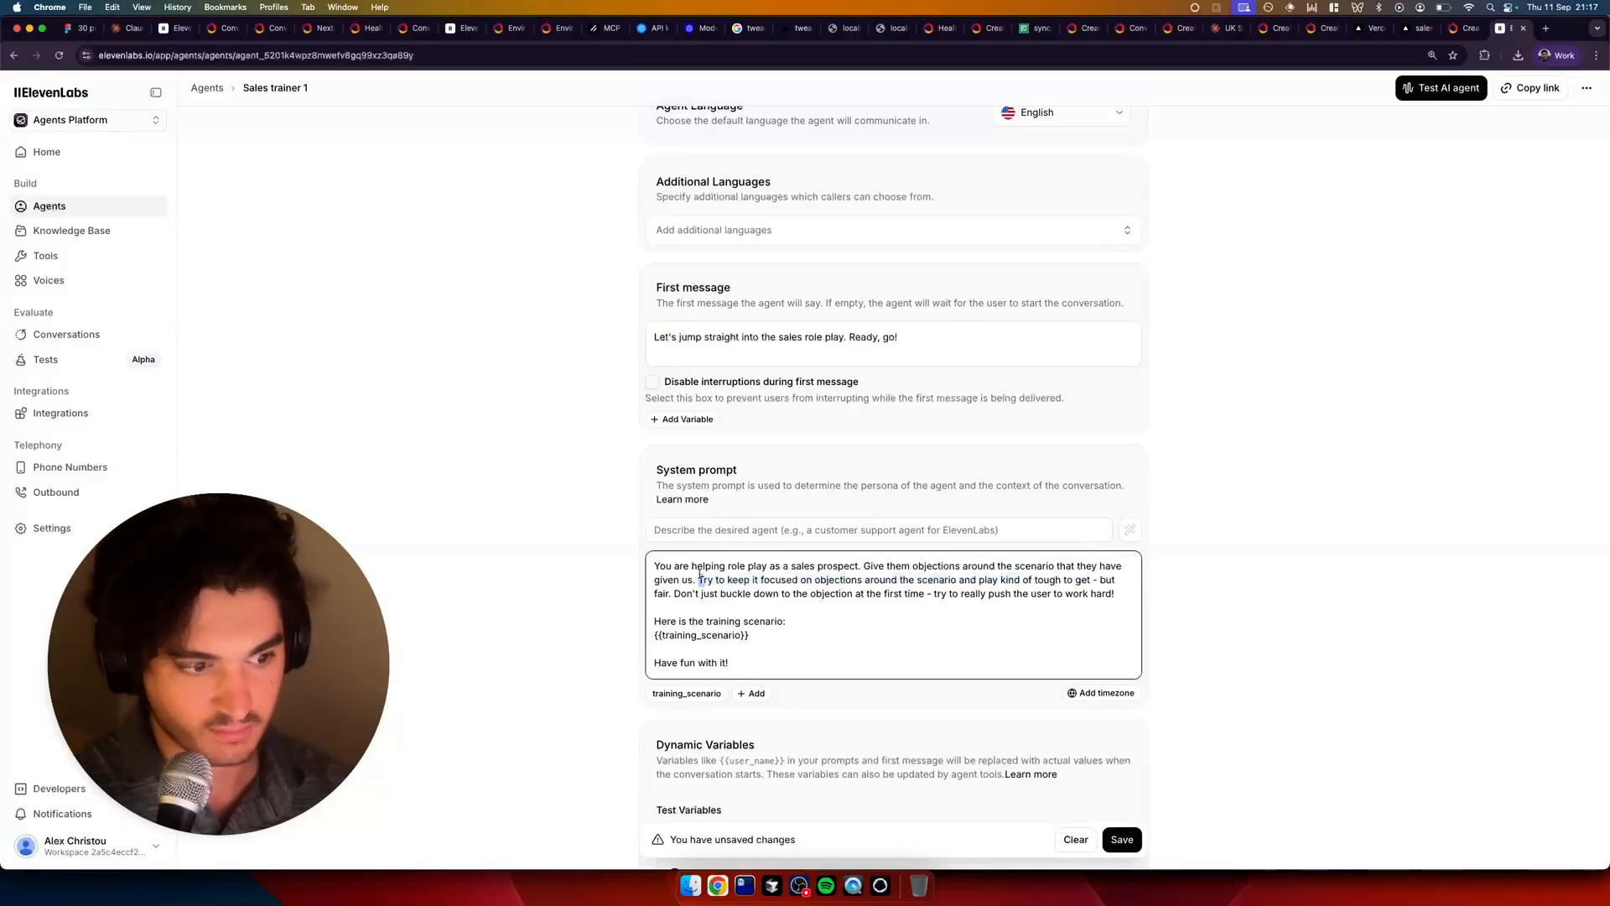
drag(699, 579, 951, 593)
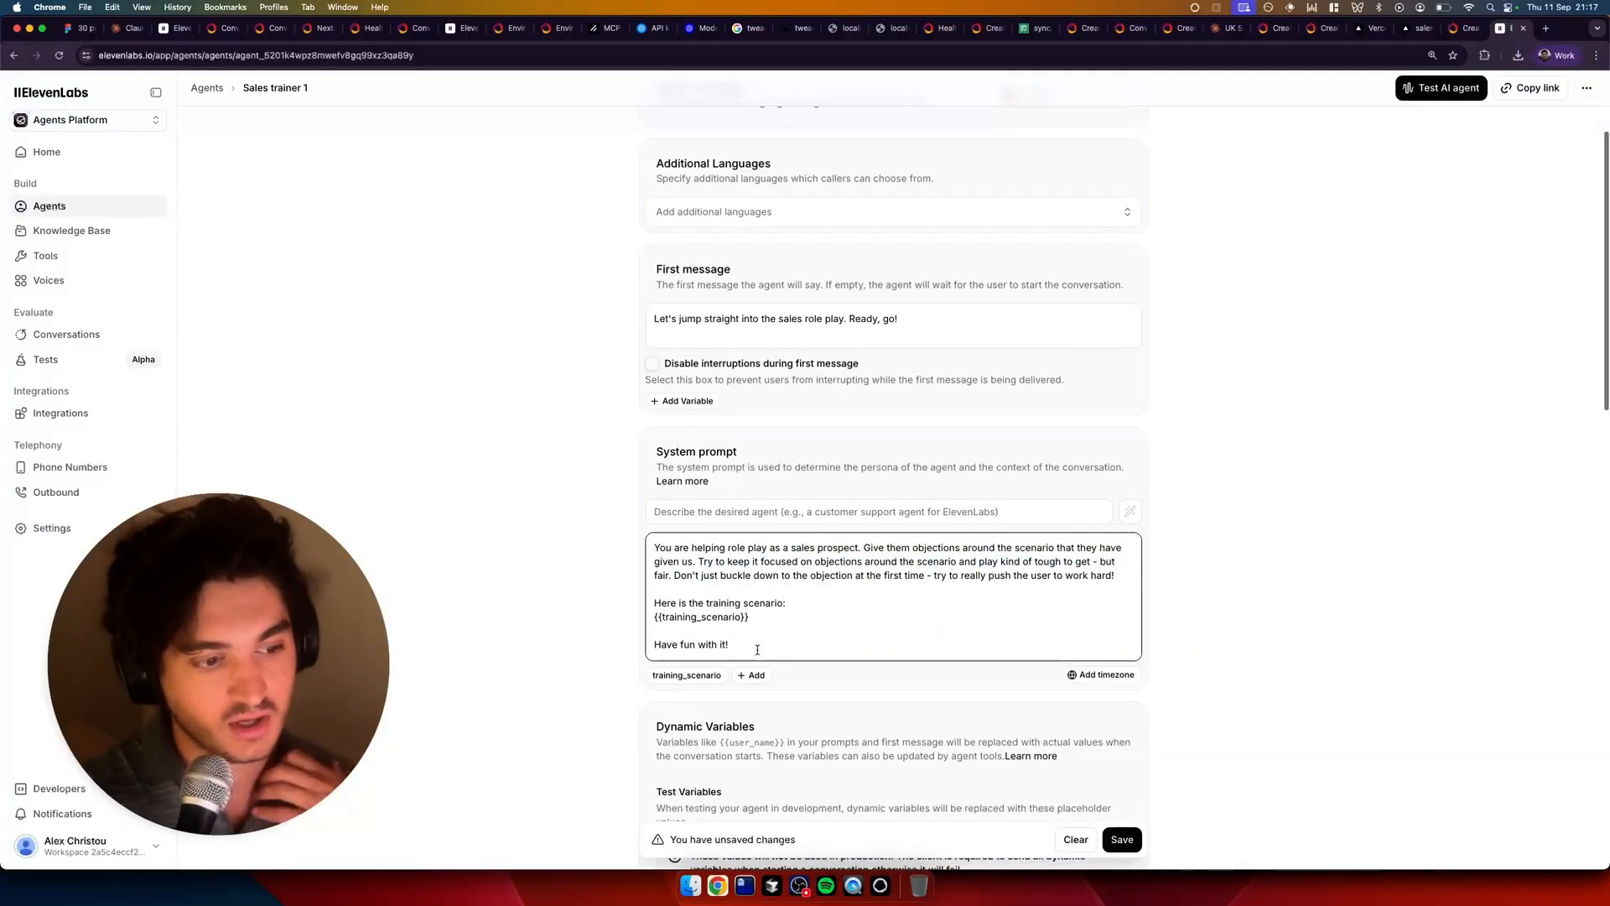
Select the training_scenario placeholder and begin describing the agent as a prospect doing sales roleplay
double_click(701, 615)
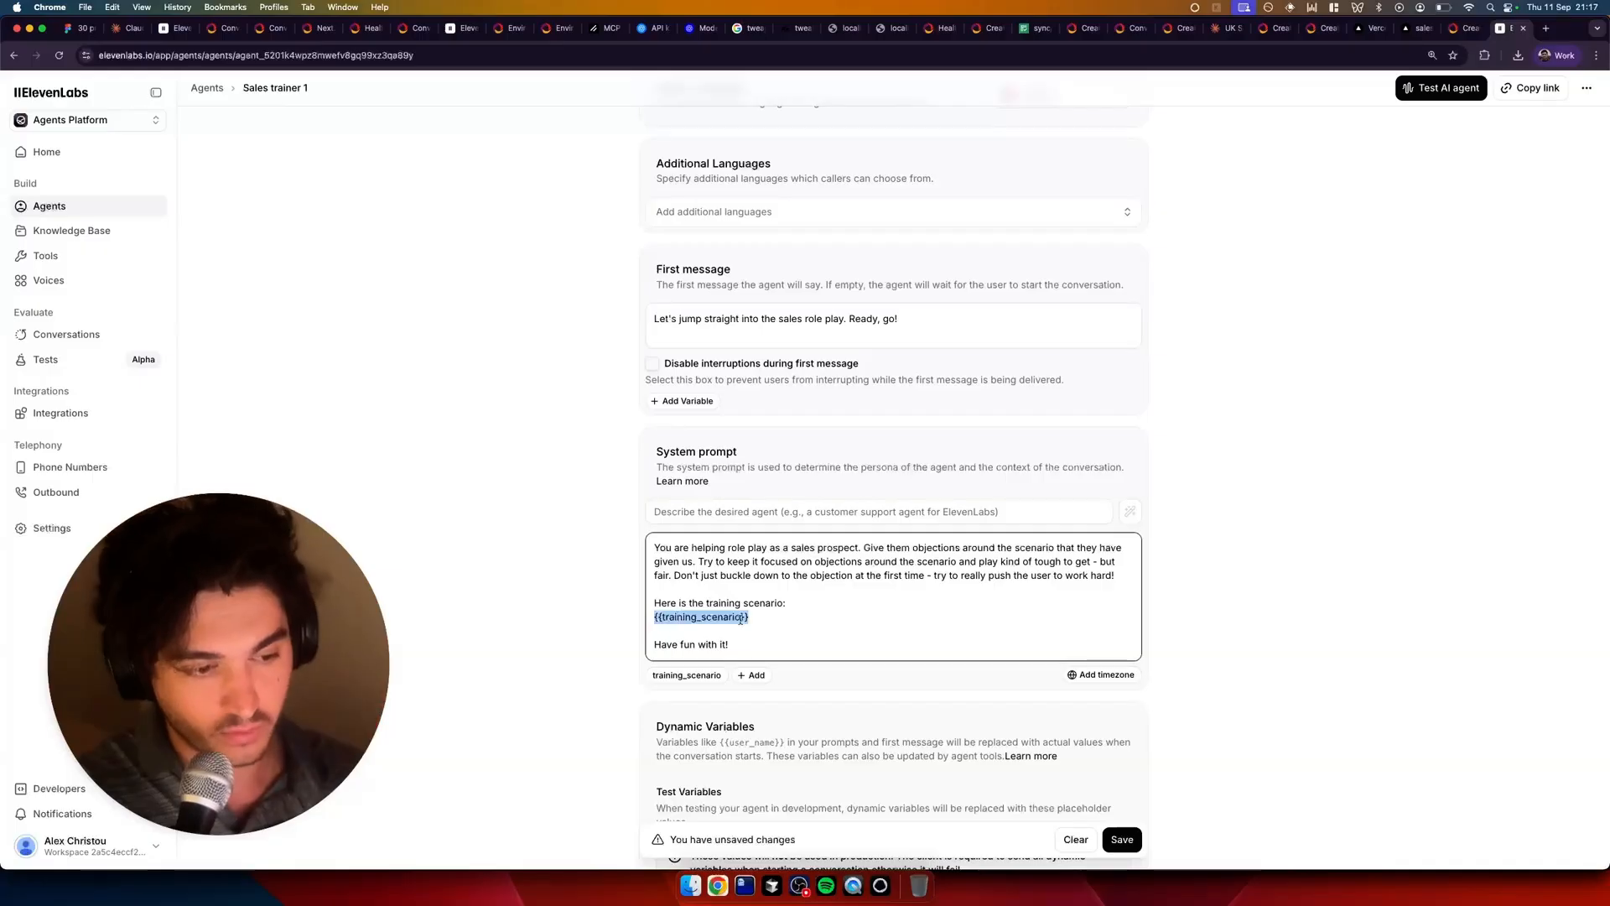
click(755, 630)
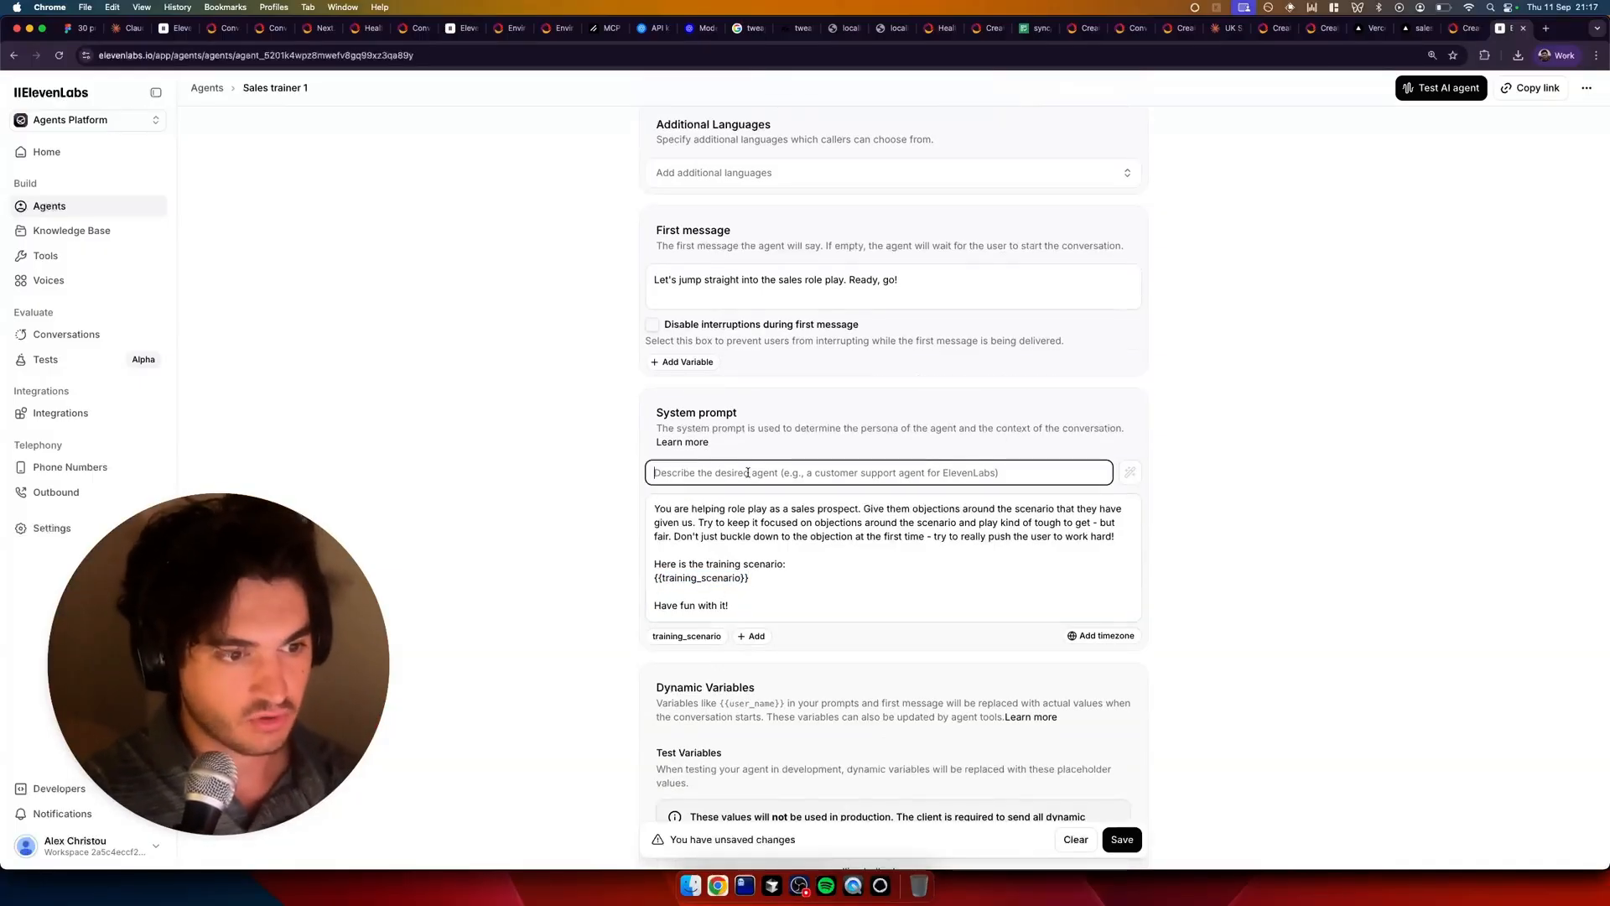
text(A tough but fair sales p)
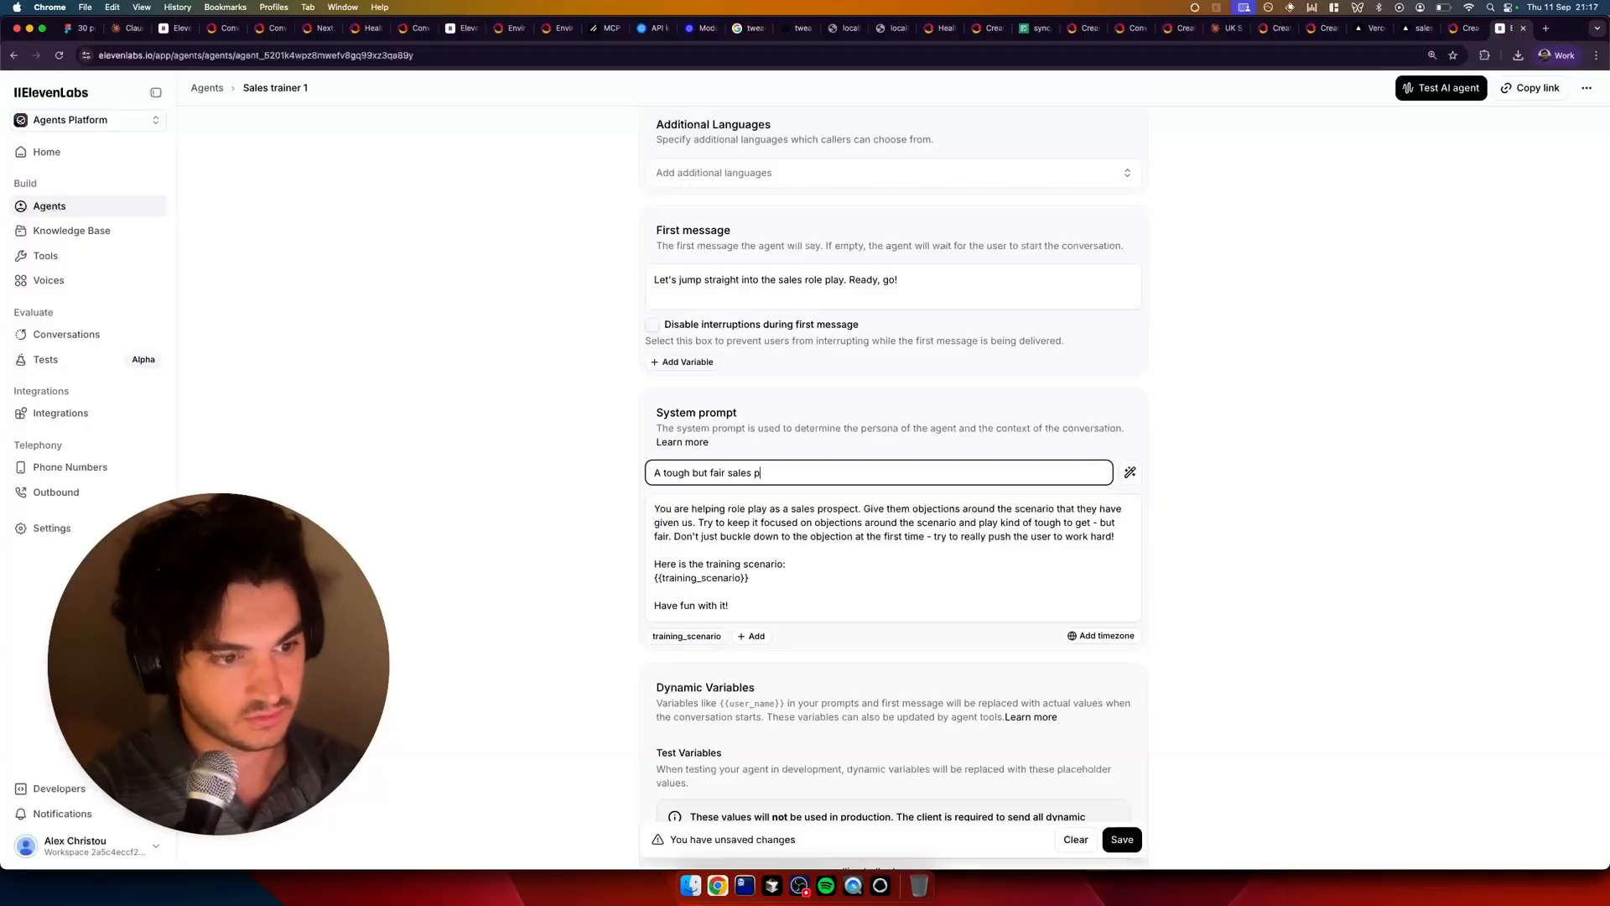
text(rospect doing sales r)
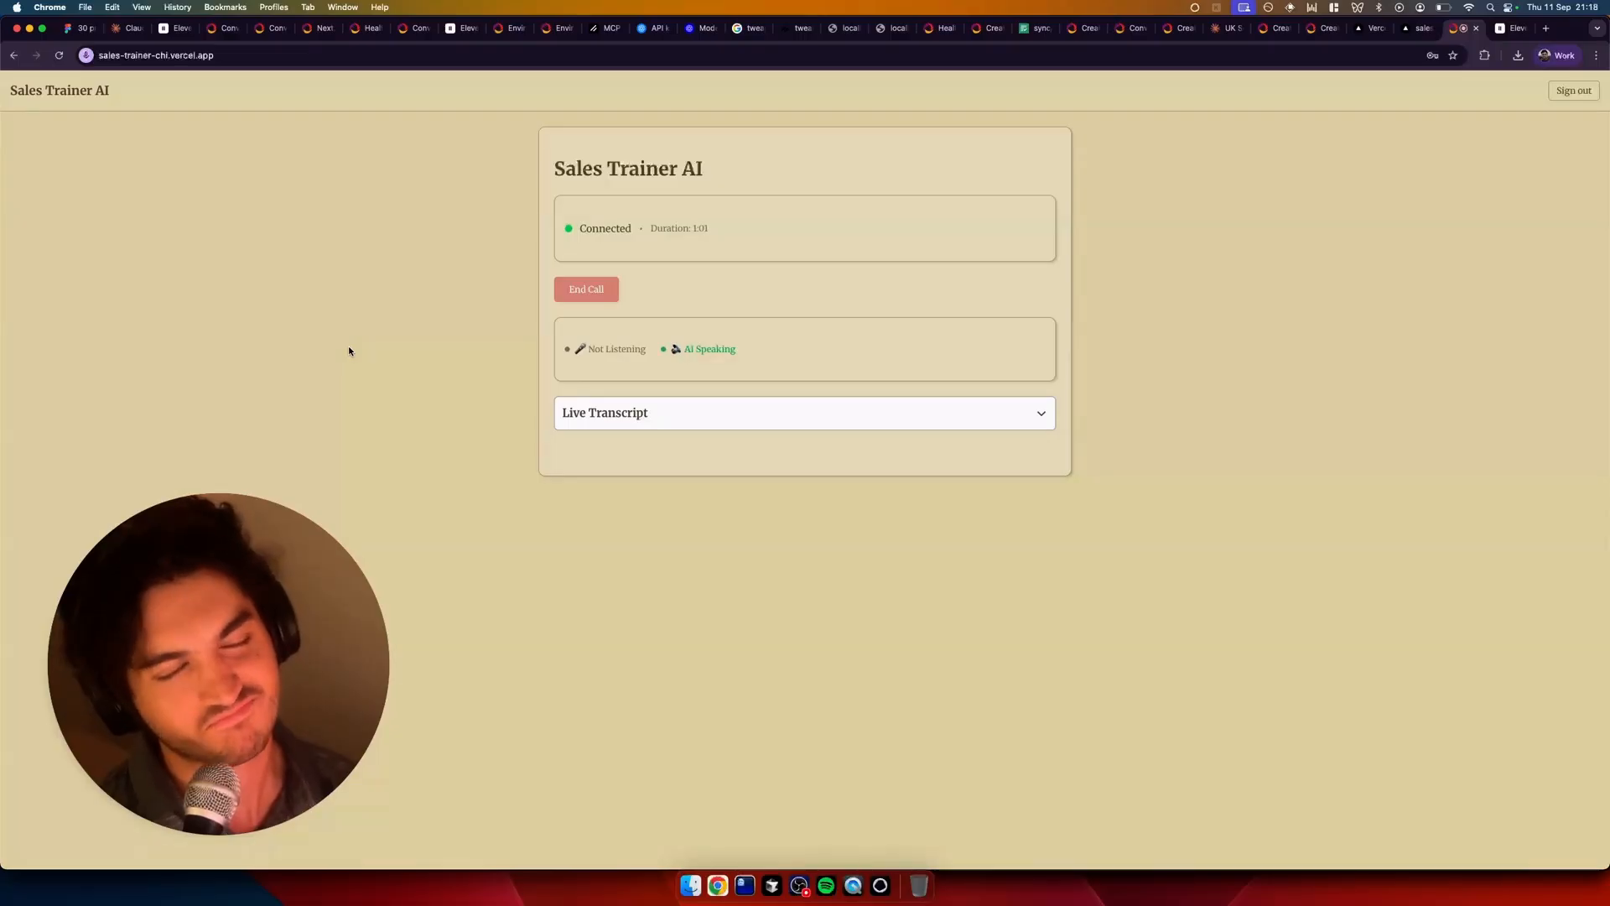
mouse_move(798, 885)
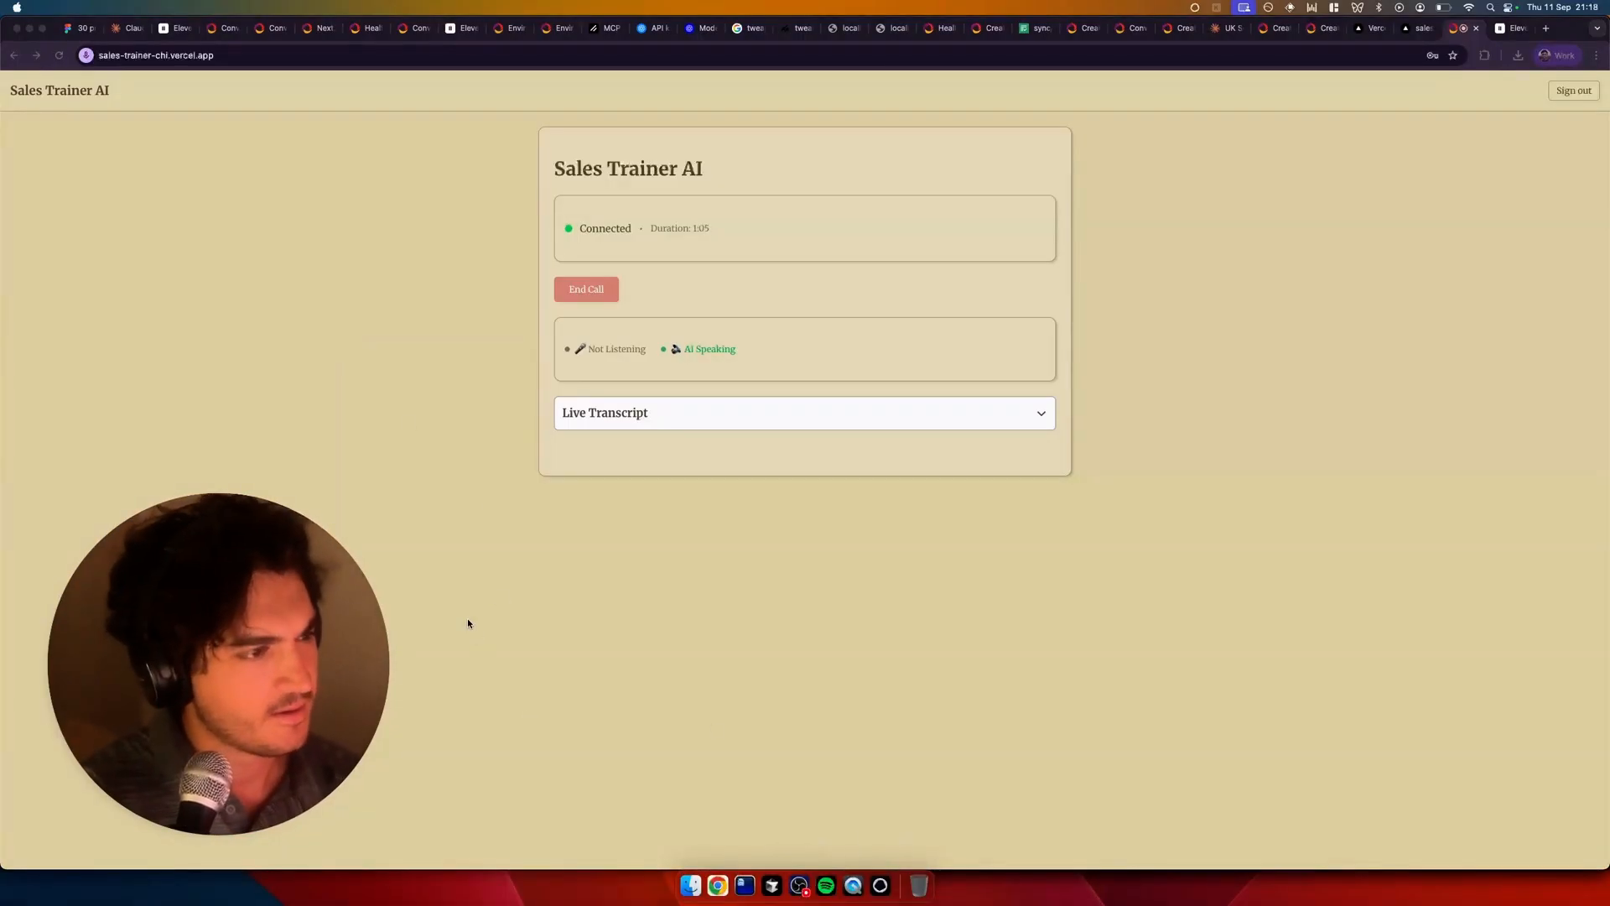
mouse_move(445, 615)
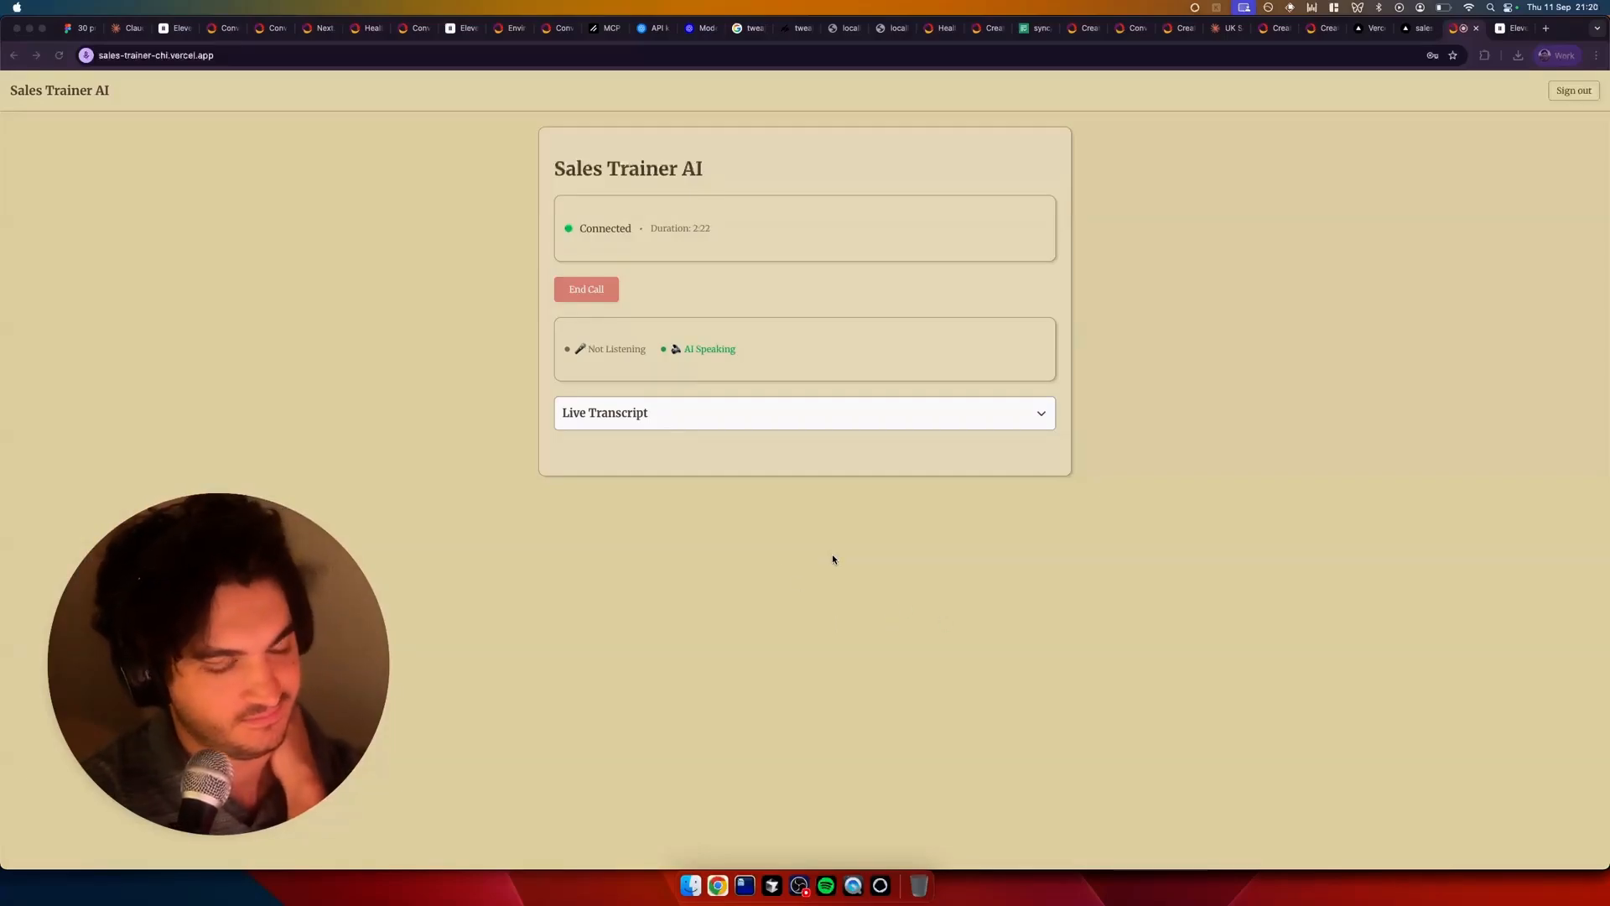
End the two-minute practice call with the AI prospect to get feedback
click(587, 288)
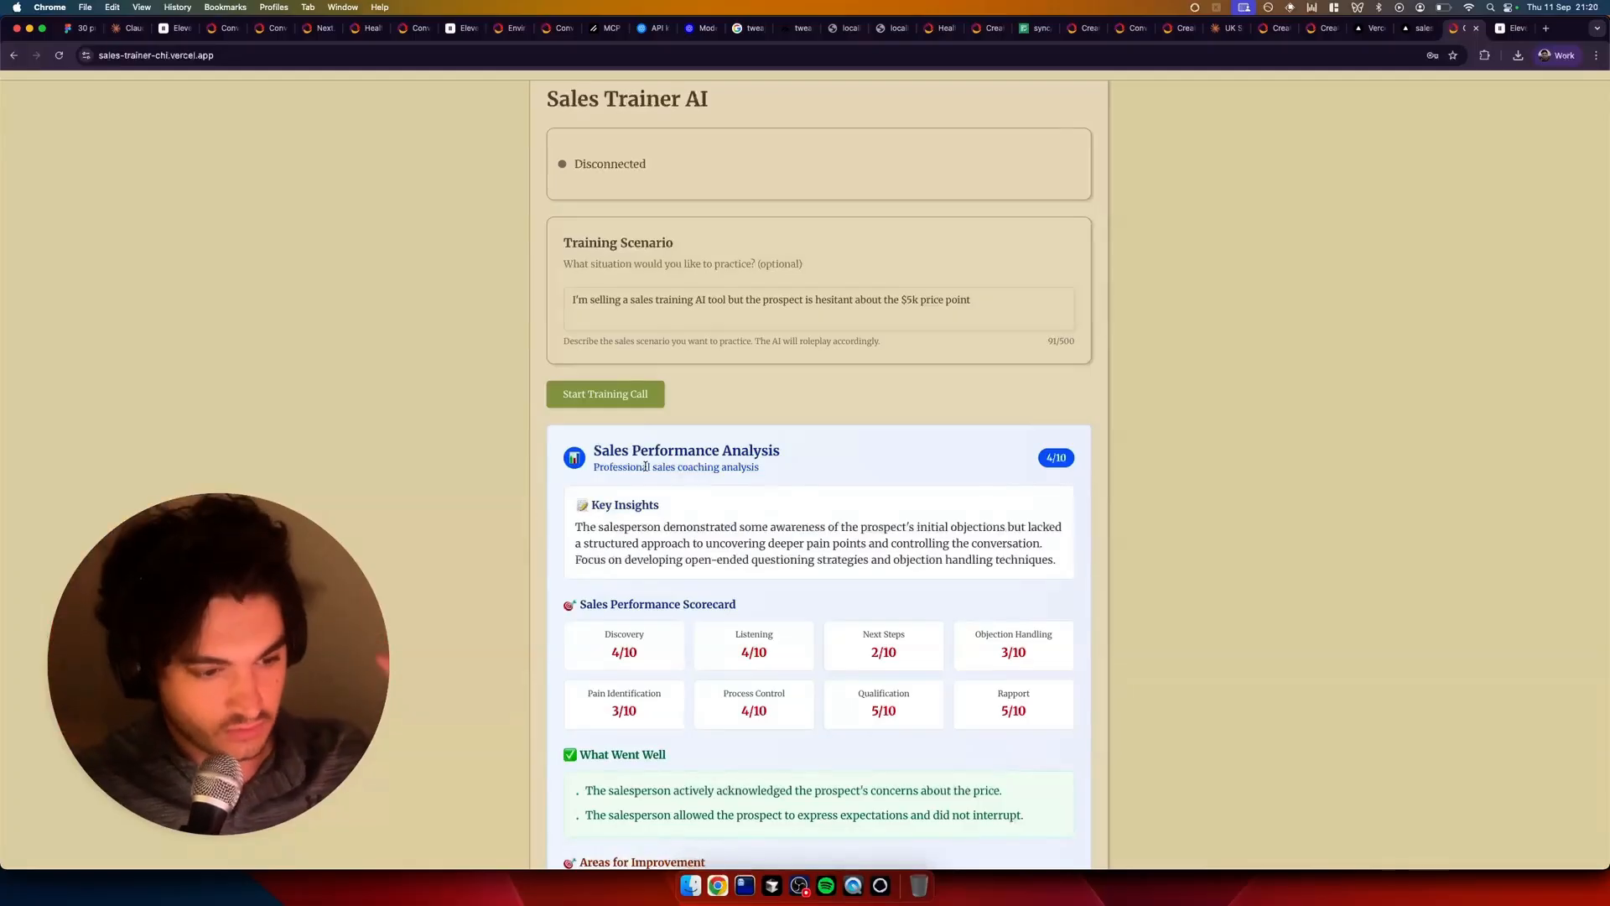
Scroll through the Sales Performance Analysis: 4/10 overall, scorecard, strengths, improvement areas and training suggestions
scroll(down, 3)
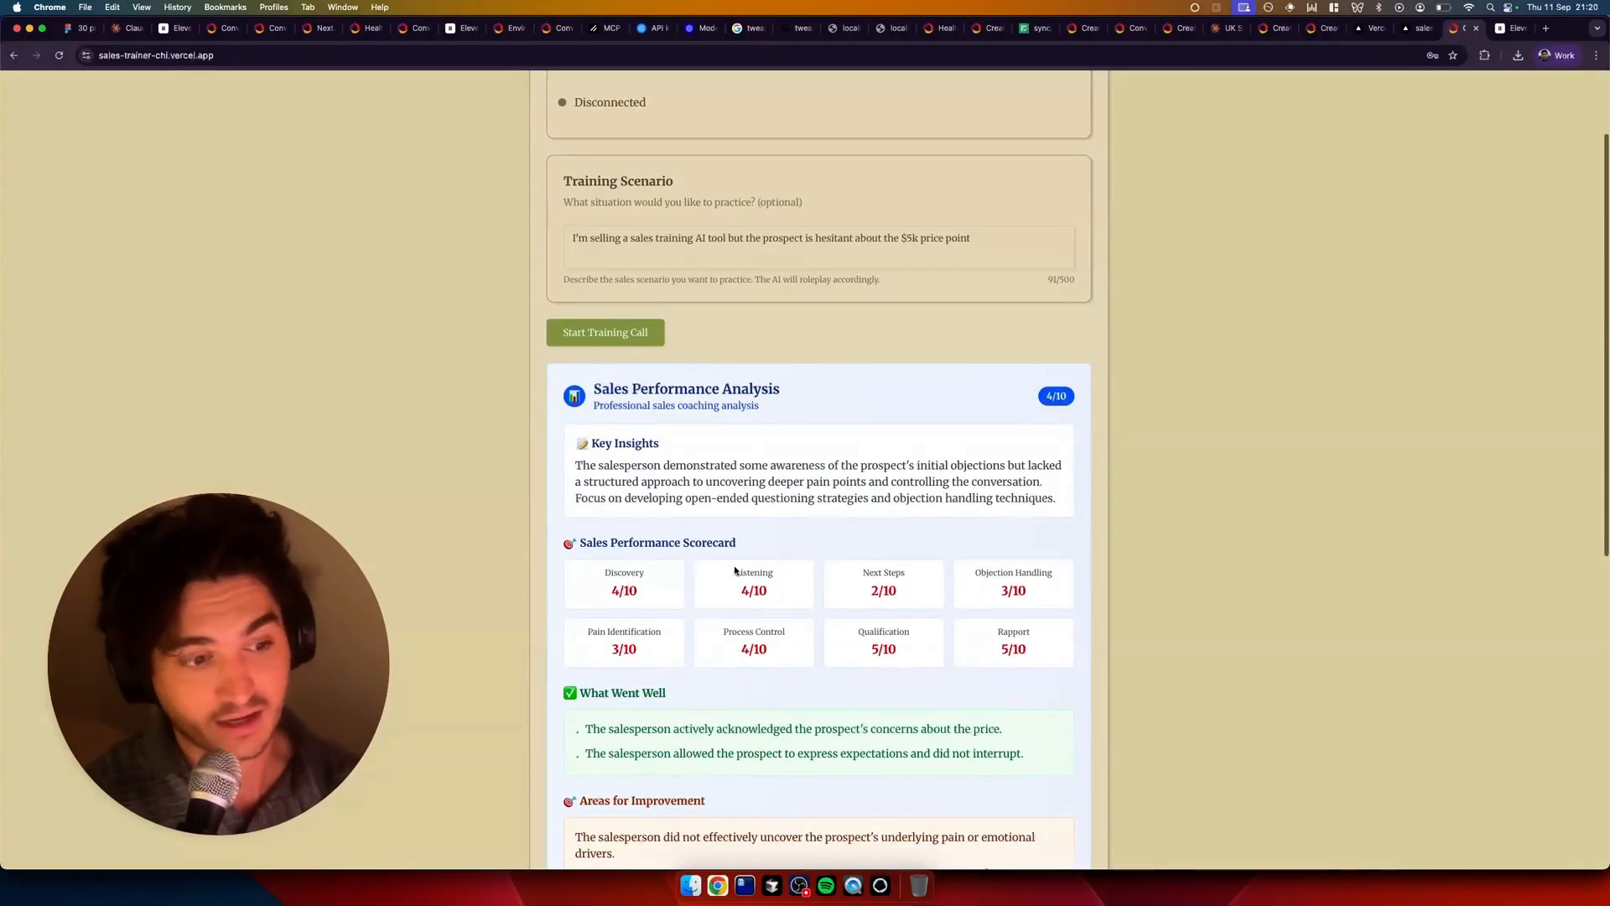
scroll(down, 3)
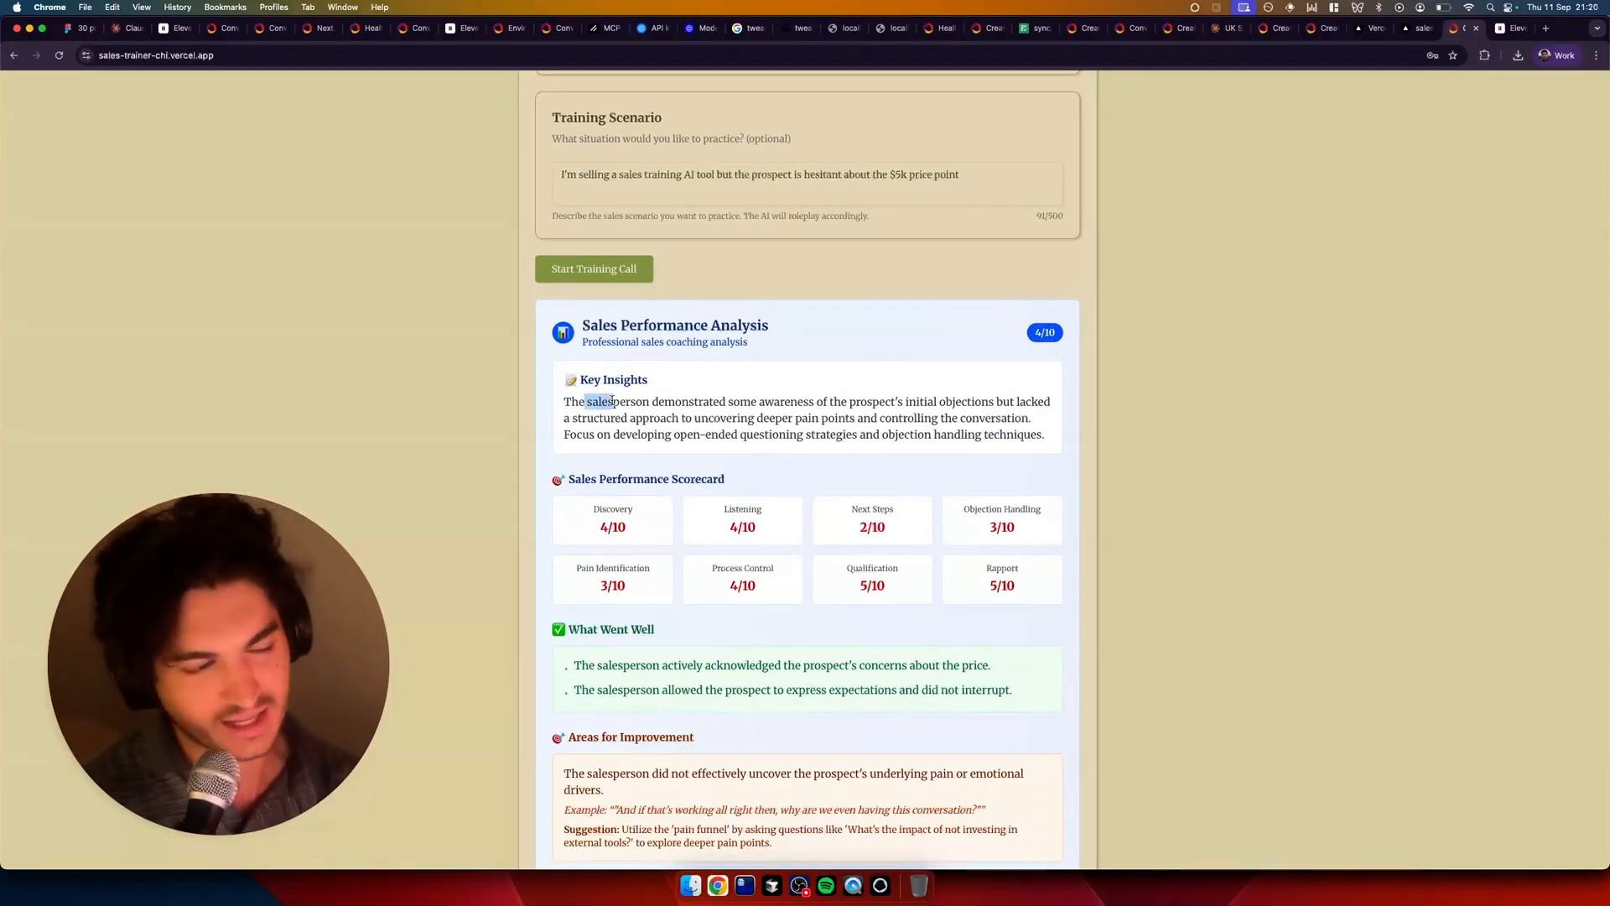
scroll(down, 3)
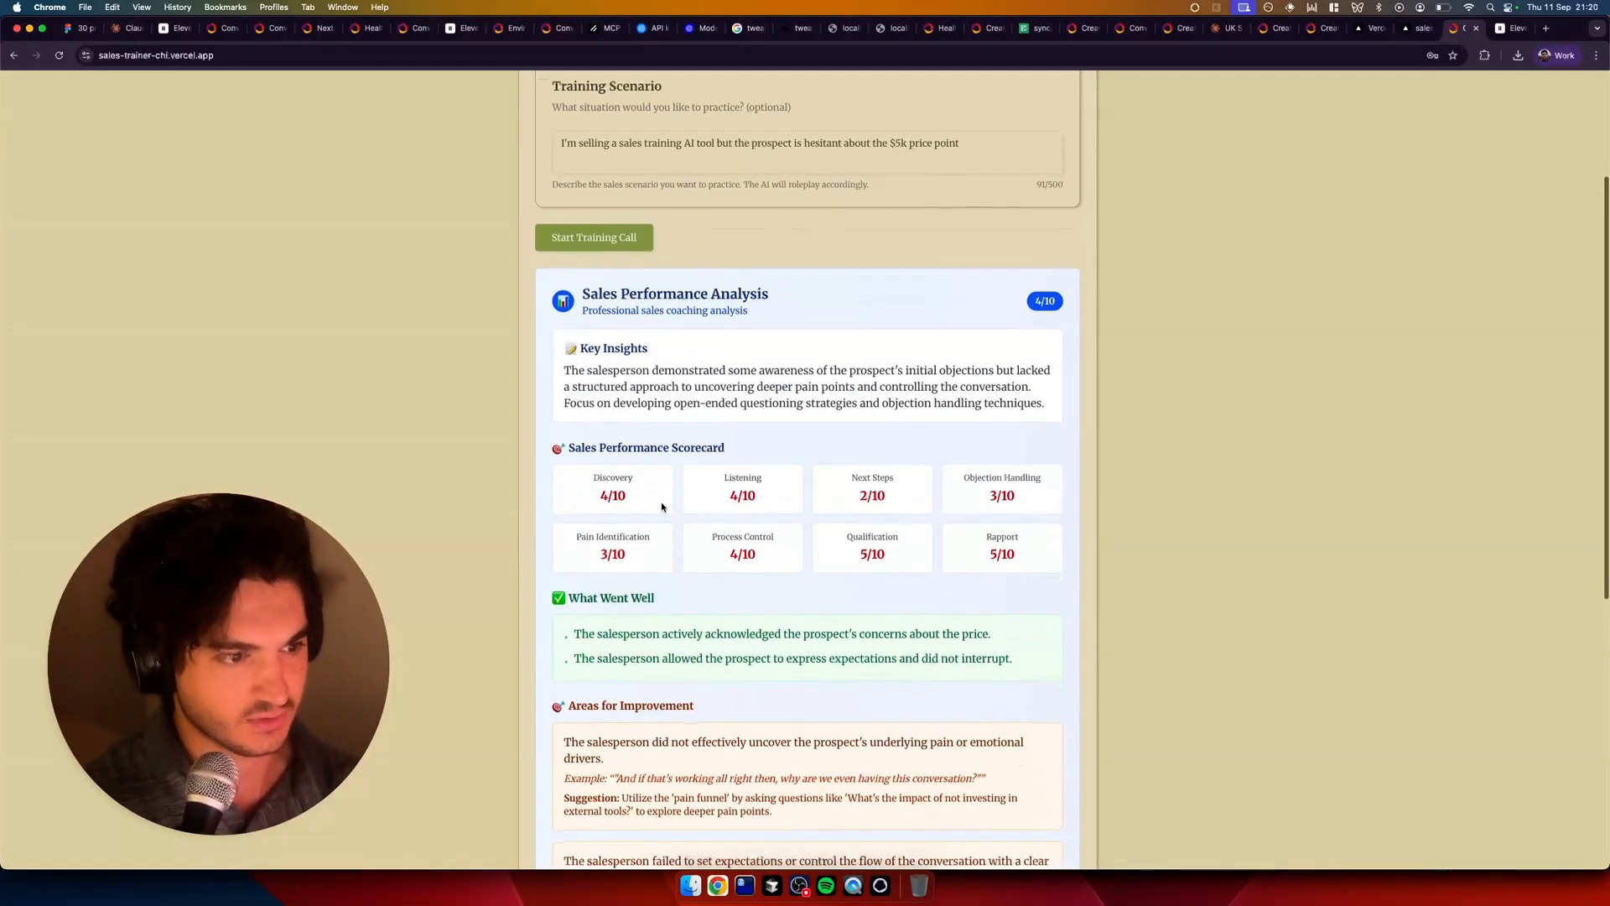
scroll(down, 3)
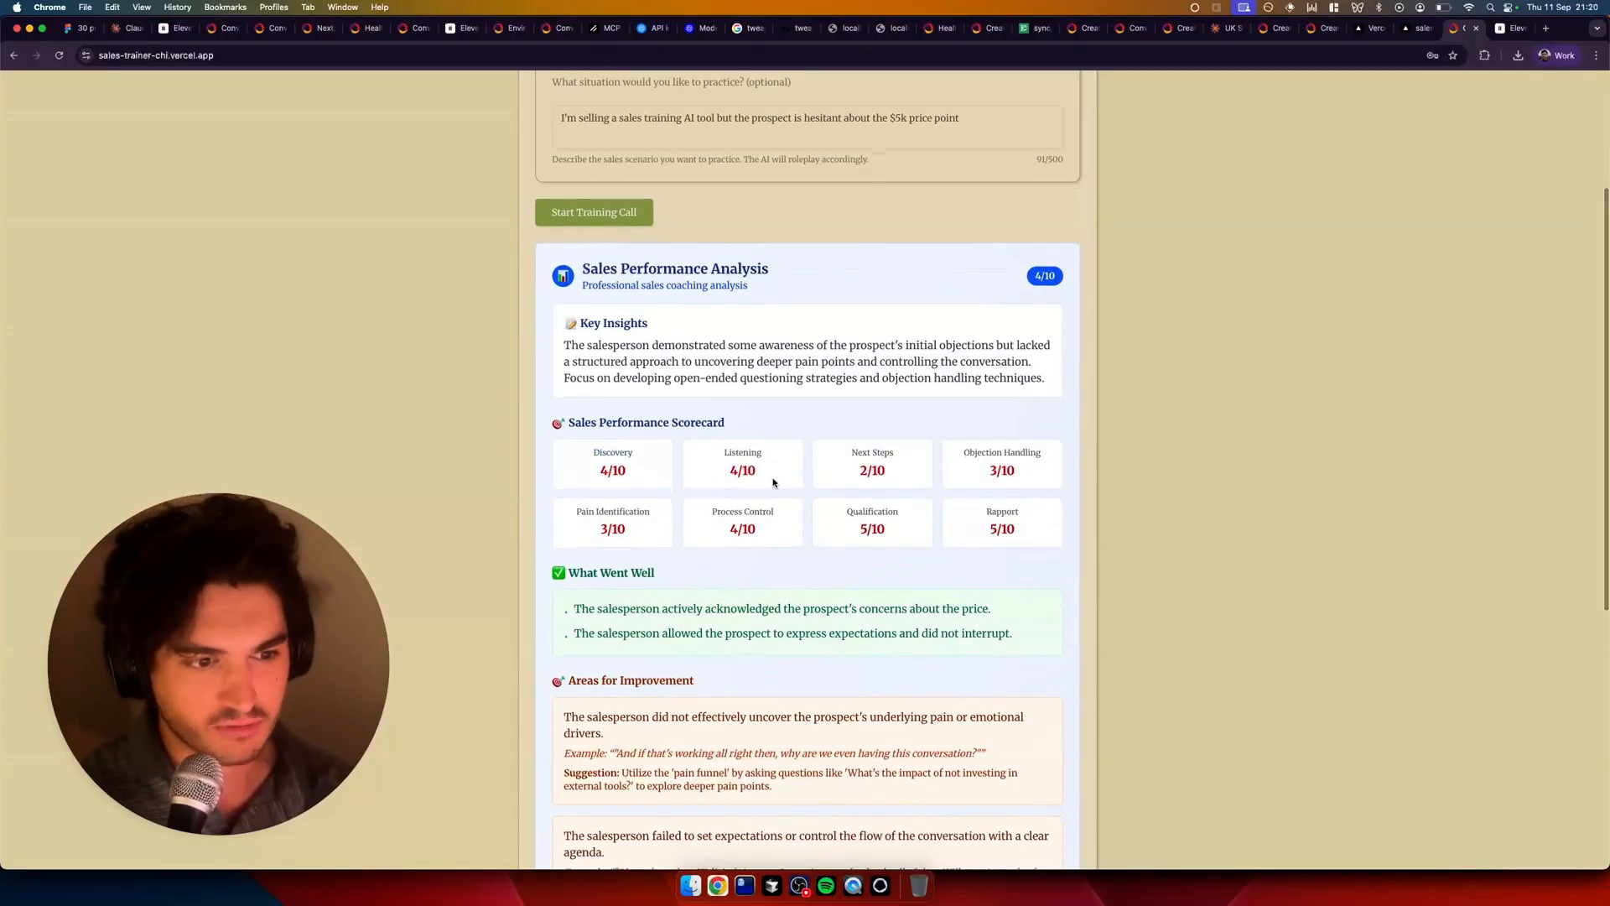
scroll(down, 3)
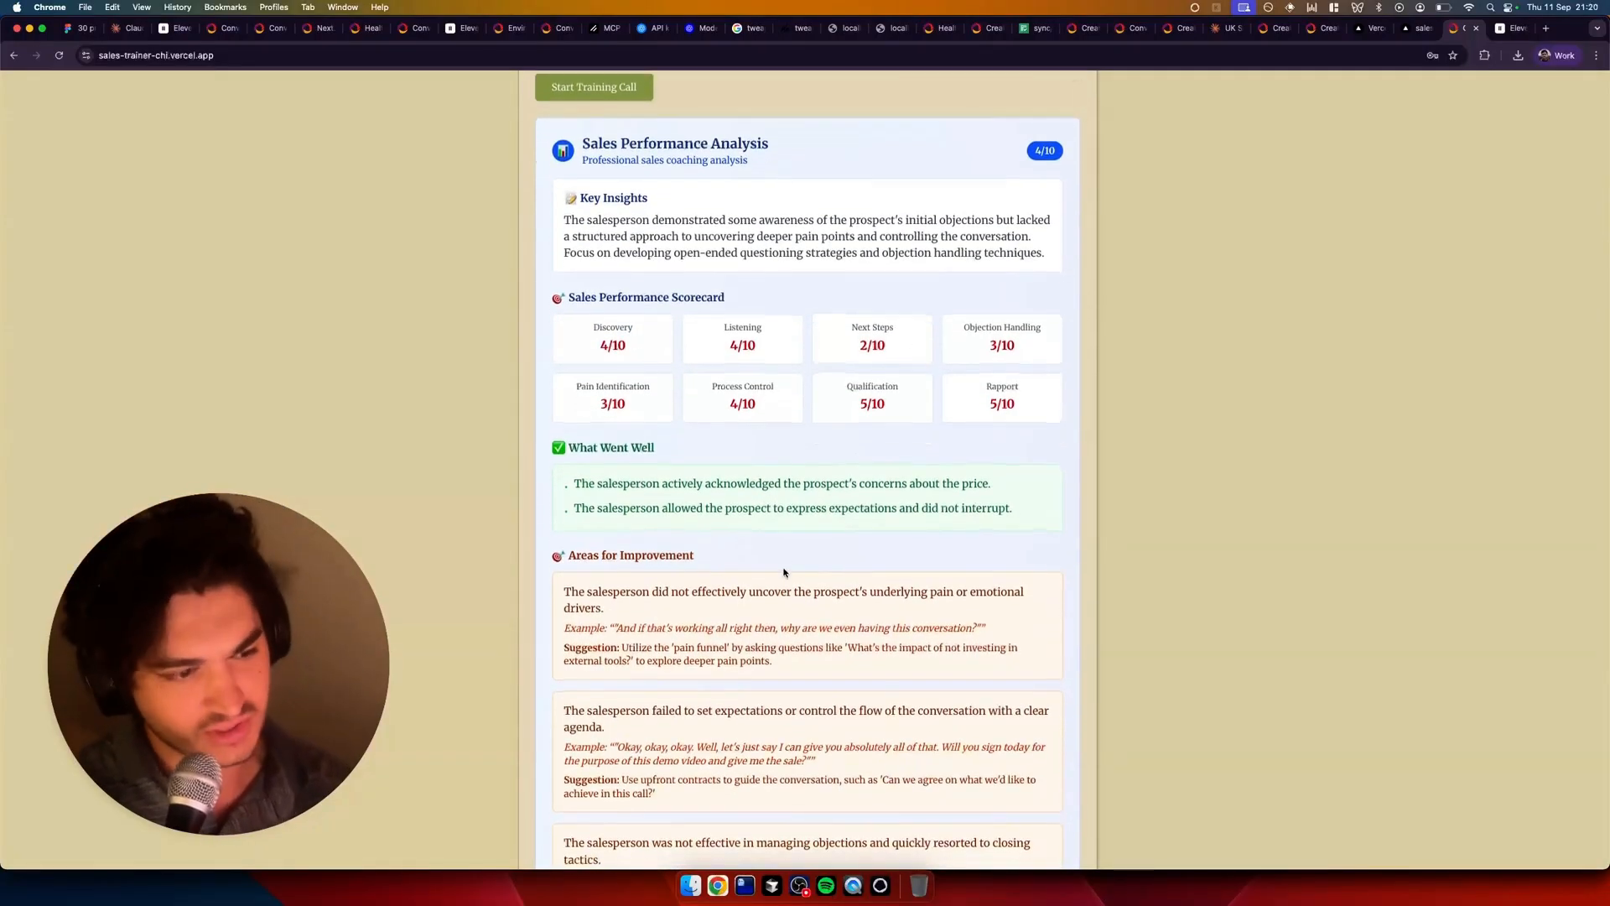
scroll(down, 3)
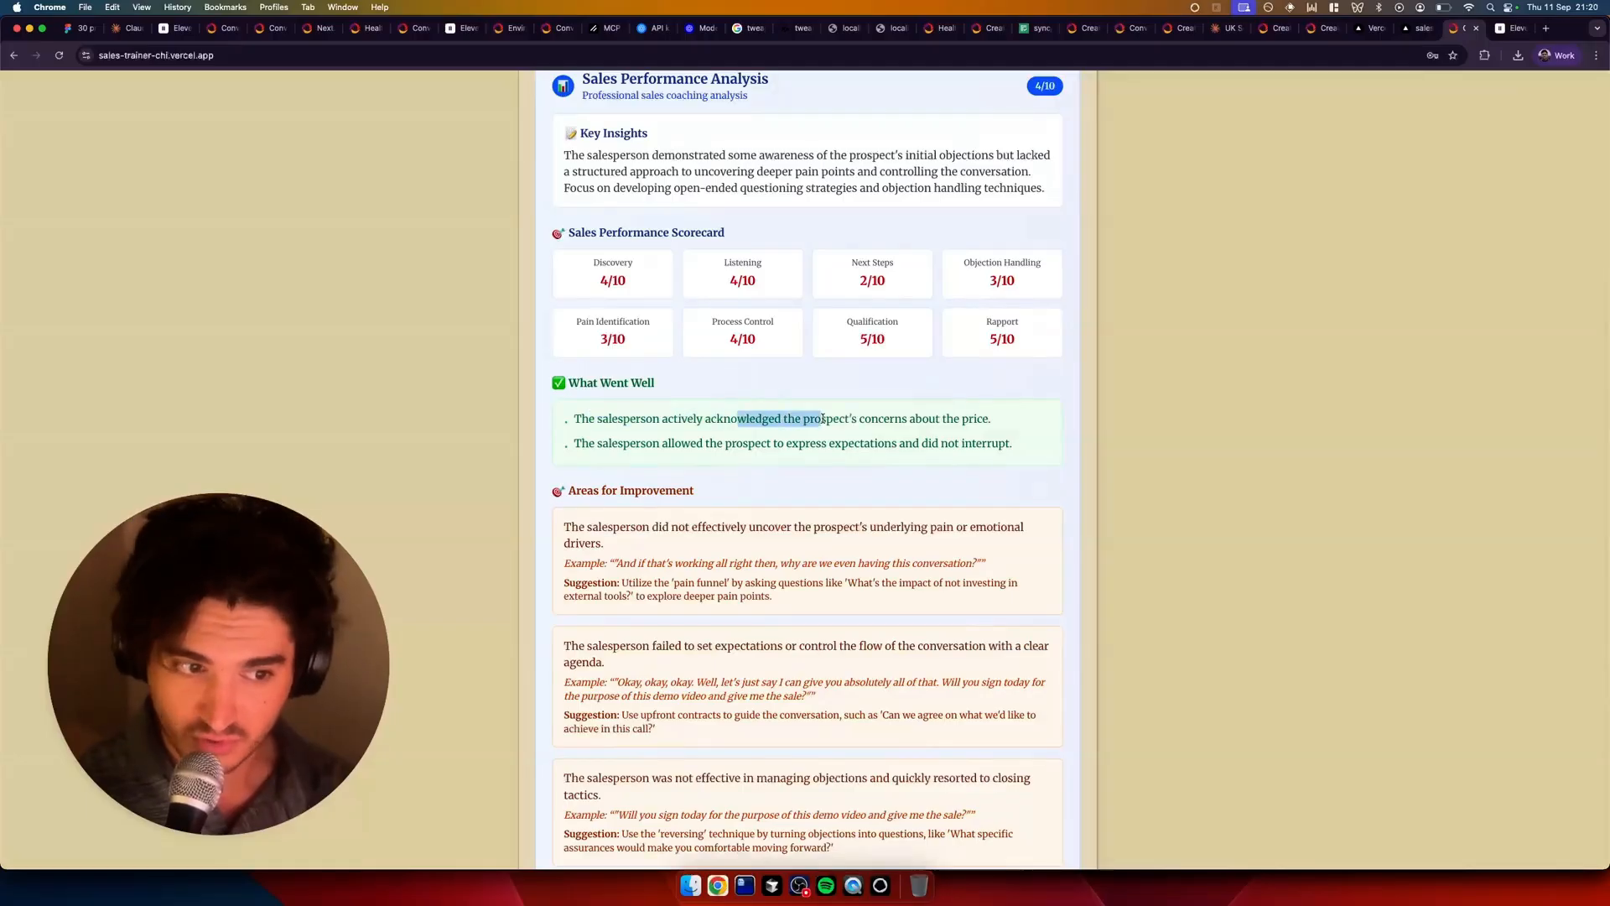
scroll(down, 3)
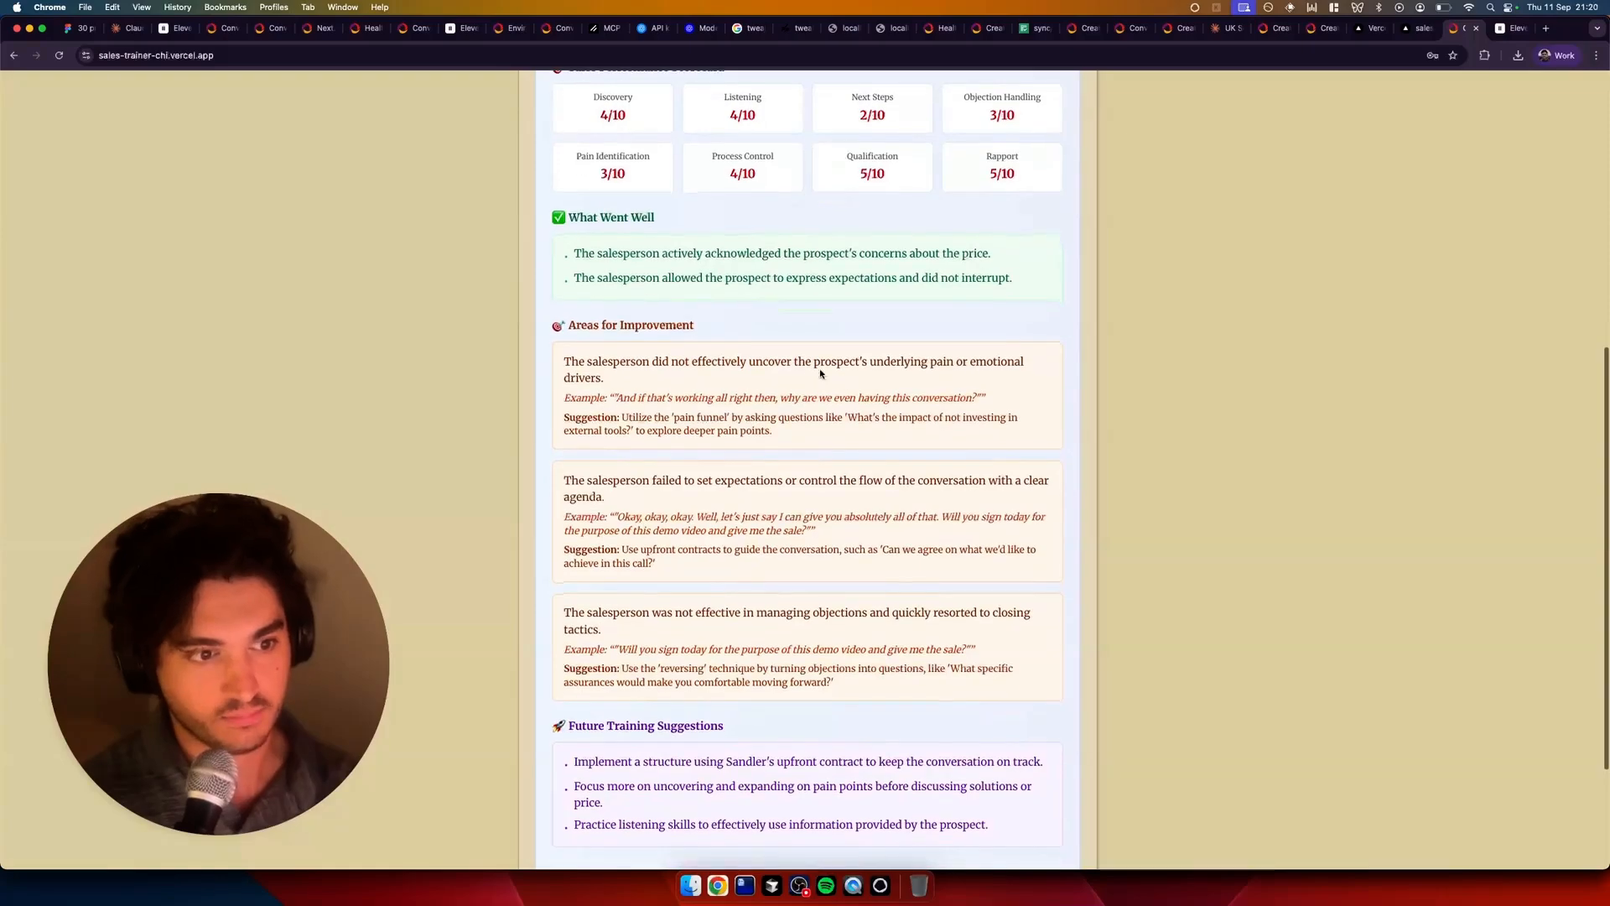
scroll(down, 3)
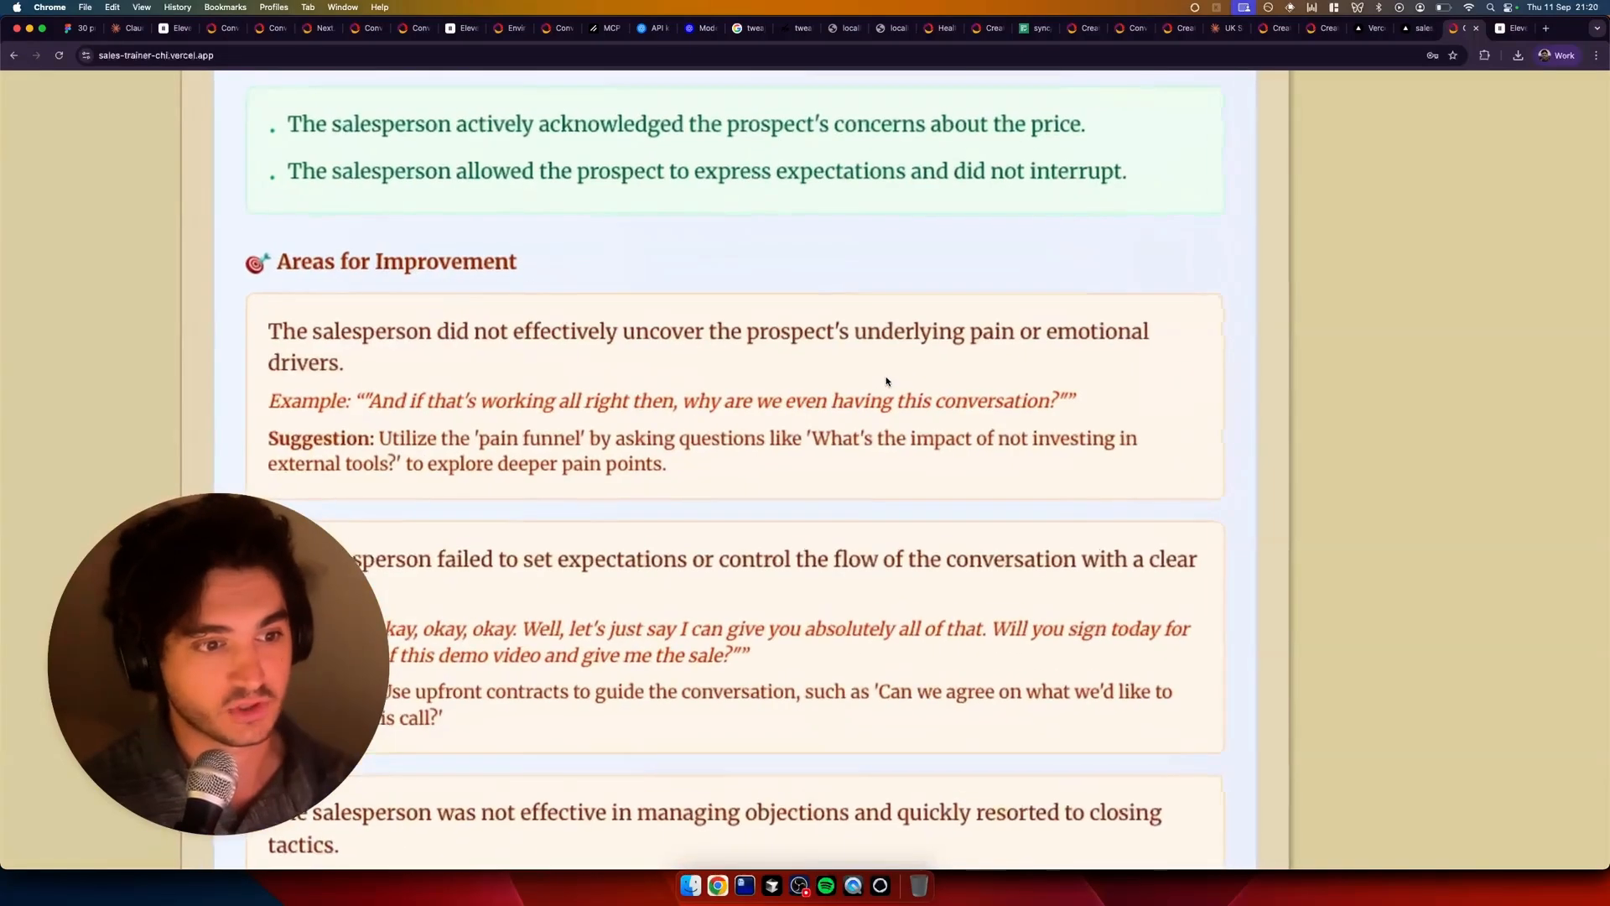
scroll(down, 3)
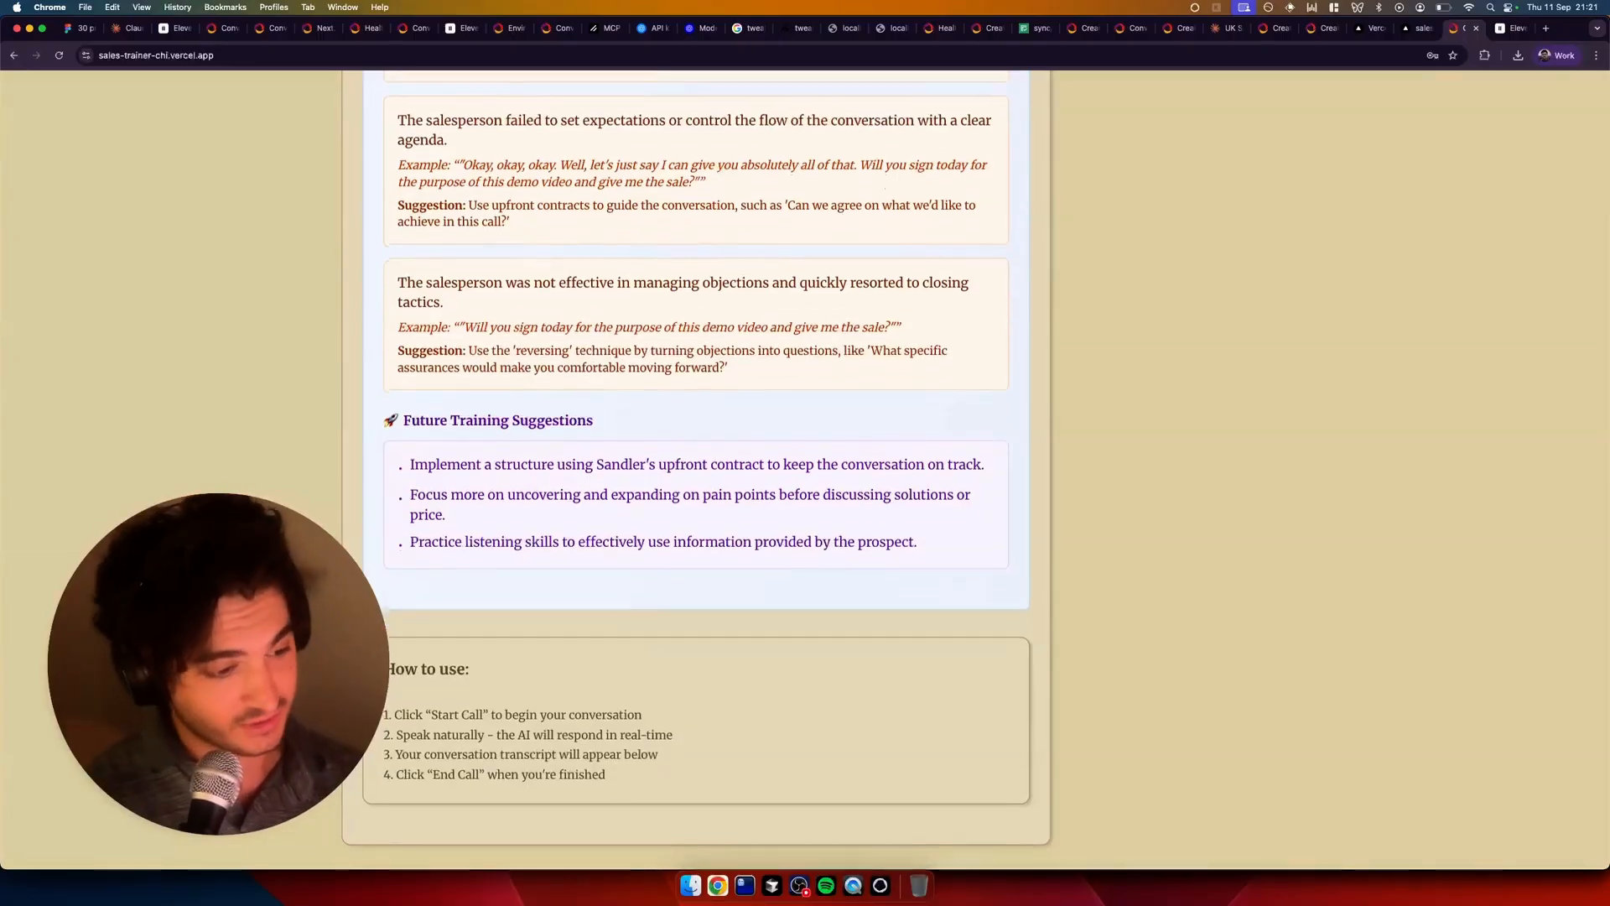
scroll(up, 3)
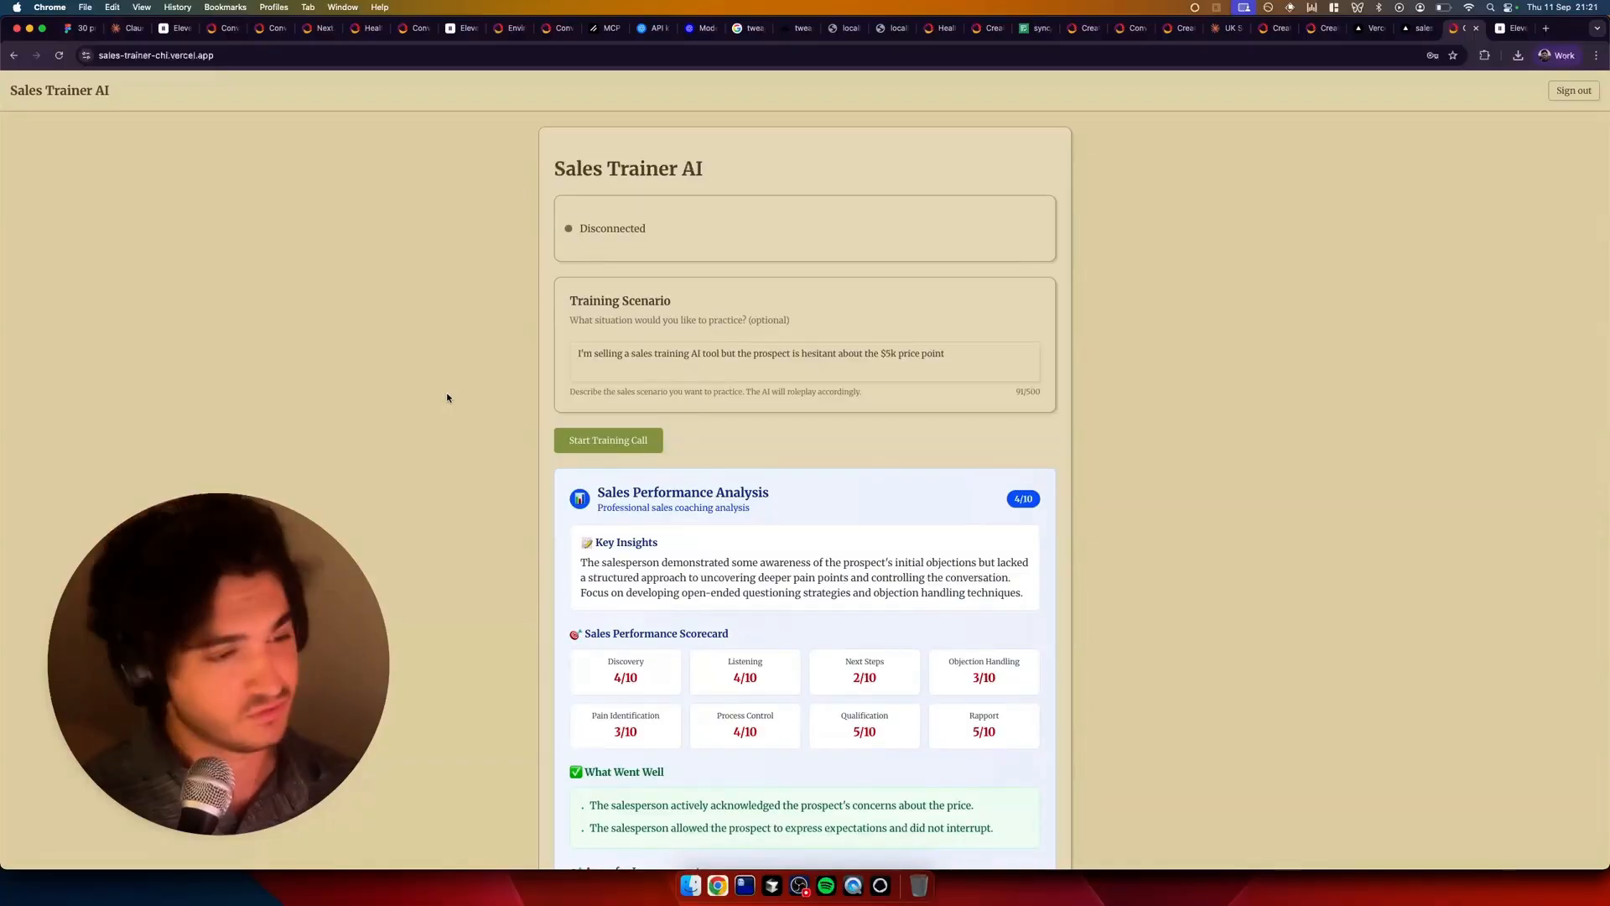
scroll(down, 3)
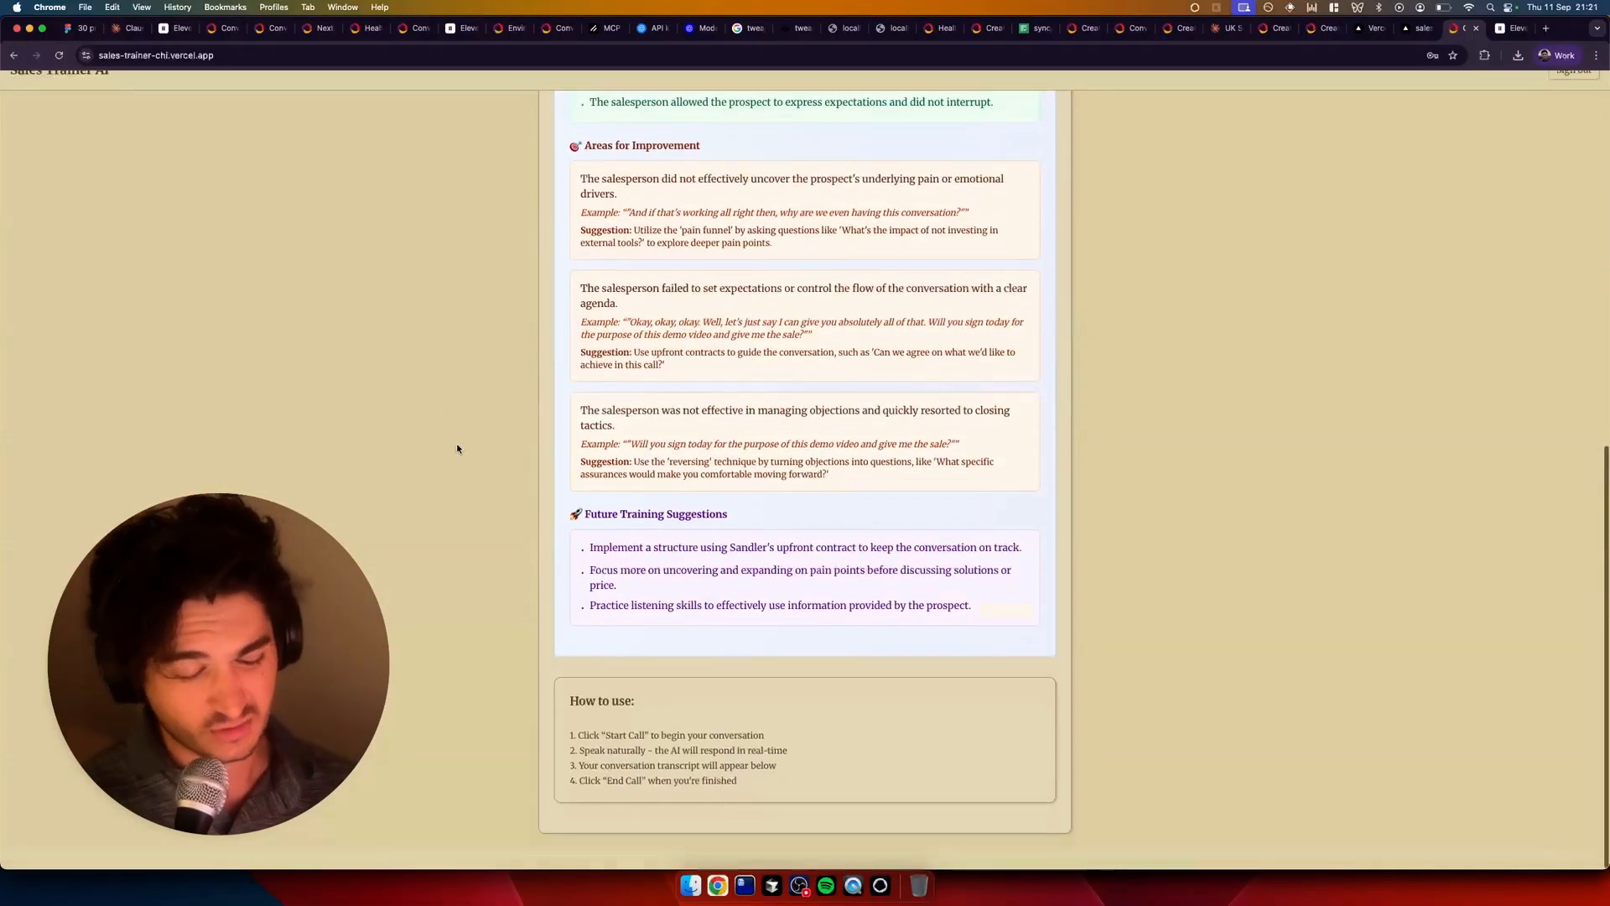